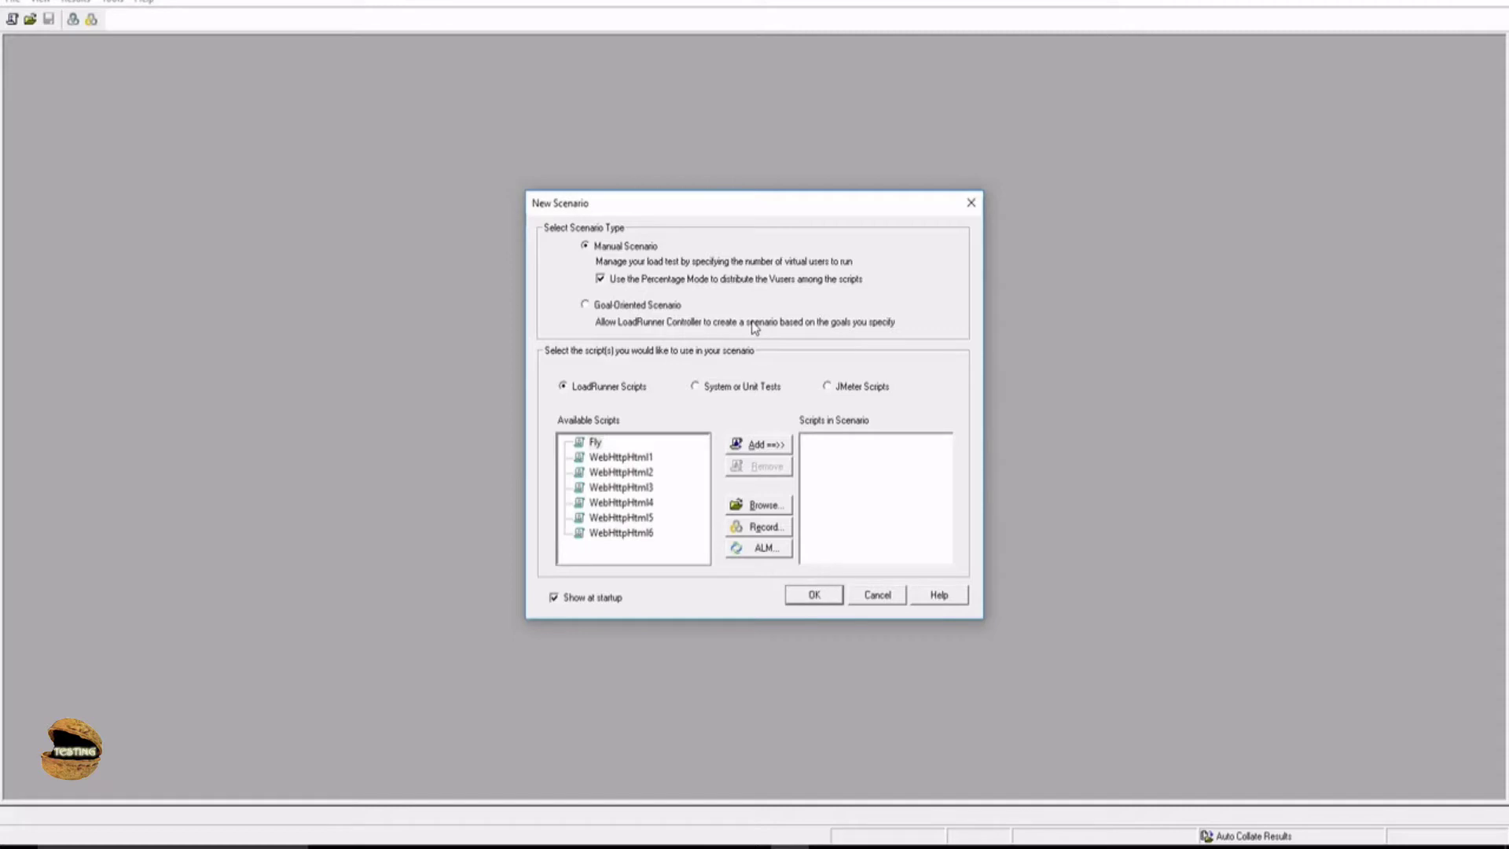
mouse_move(640, 252)
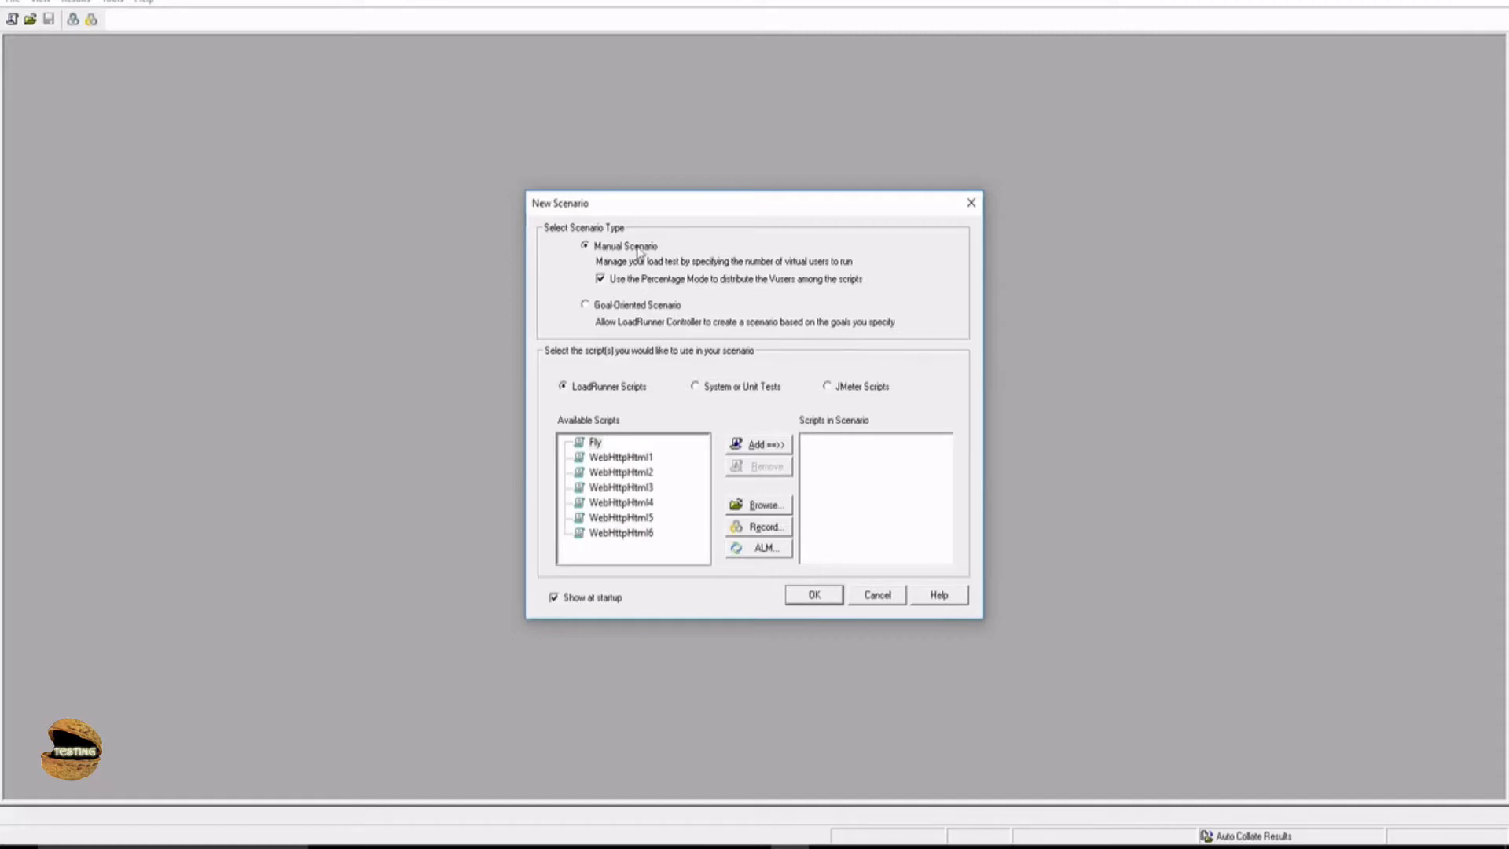
mouse_move(682, 288)
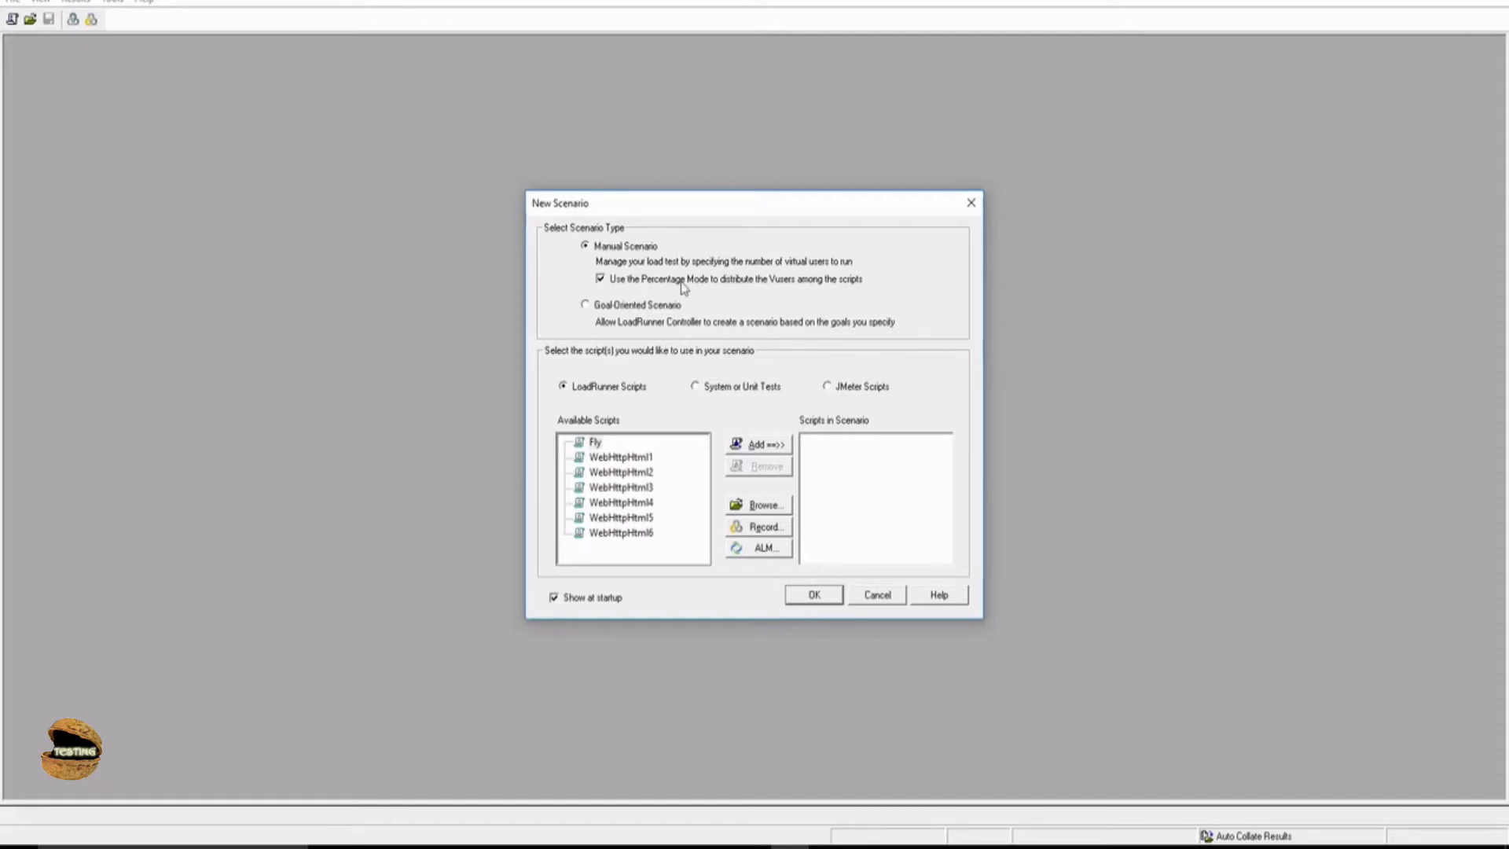
mouse_move(778, 287)
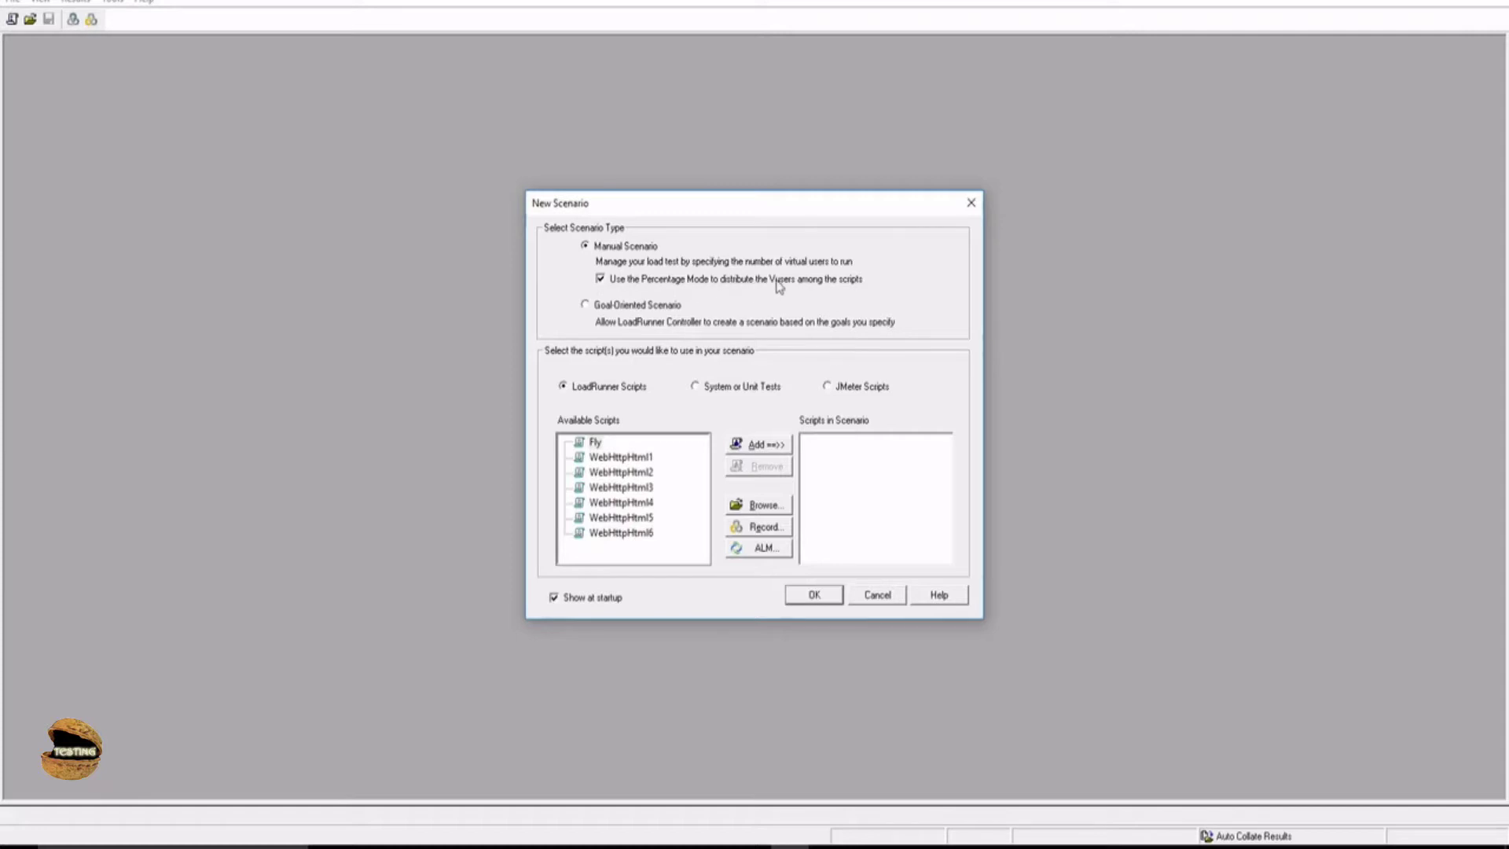
mouse_move(630, 385)
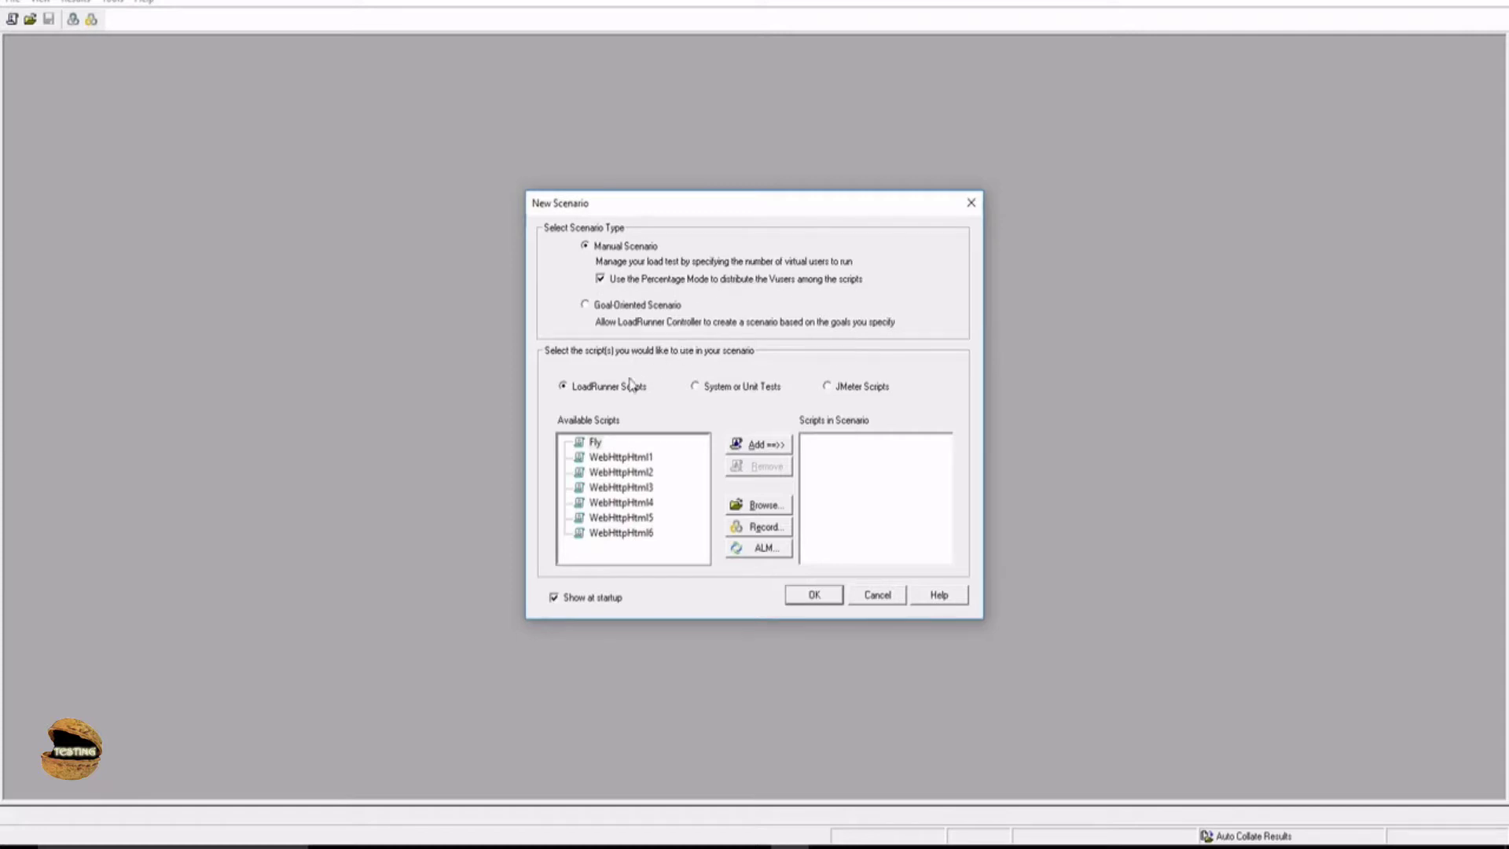
mouse_move(634, 394)
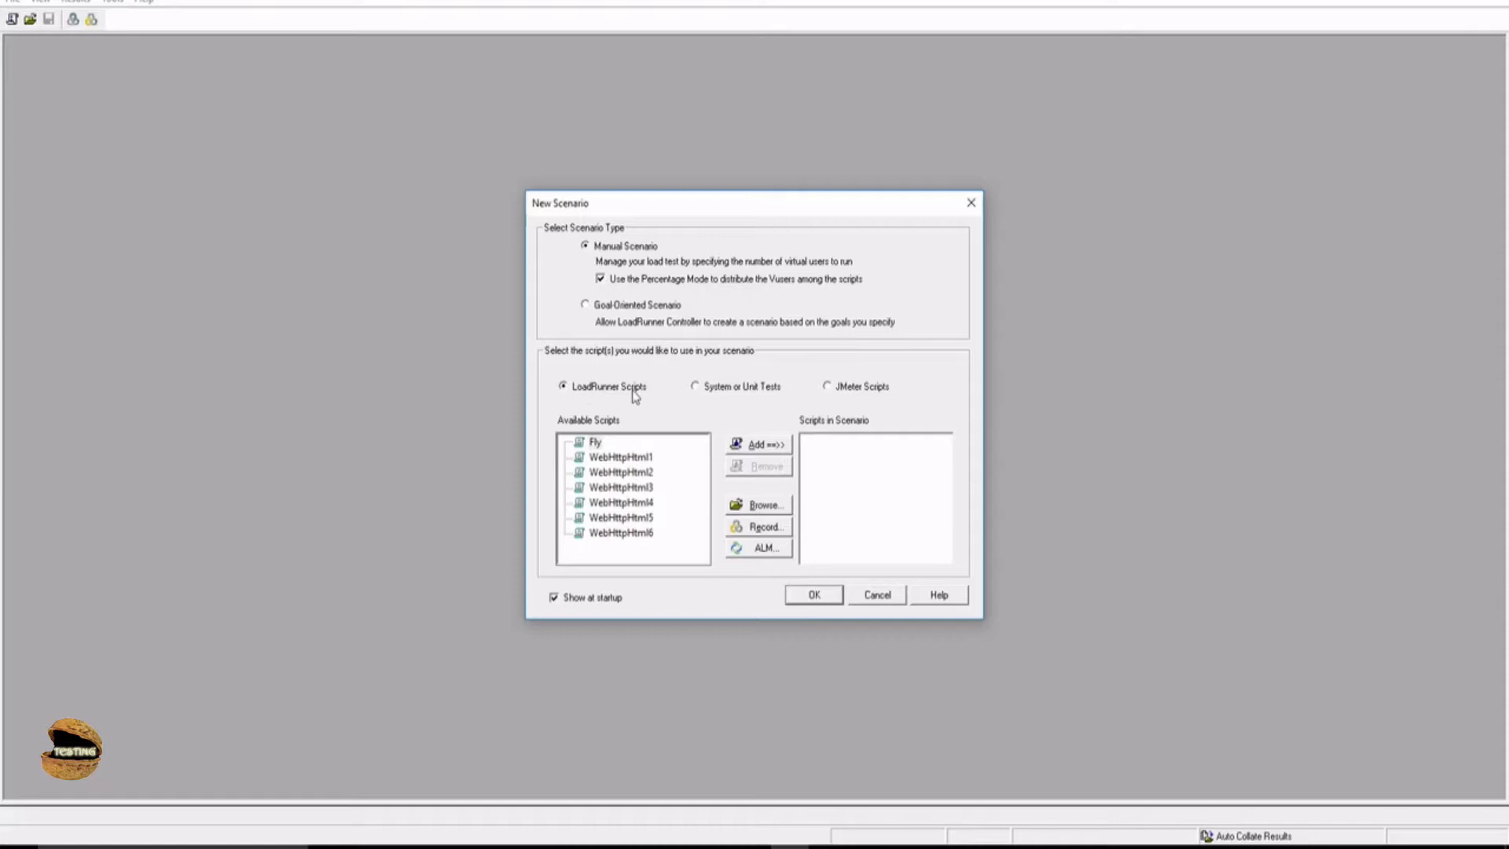
mouse_move(632, 443)
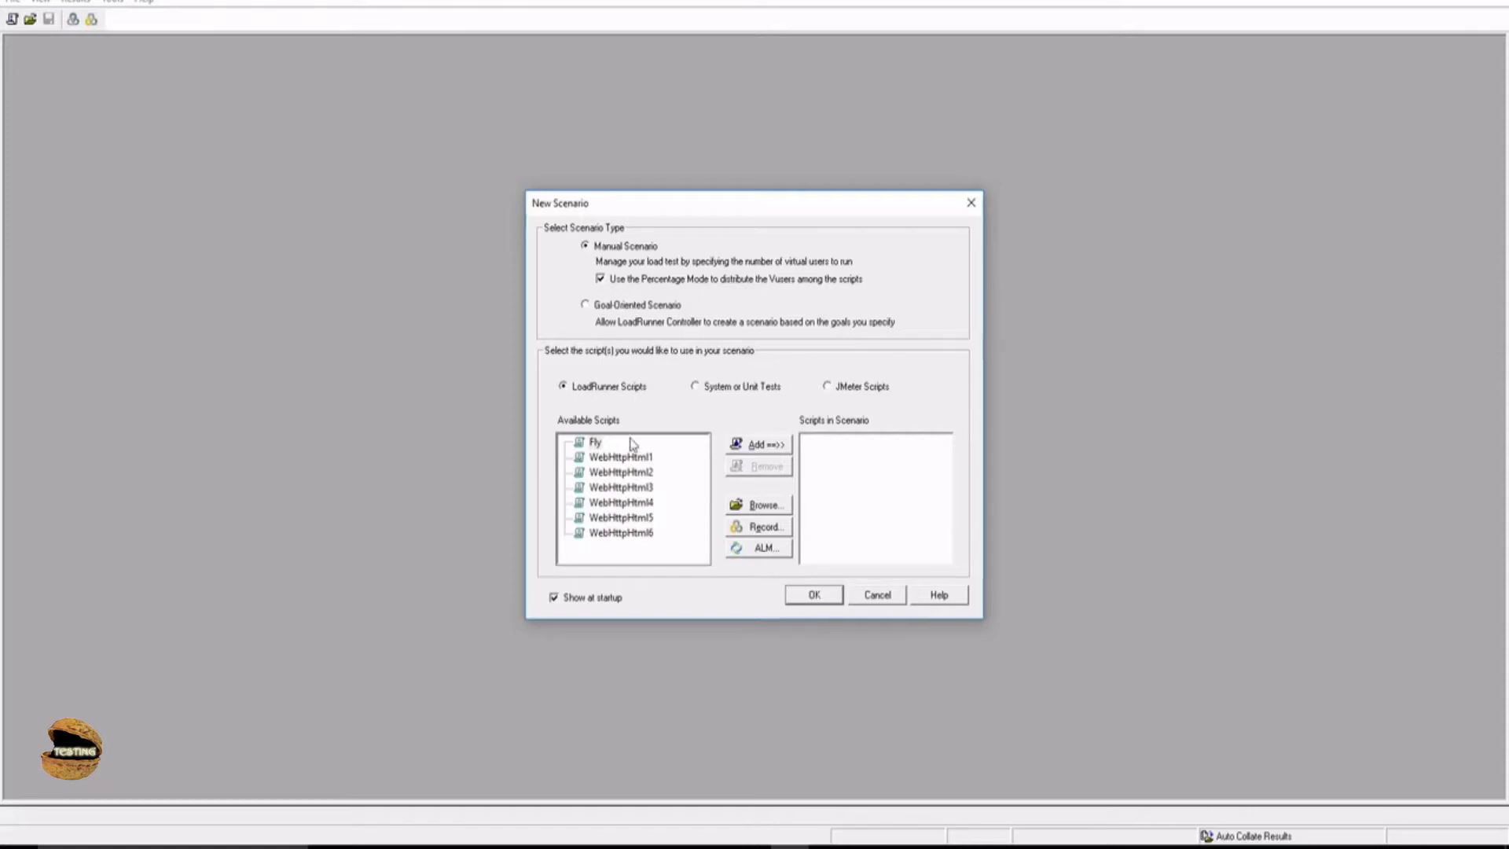
Step: Select Fly under Available Scripts and add it to the manual scenario's script list
click(595, 442)
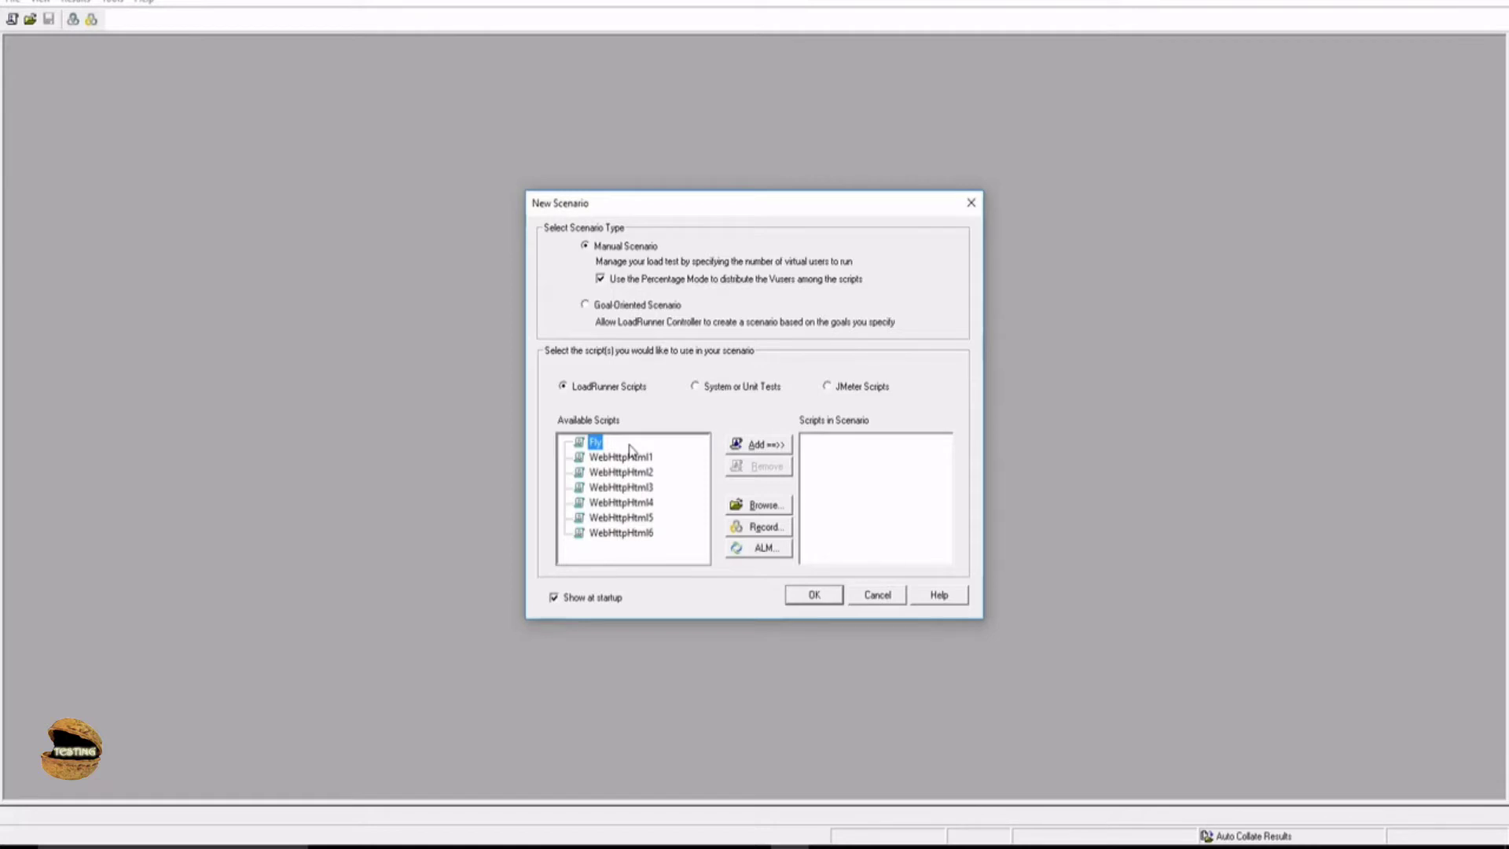
mouse_move(791, 445)
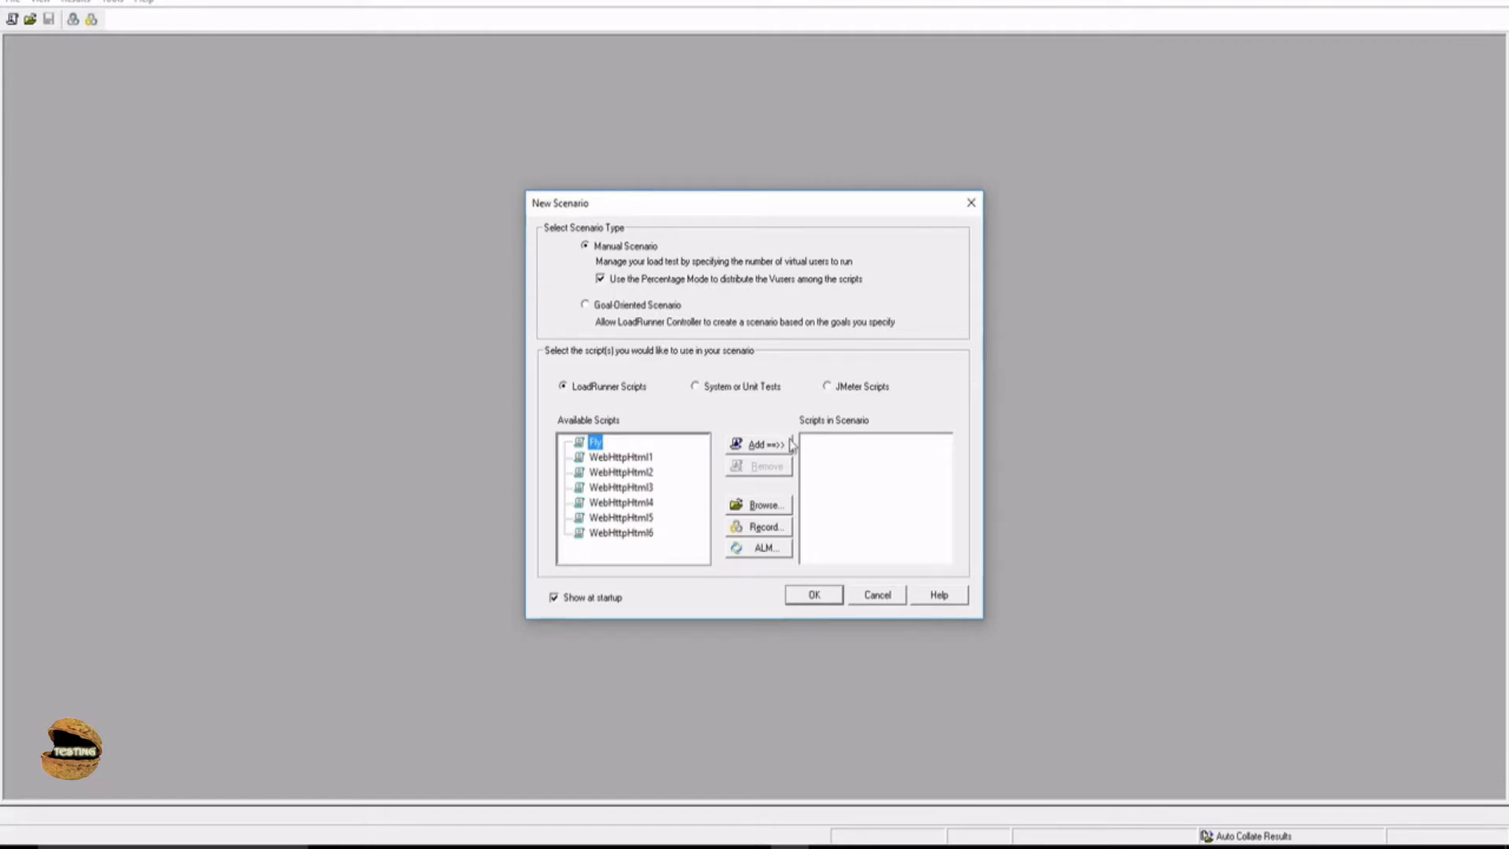
click(758, 443)
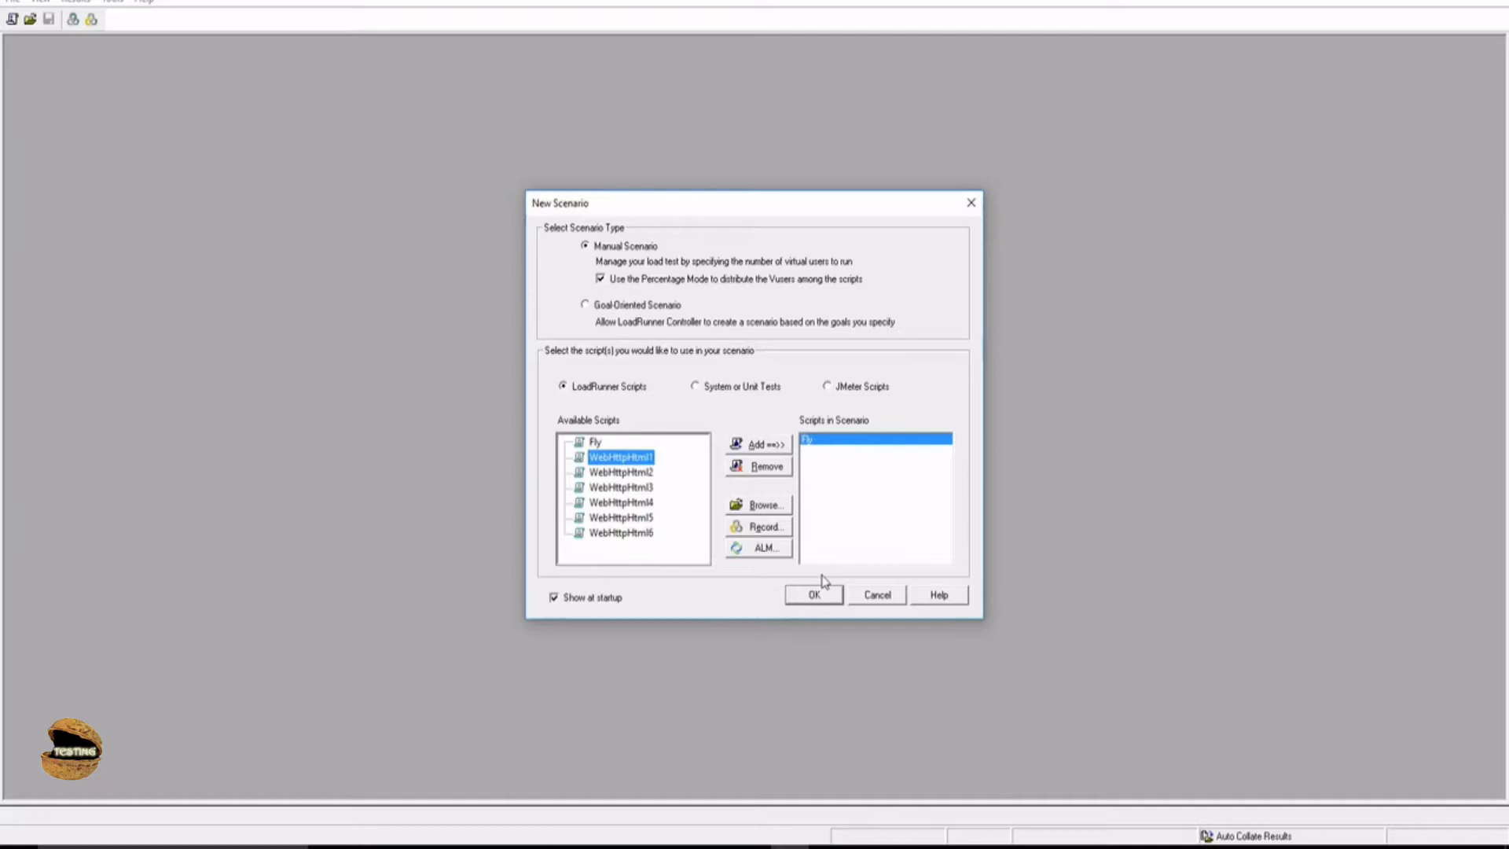
mouse_move(633, 549)
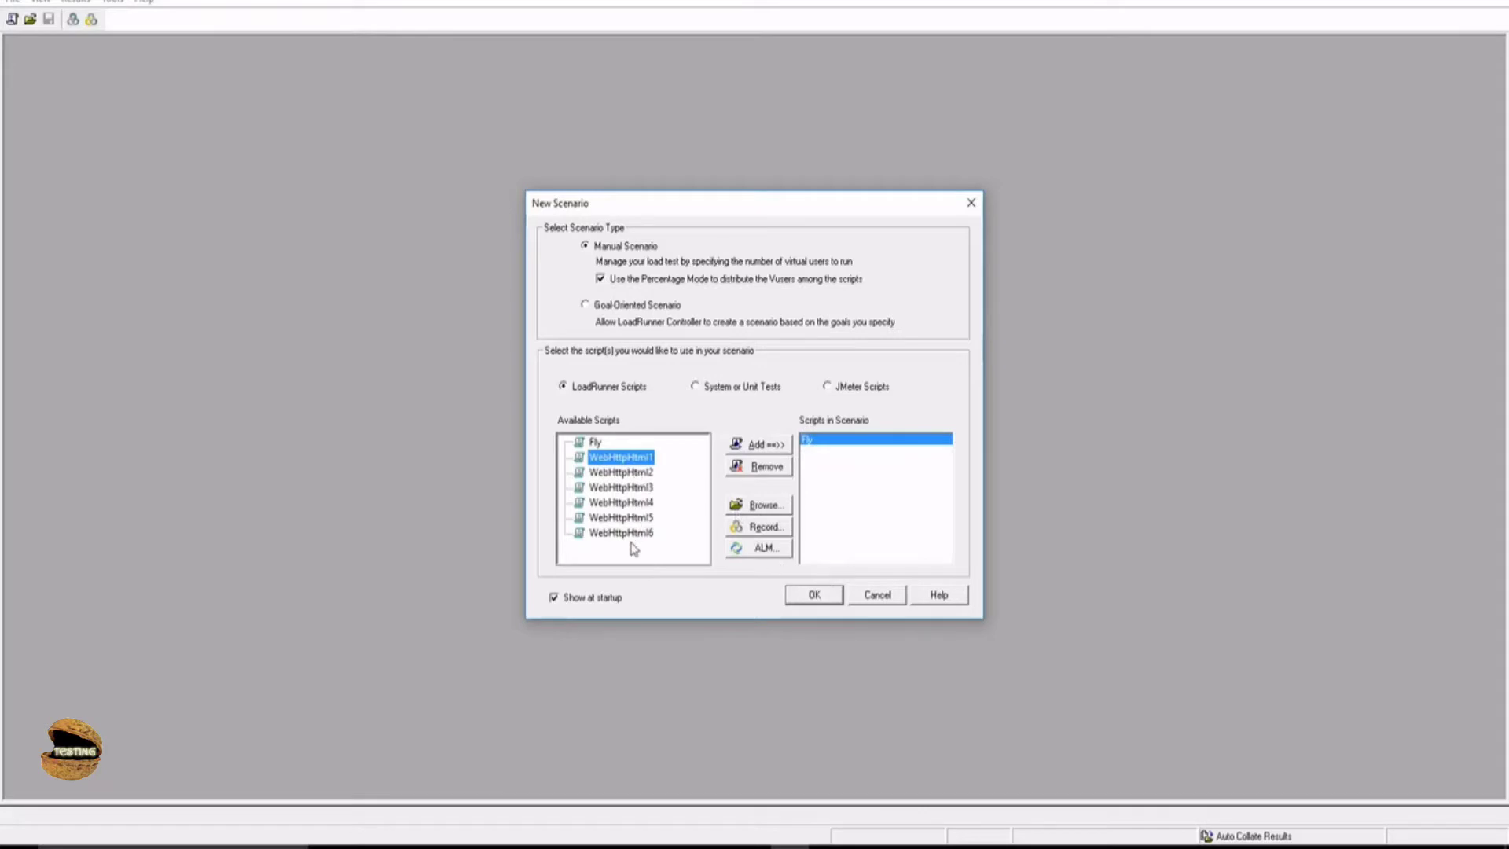
mouse_move(633, 543)
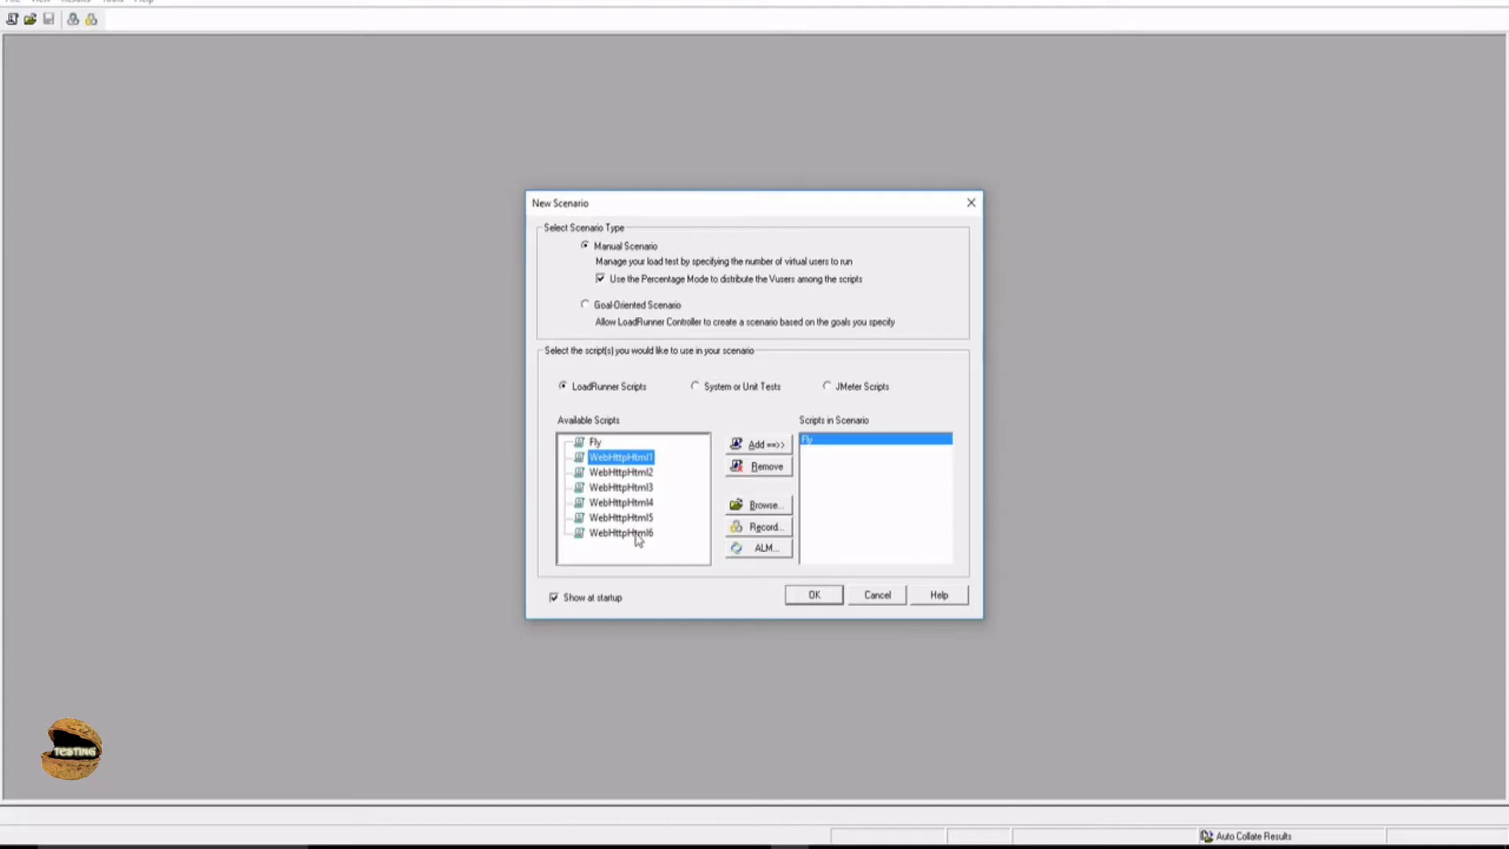
mouse_move(640, 535)
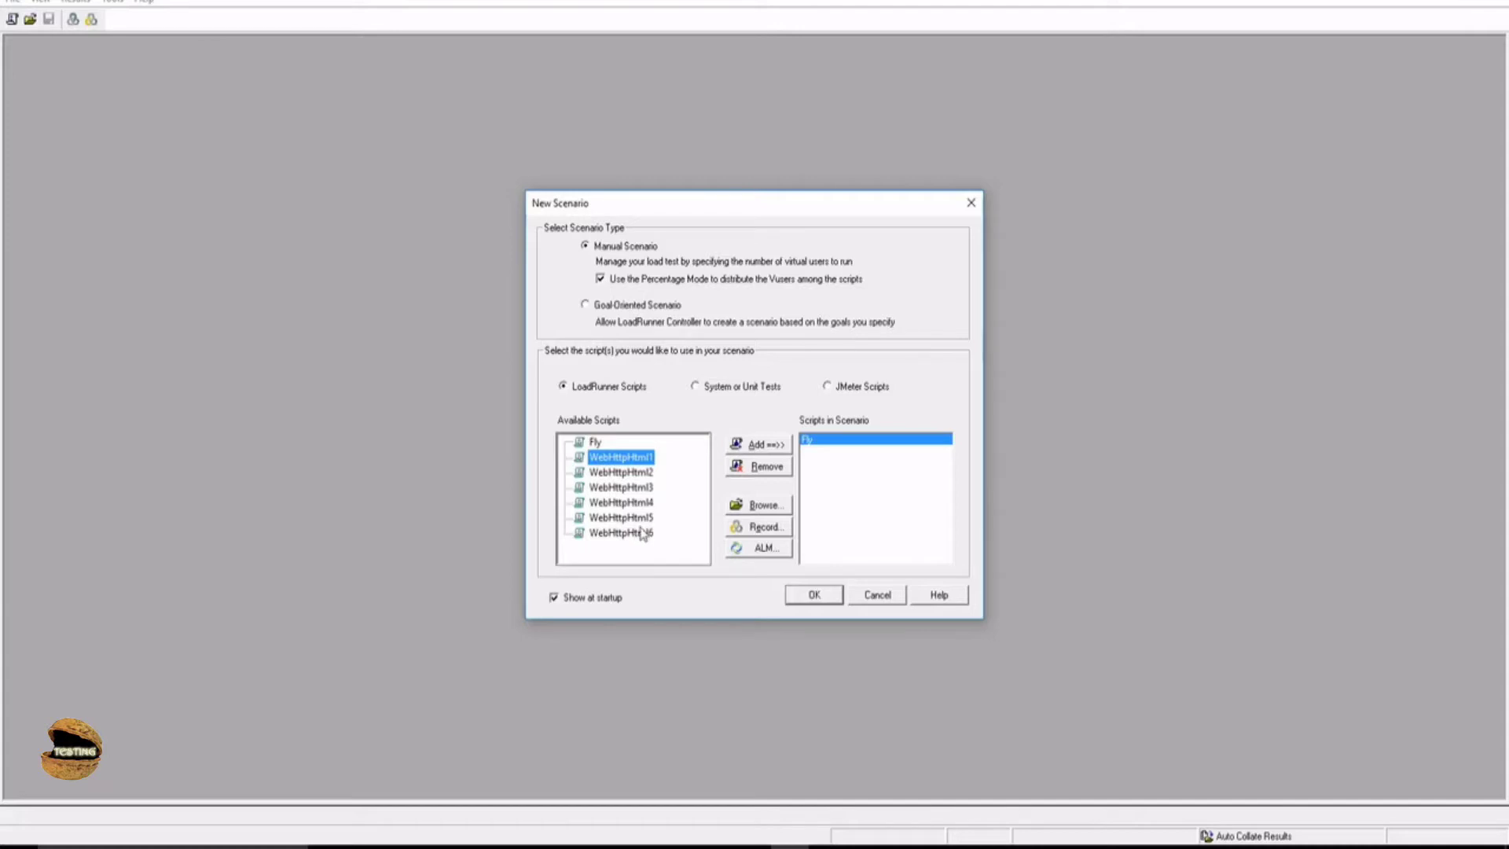
mouse_move(651, 531)
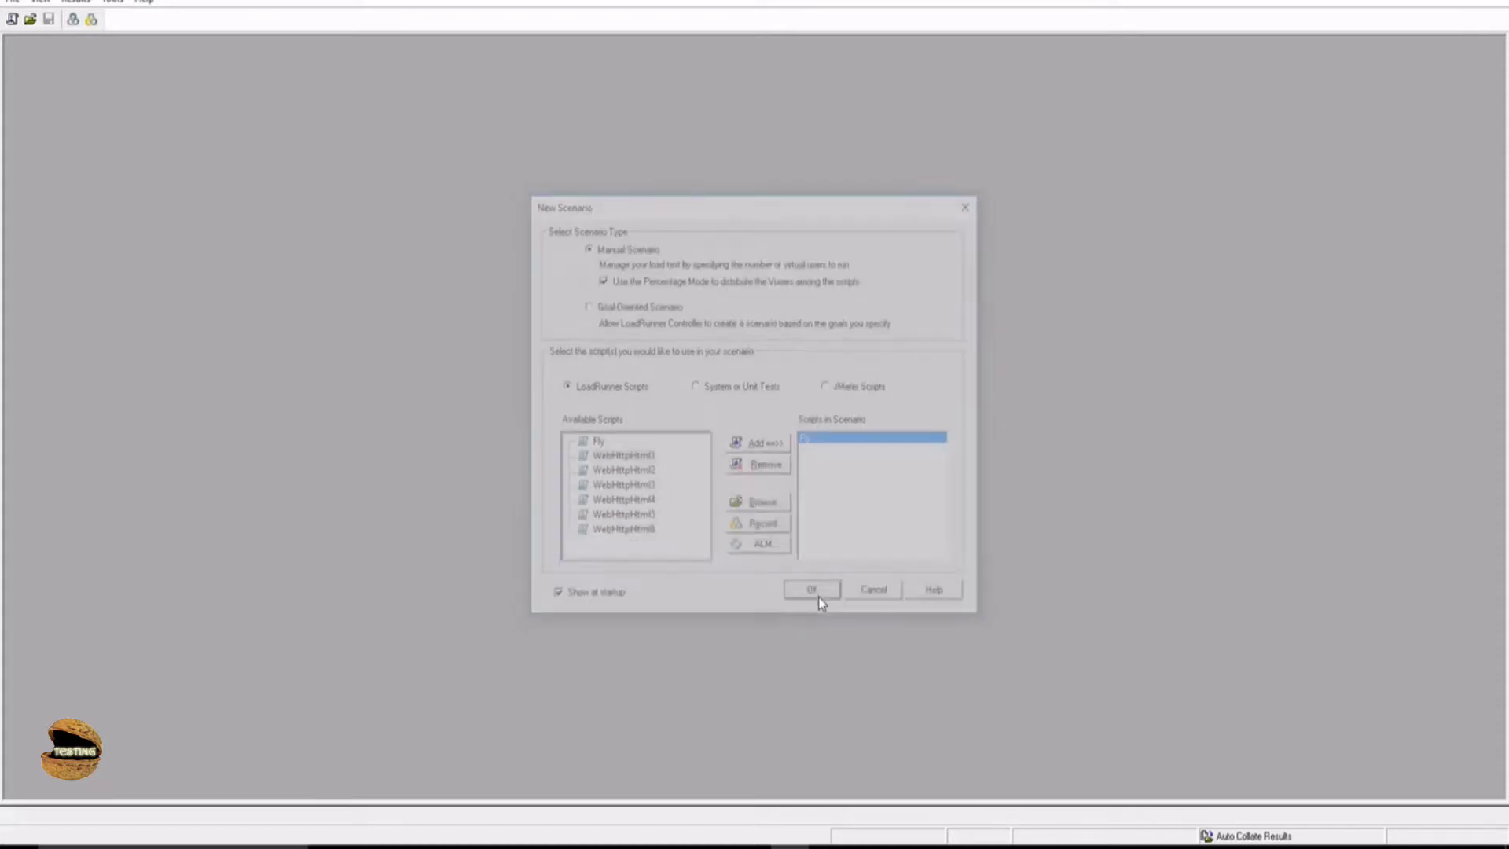
Step: Create the scenario and assign localhost as the Fly script's load generator
click(810, 589)
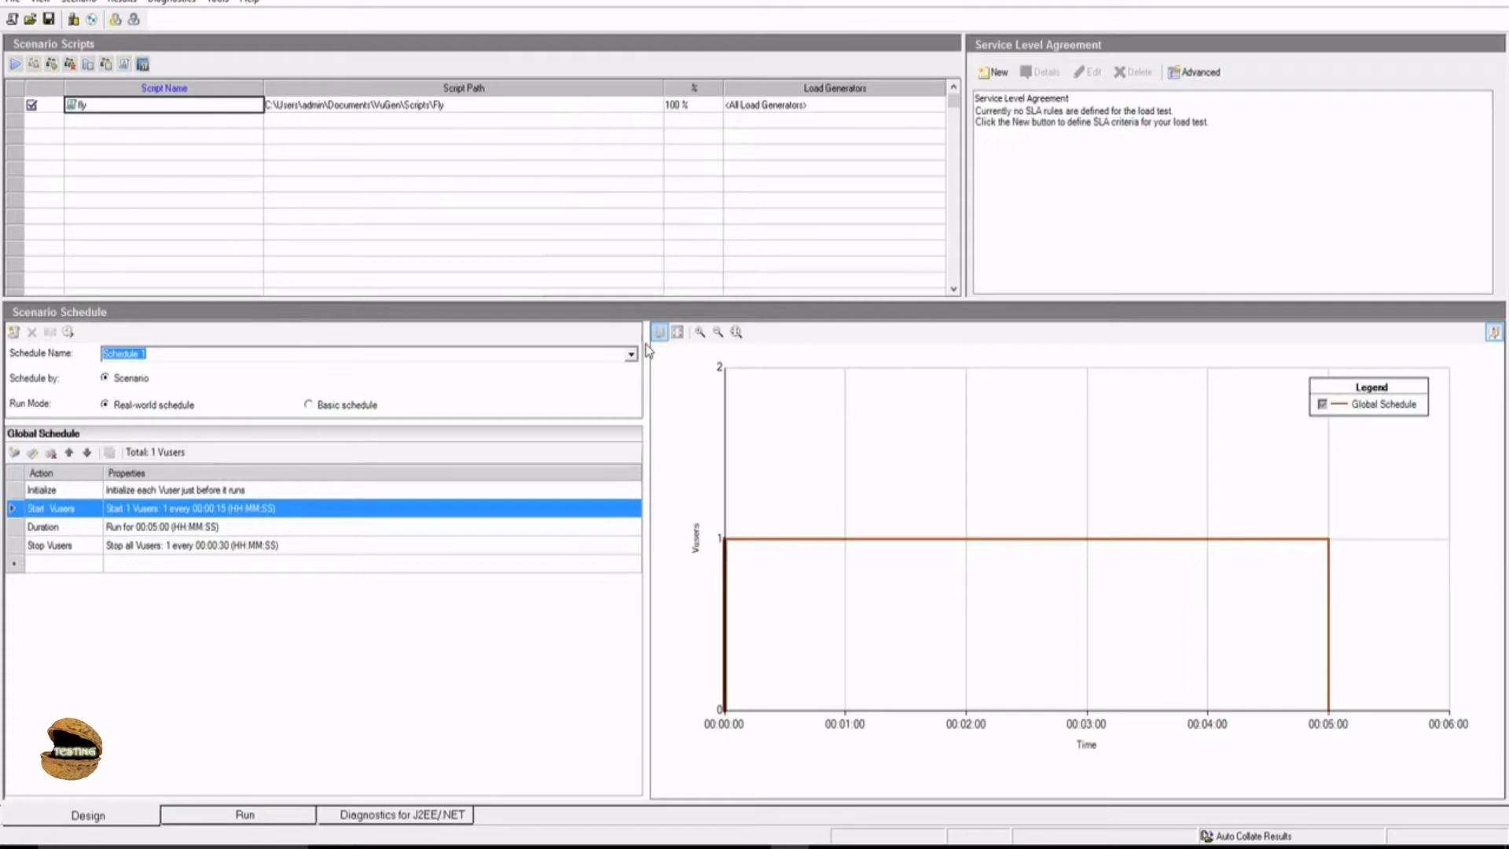
mouse_move(795, 120)
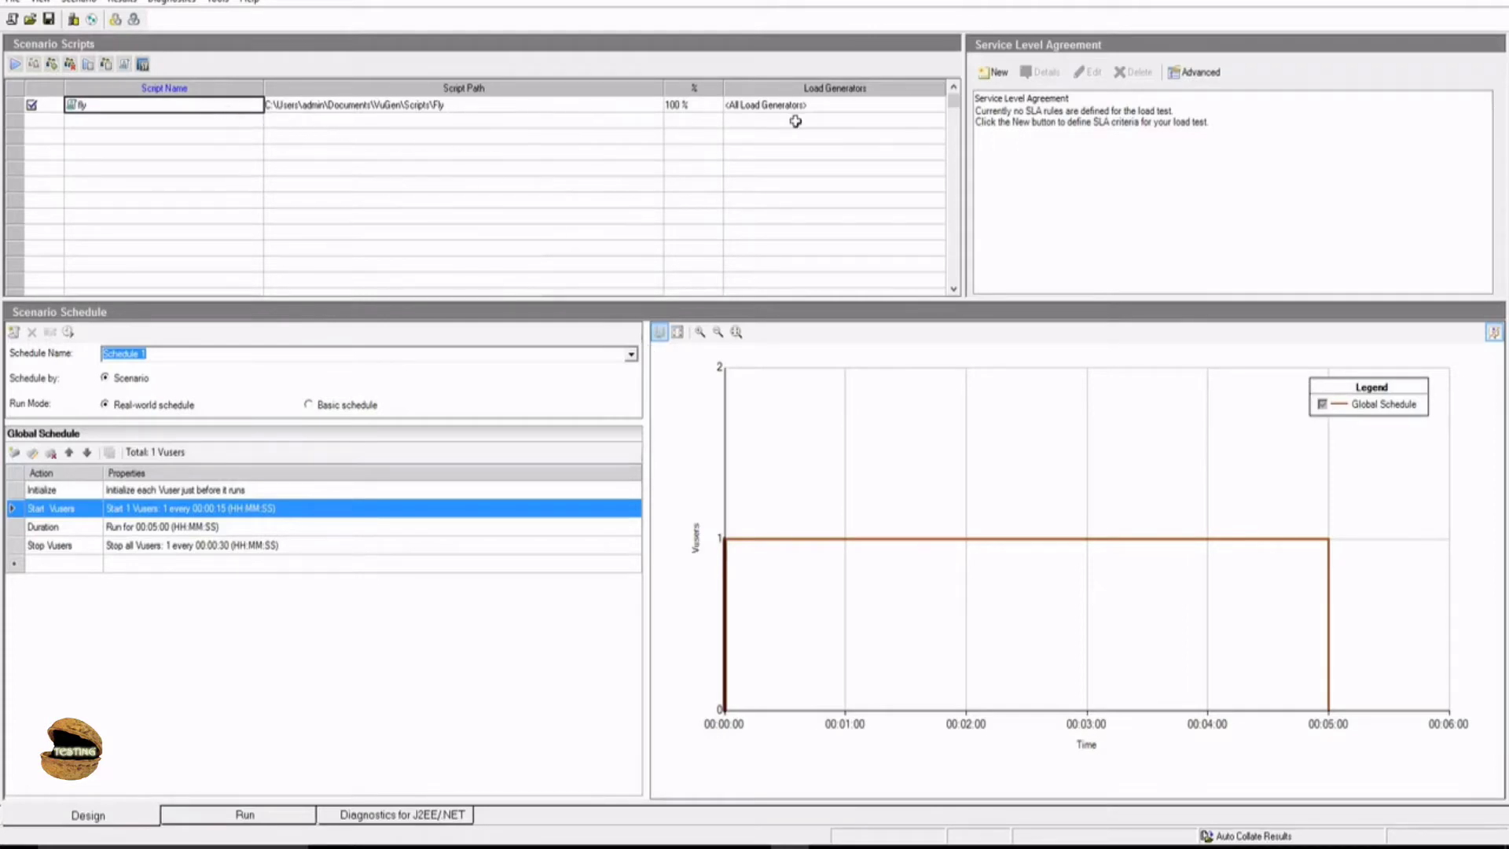
mouse_move(728, 120)
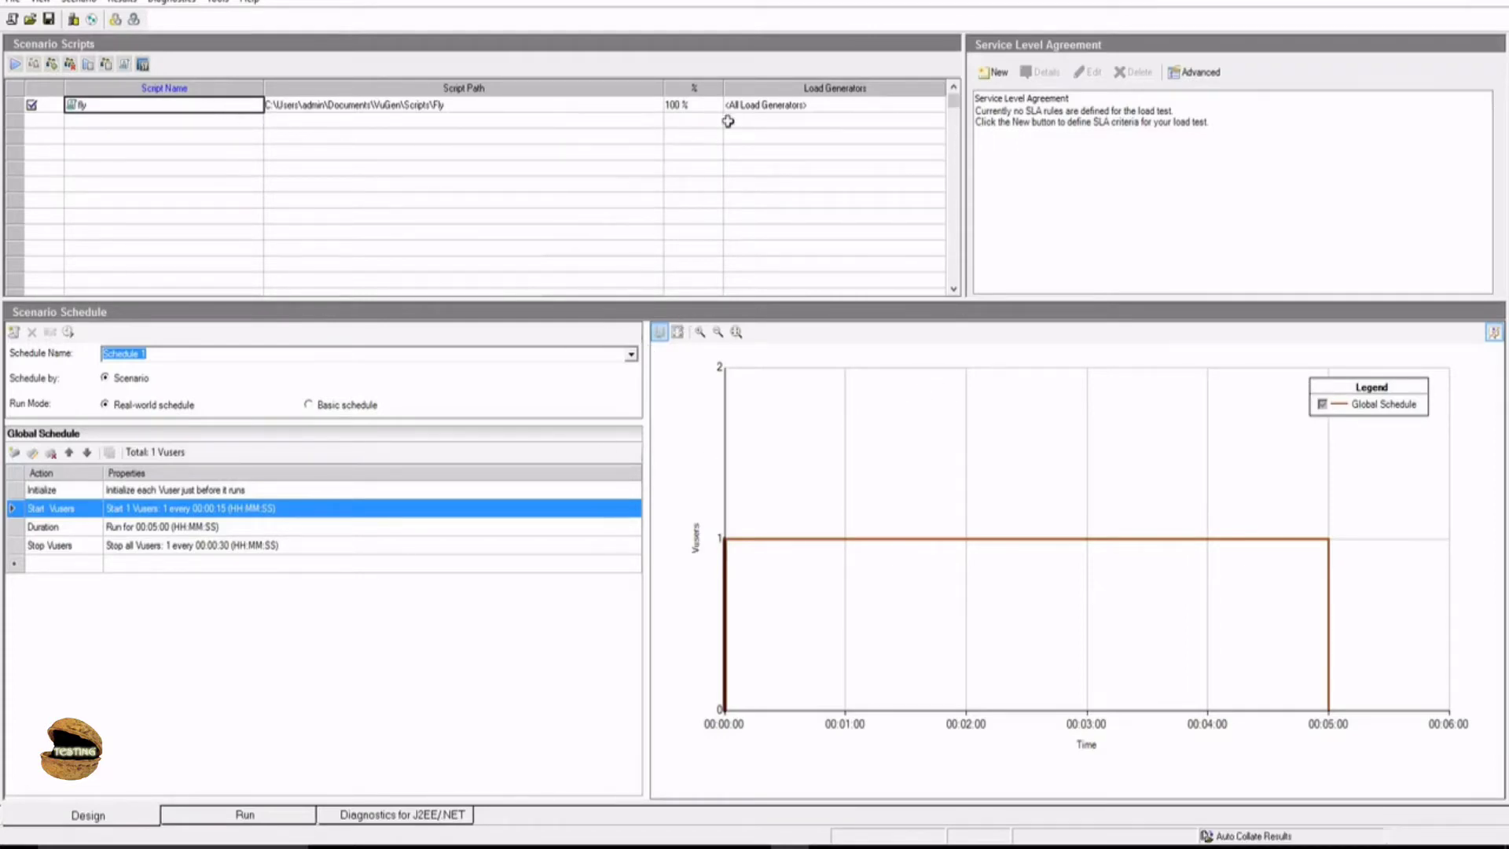
click(831, 104)
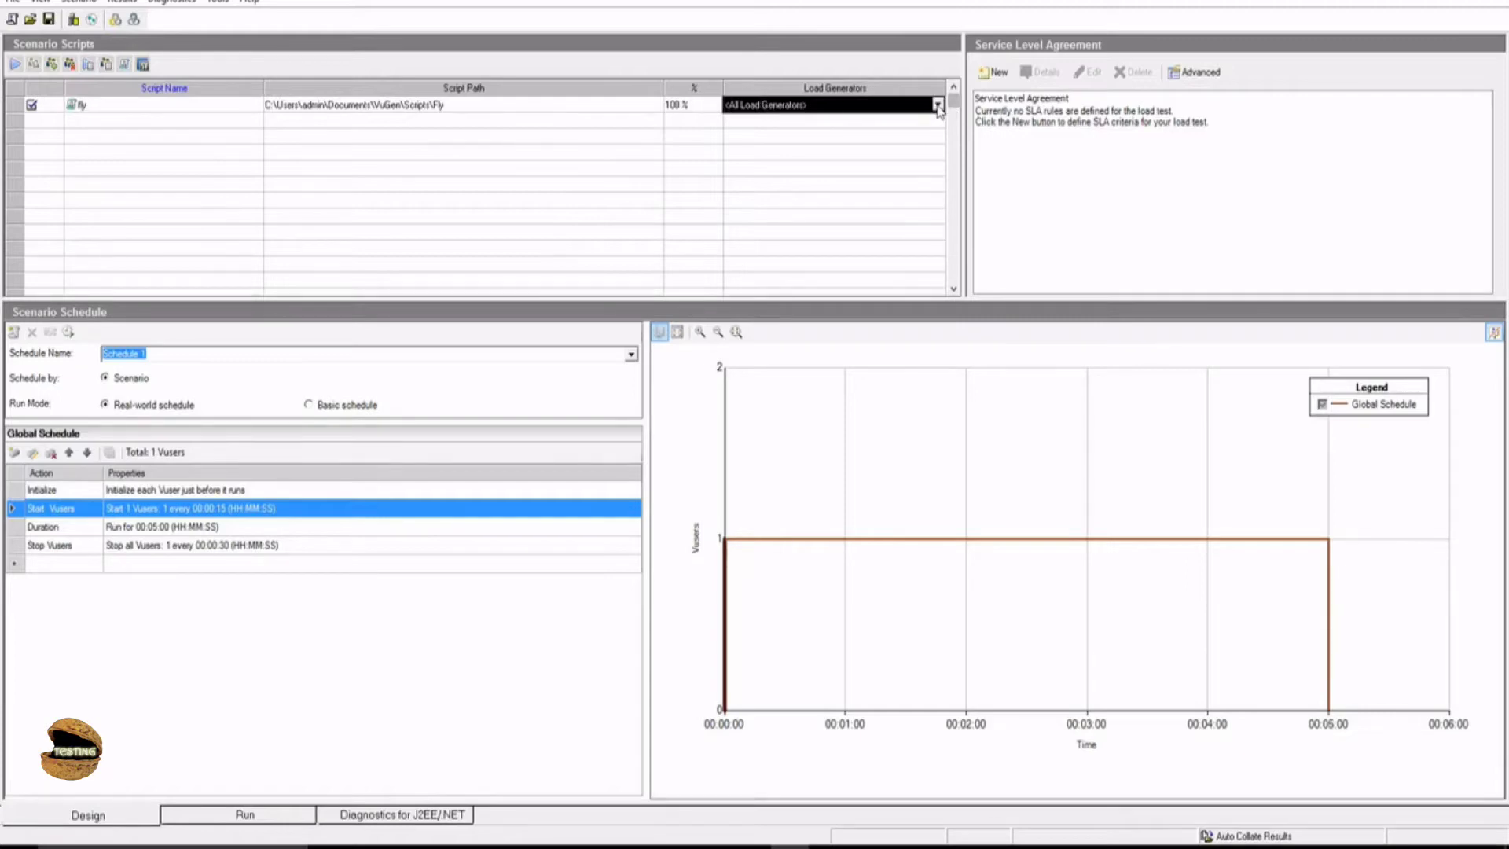
click(935, 104)
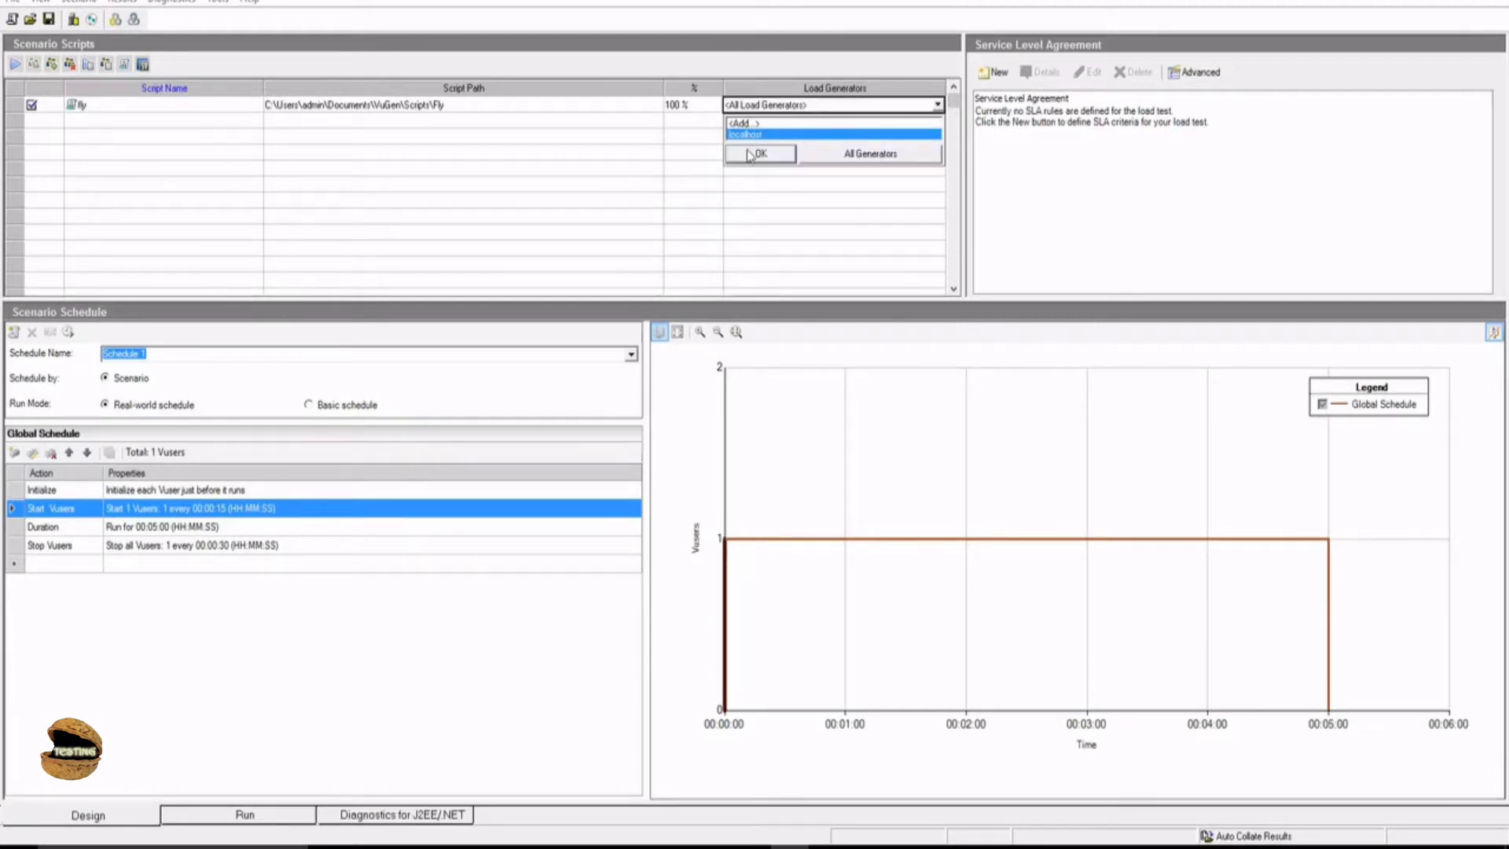
click(759, 154)
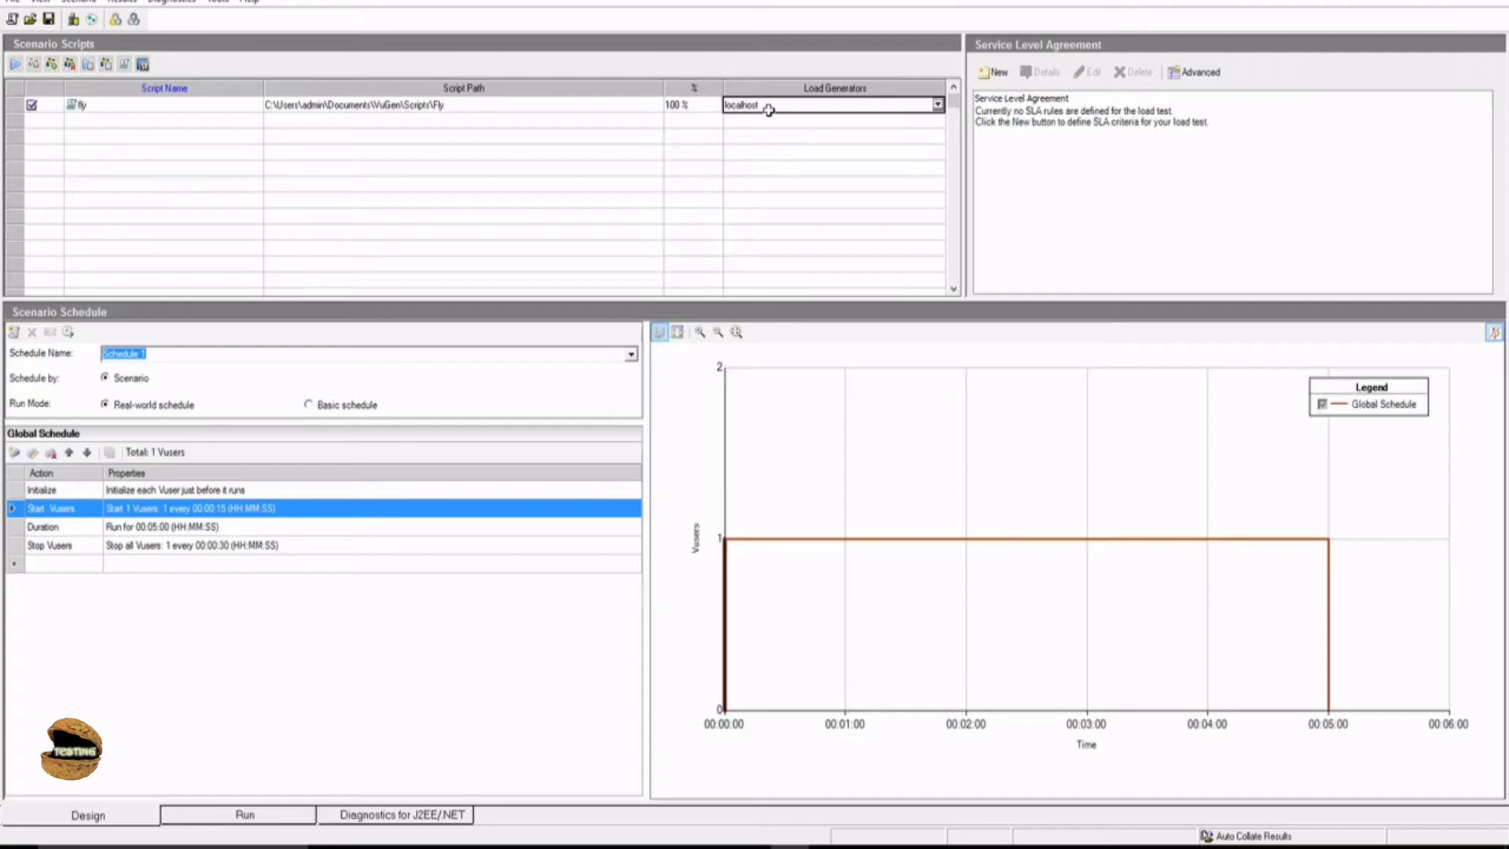
mouse_move(214, 481)
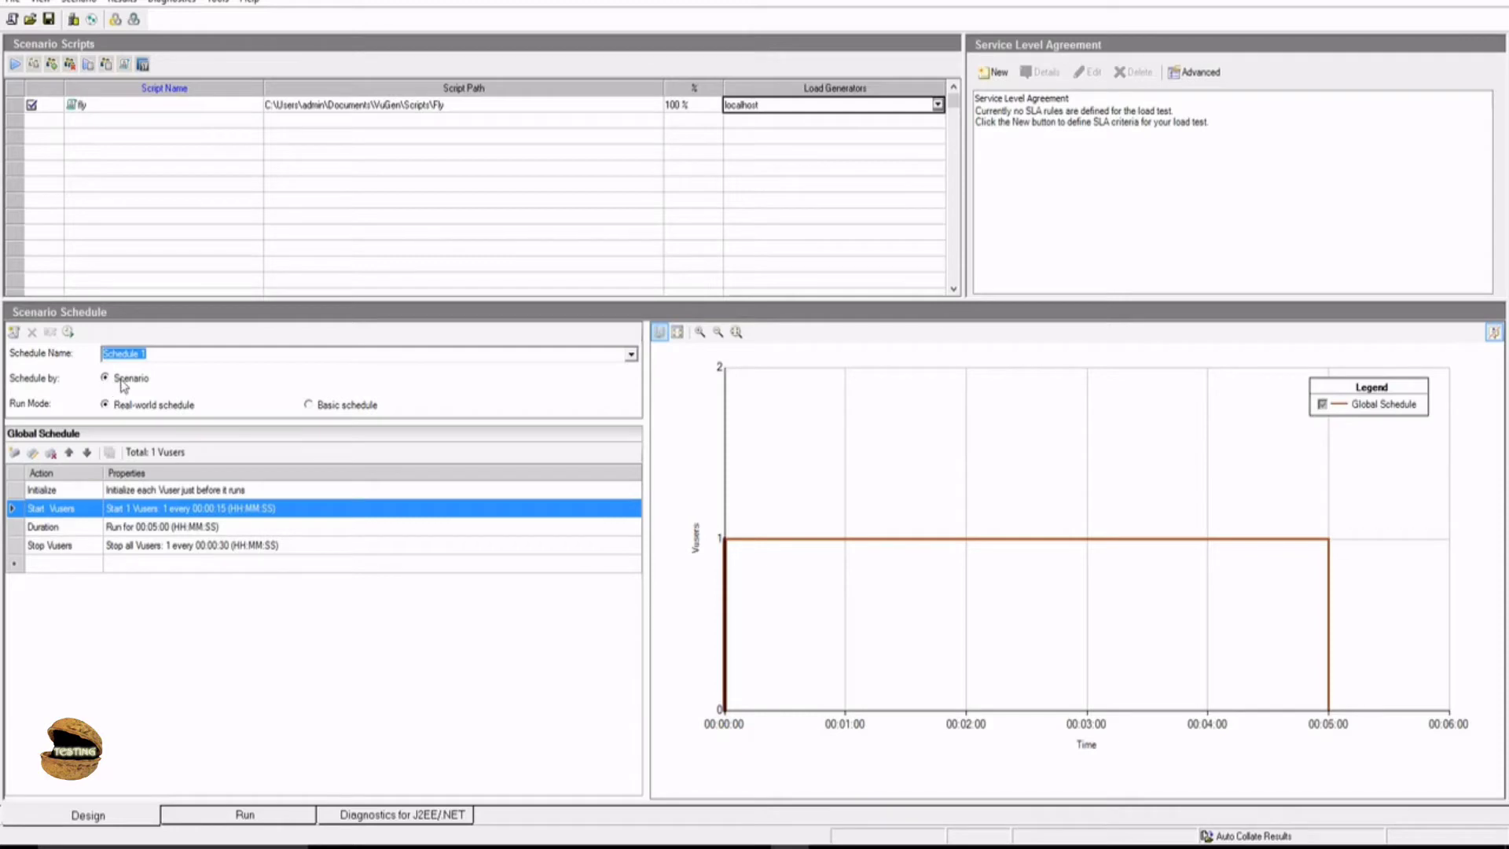
mouse_move(183, 416)
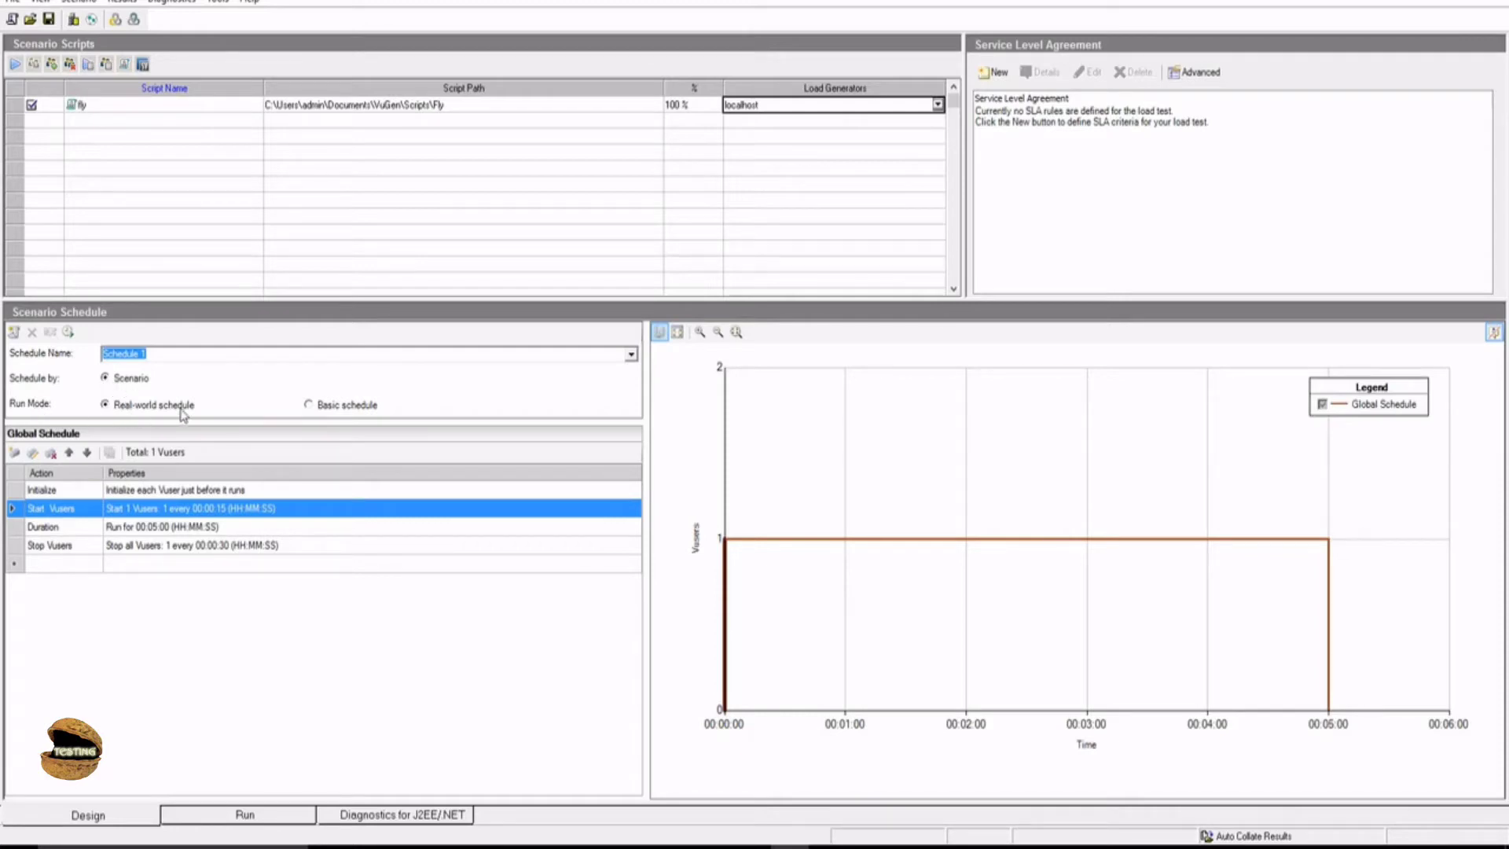
mouse_move(370, 415)
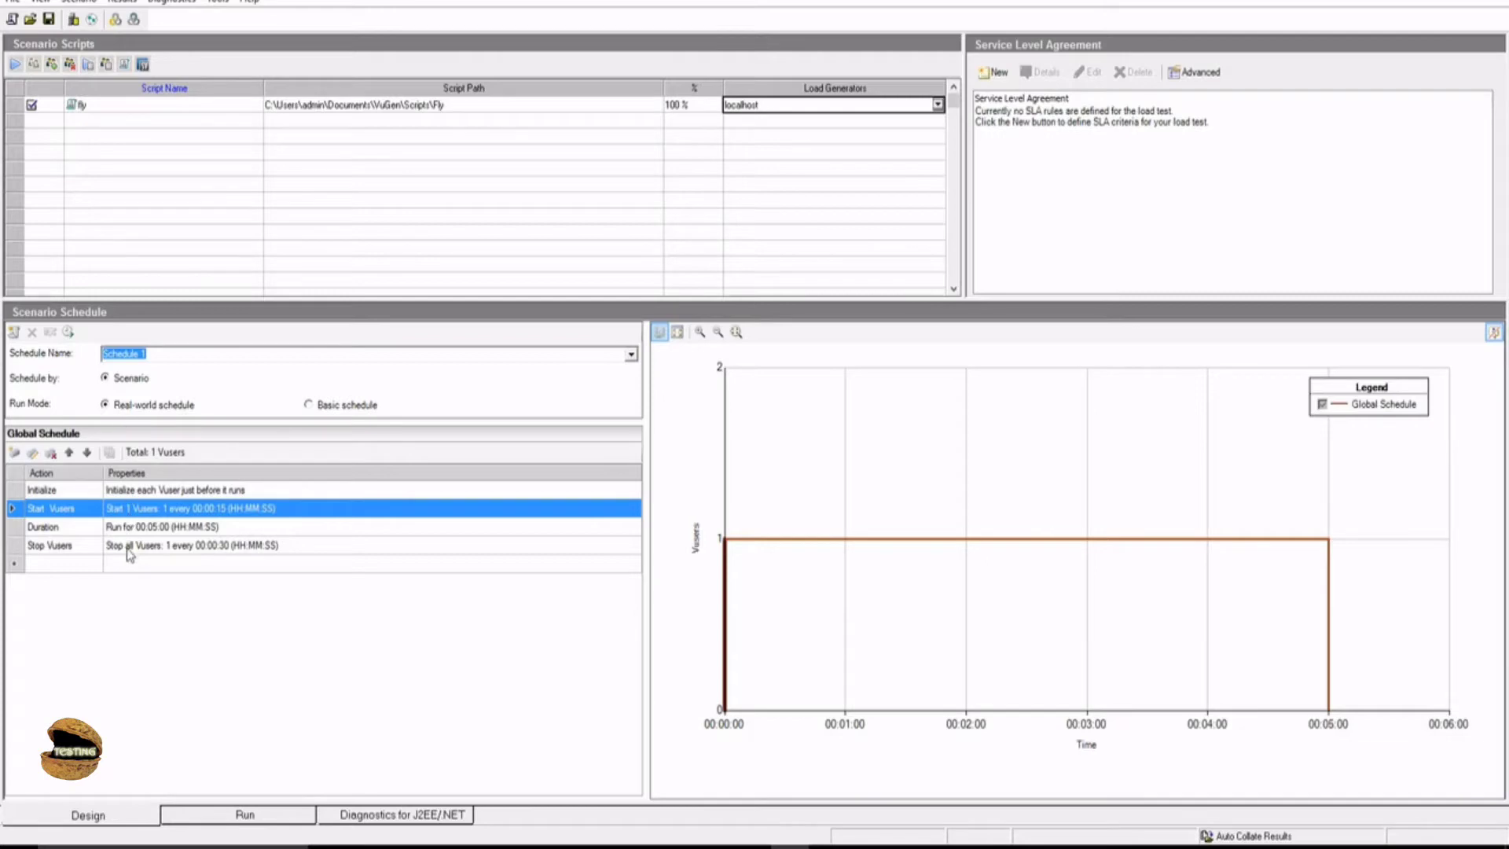
mouse_move(134, 499)
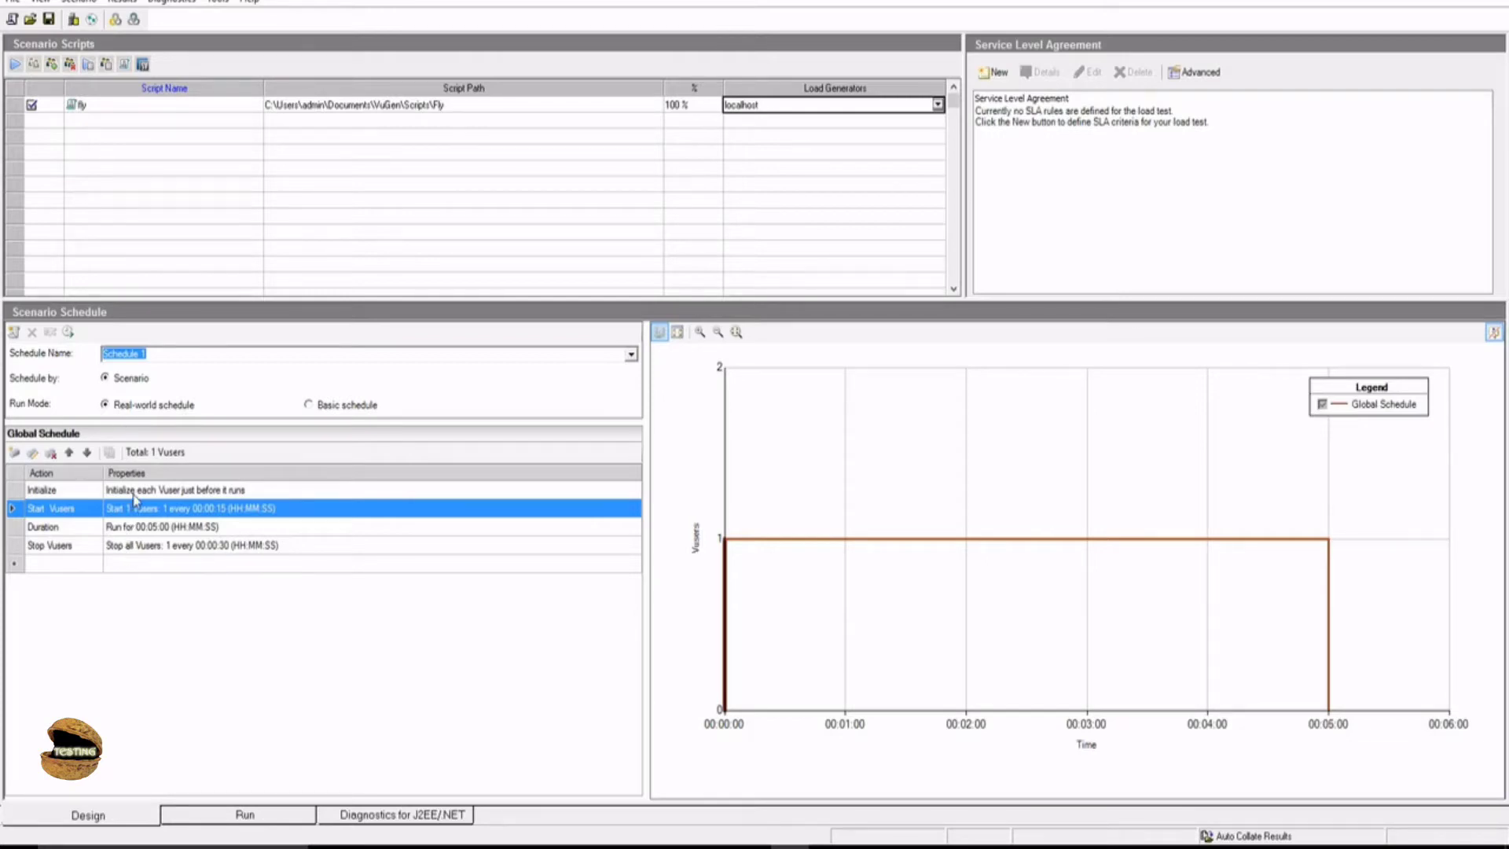
mouse_move(299, 428)
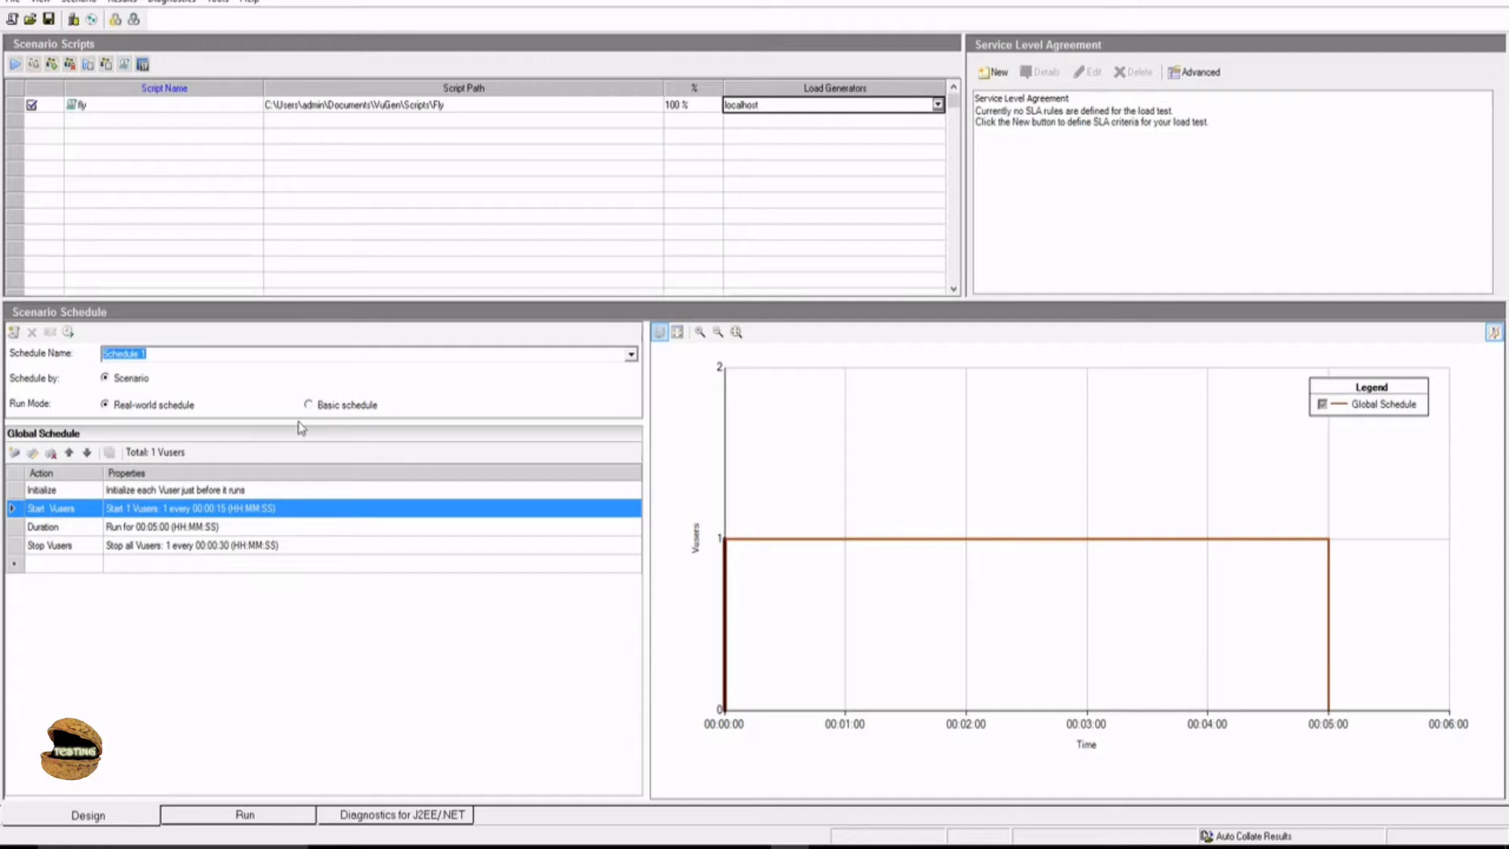
Step: Switch the schedule to basic run mode, discarding the current schedule settings
click(308, 404)
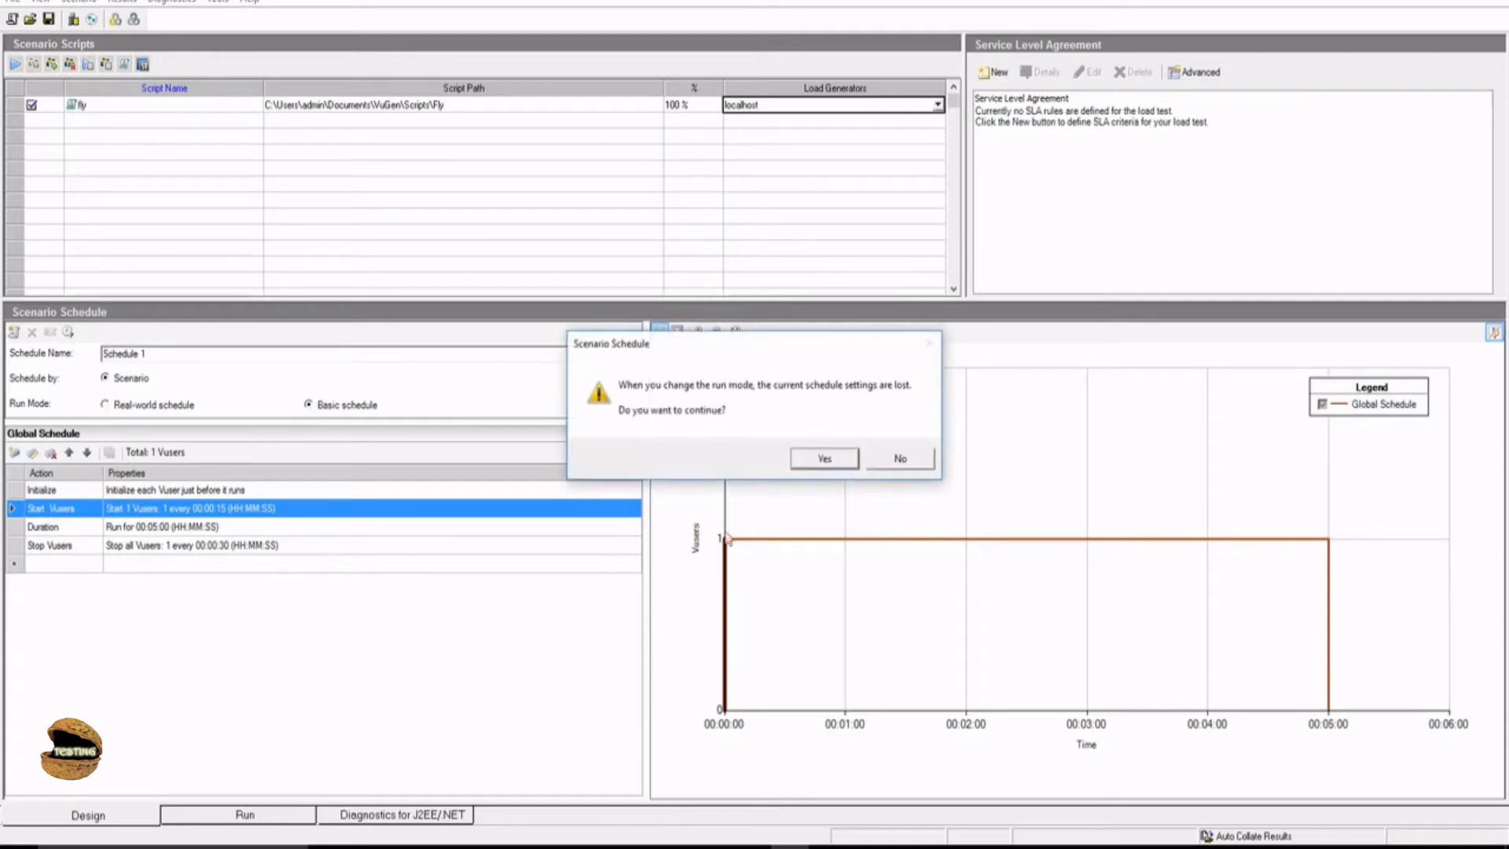
click(823, 457)
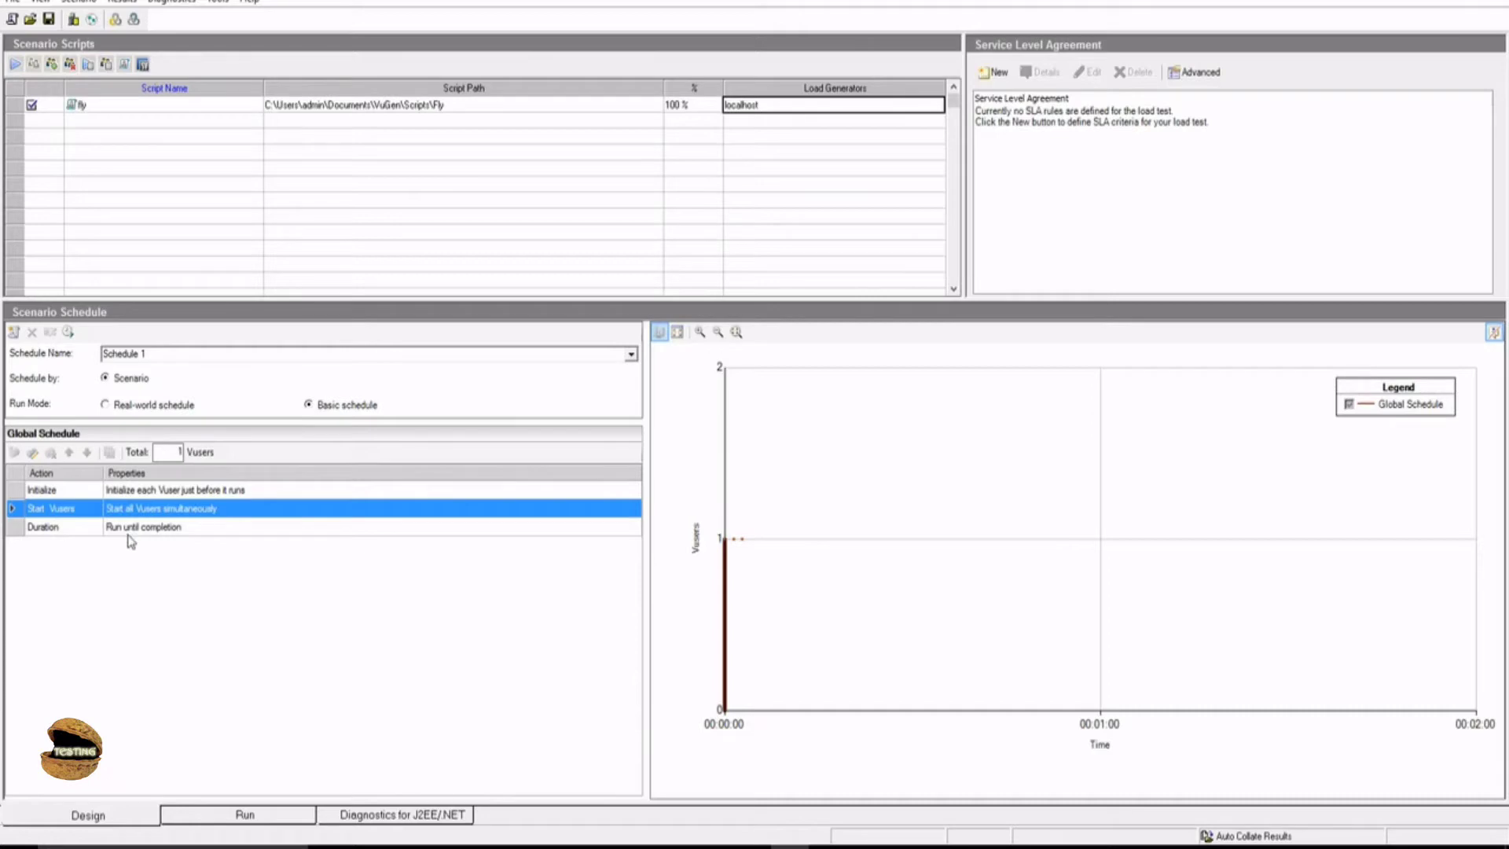
mouse_move(47, 551)
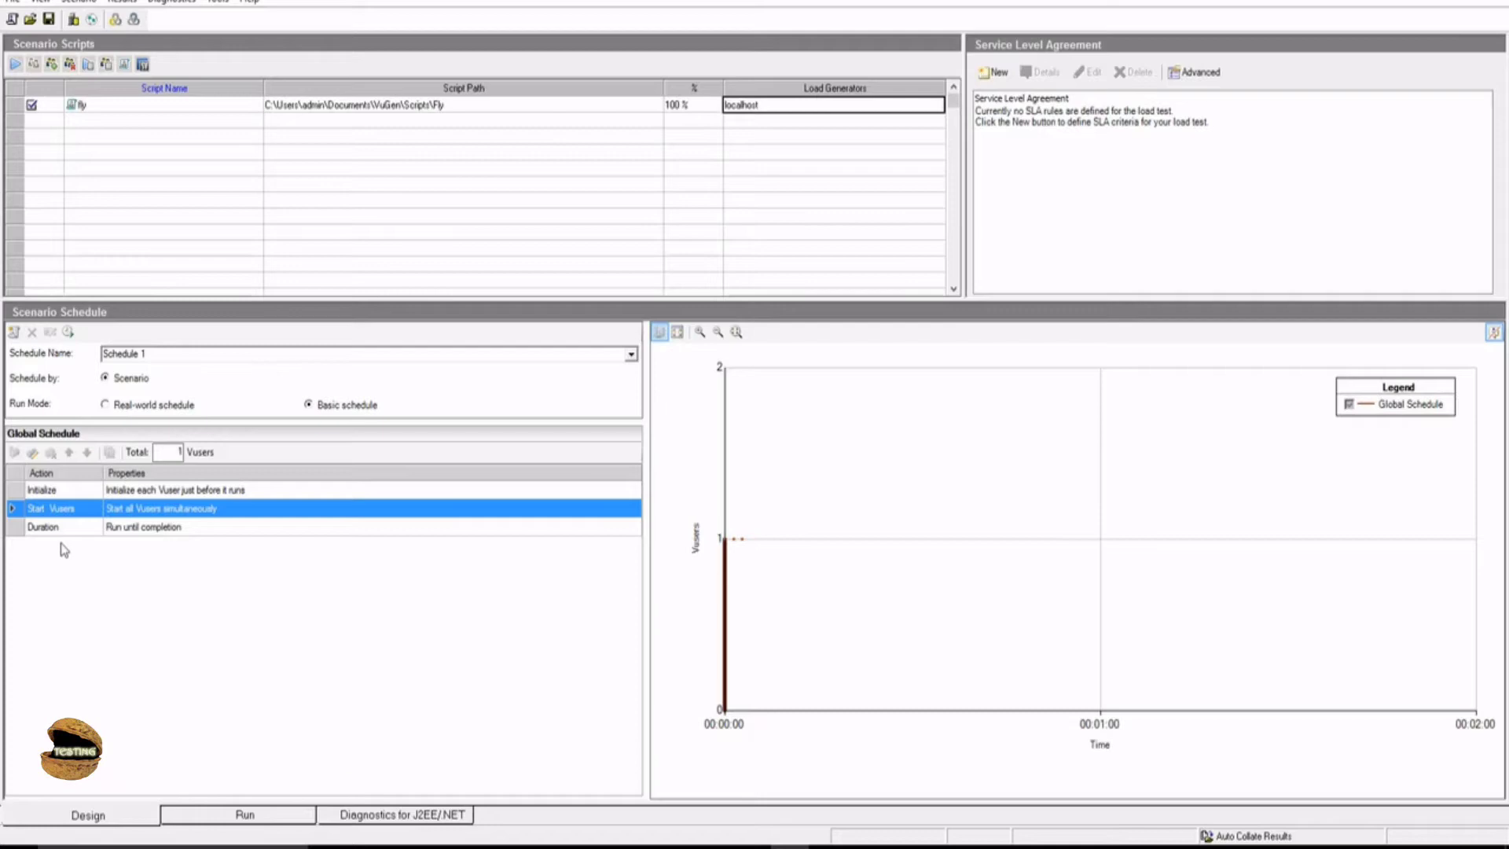
mouse_move(144, 536)
text(0)
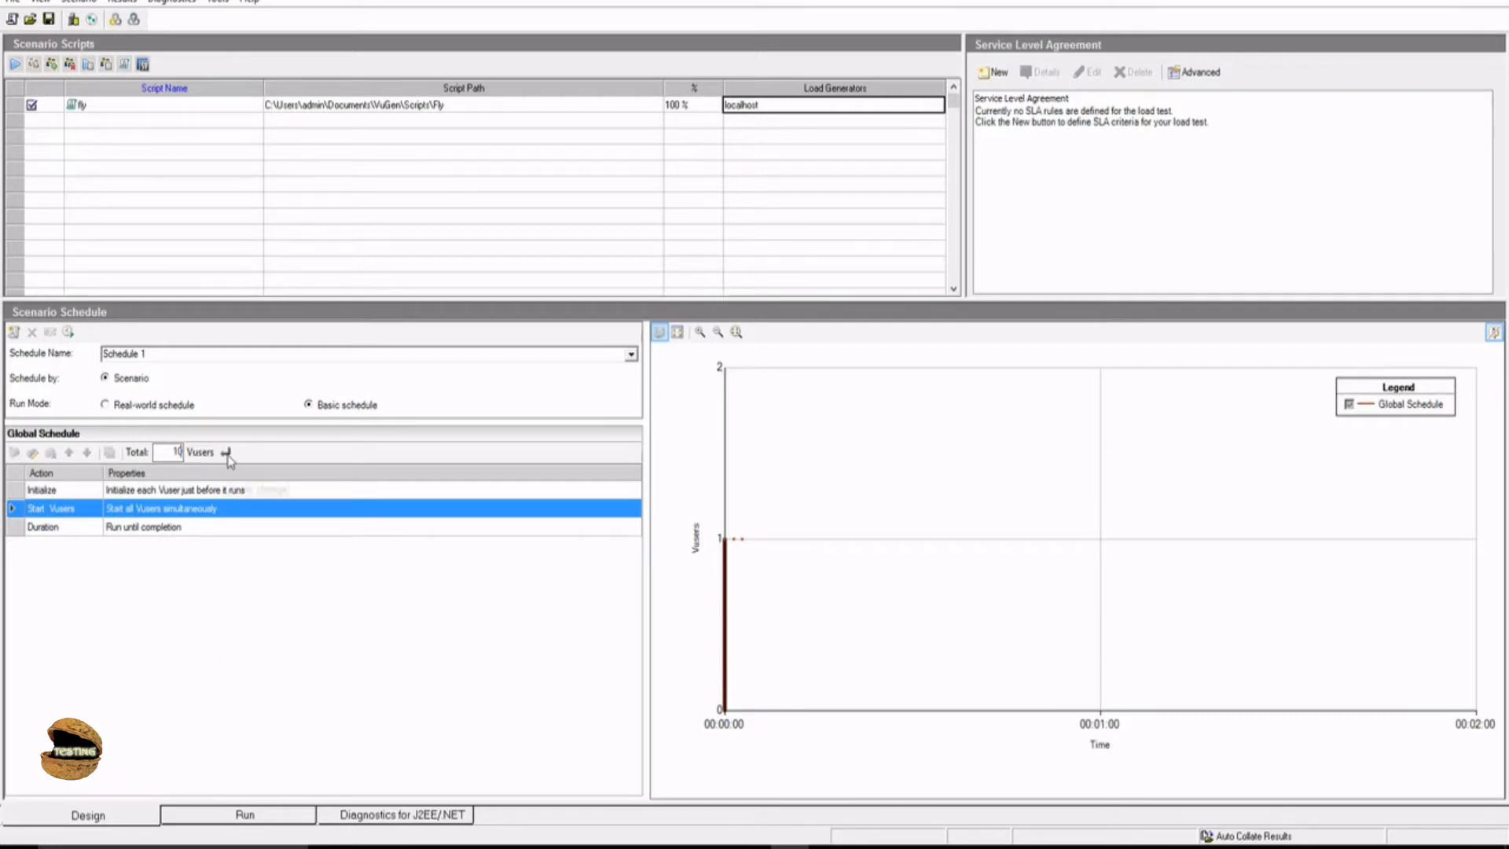
mouse_move(229, 453)
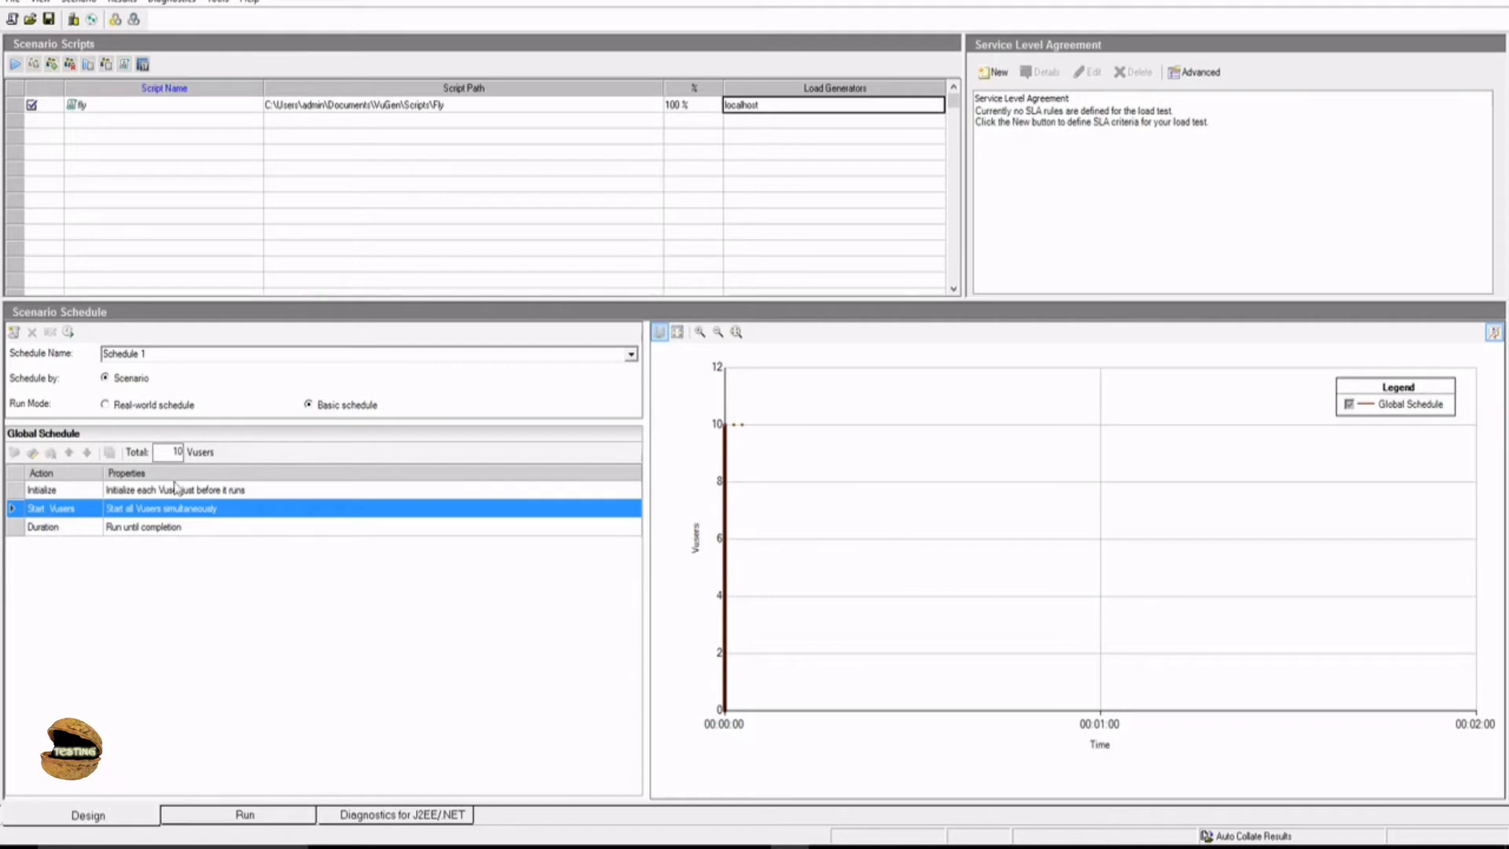
mouse_move(506, 111)
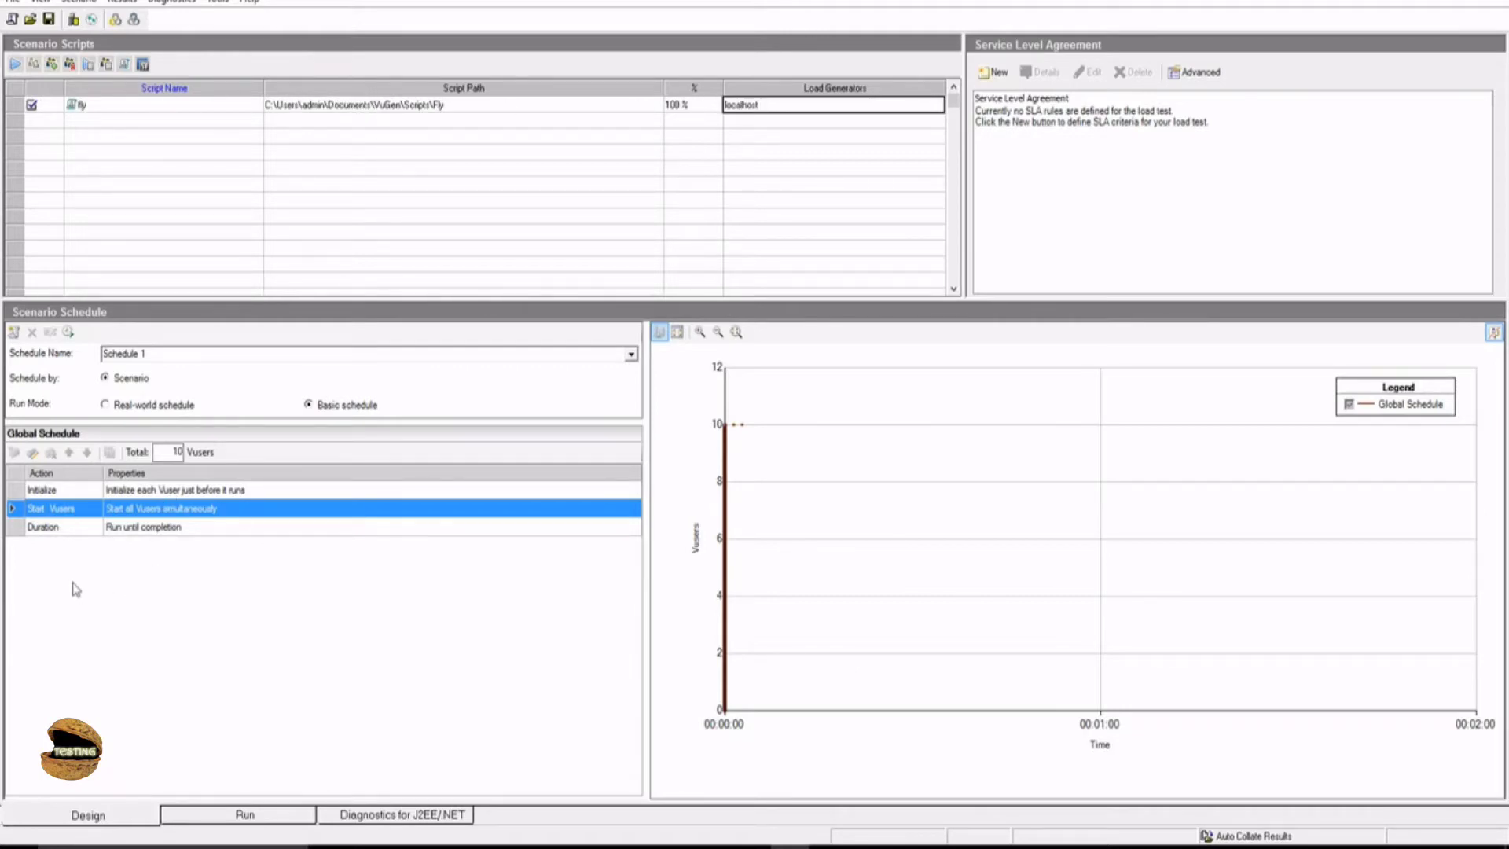
mouse_move(747, 442)
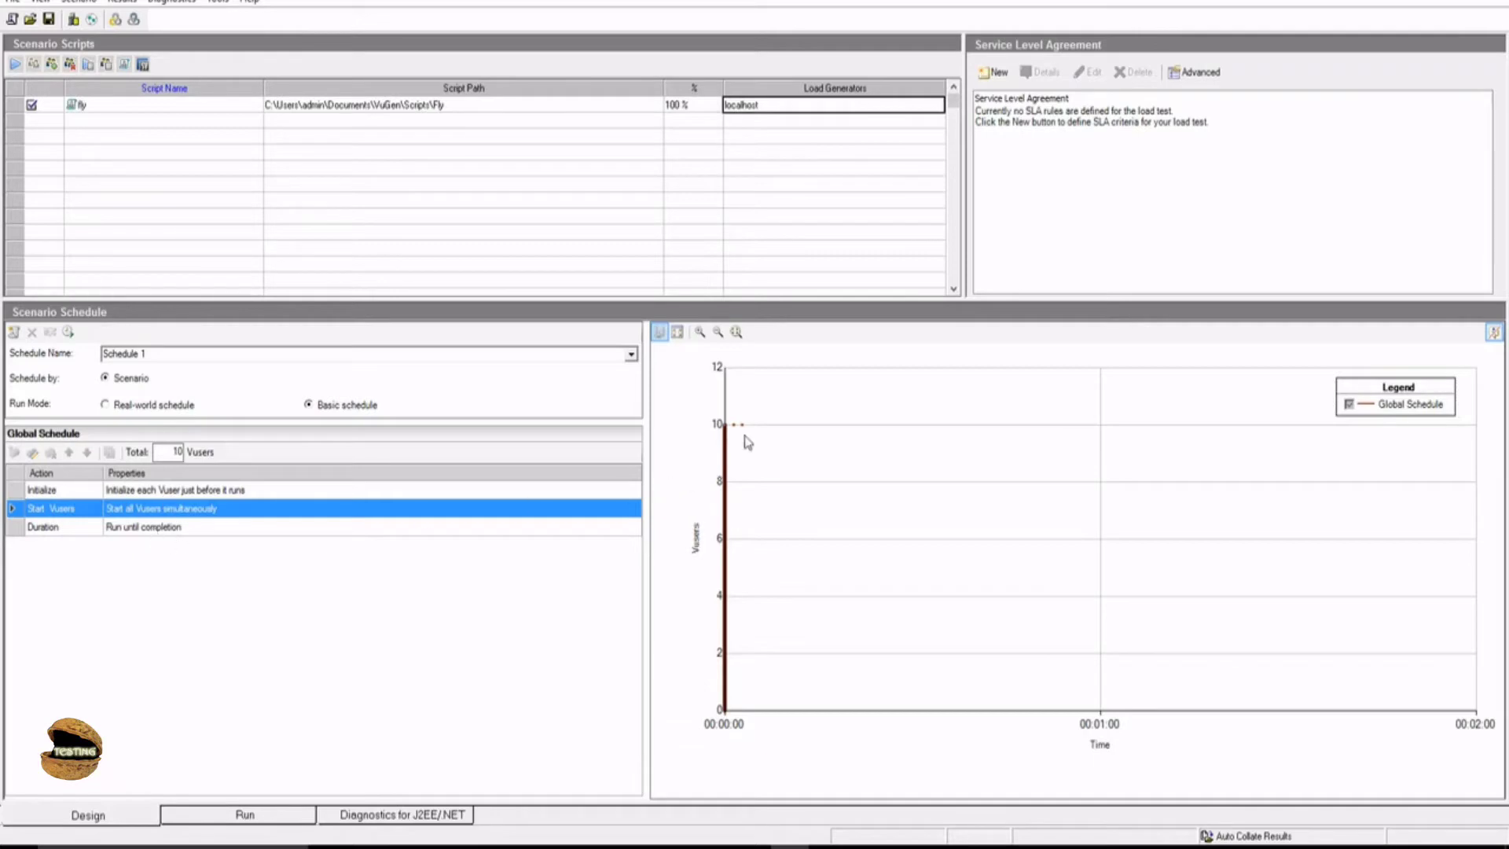
mouse_move(447, 634)
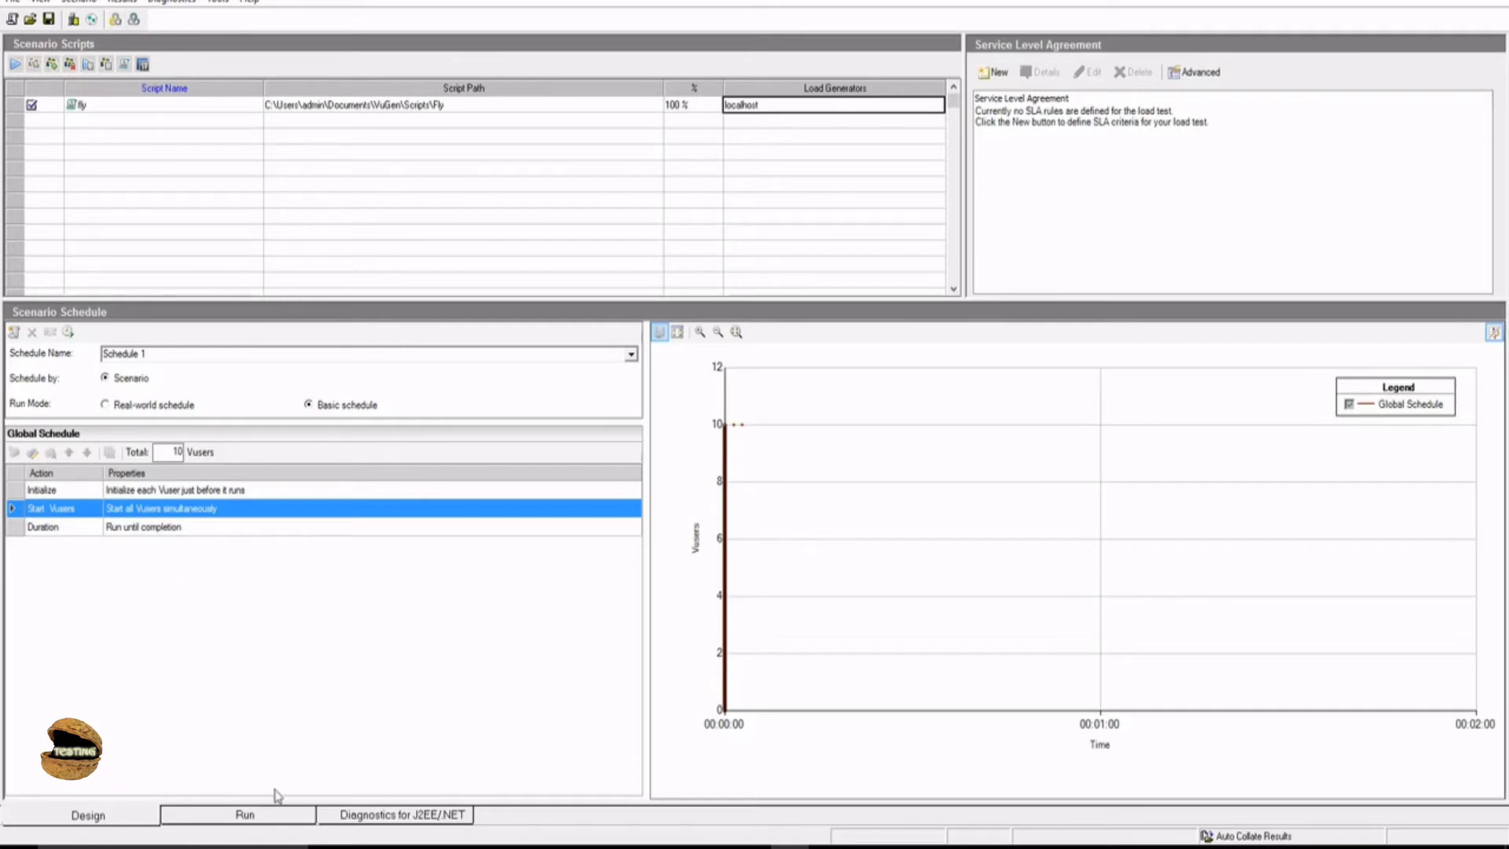
Step: Start the Fly scenario in Run view, overwriting the existing results directory
click(244, 814)
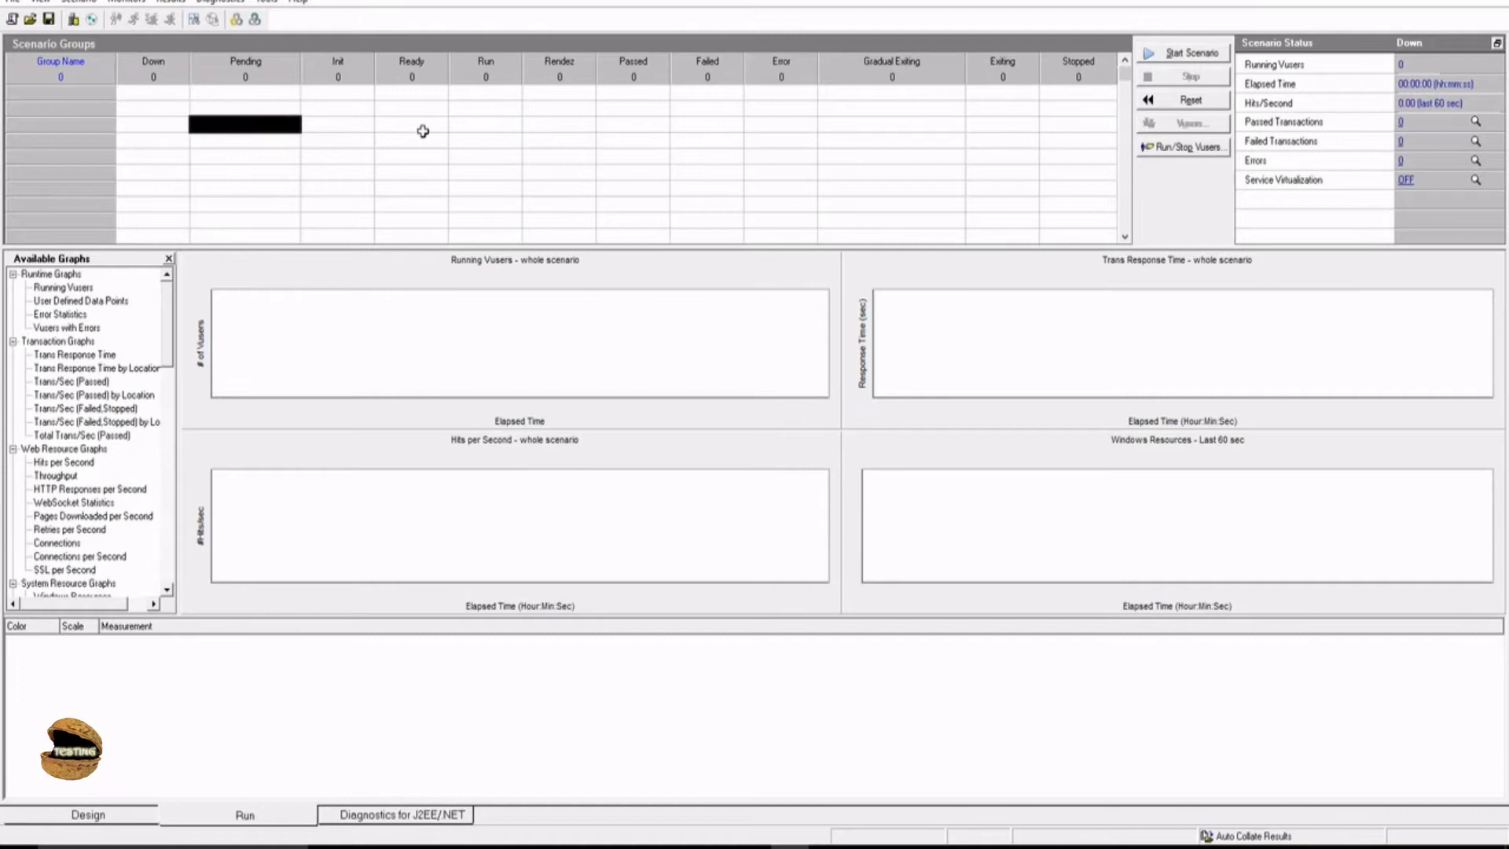
mouse_move(1390, 69)
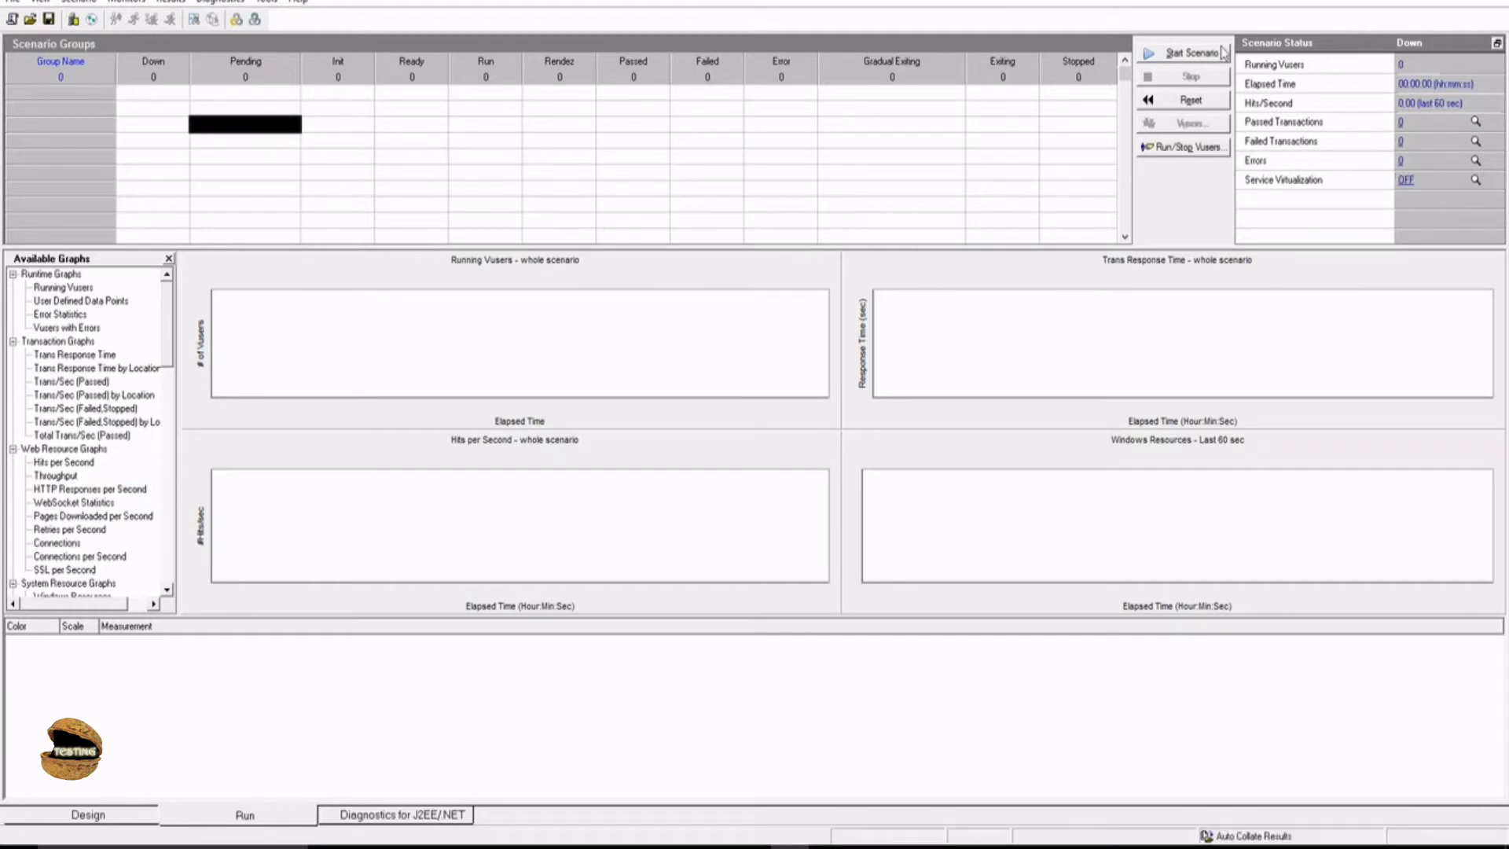
click(1190, 52)
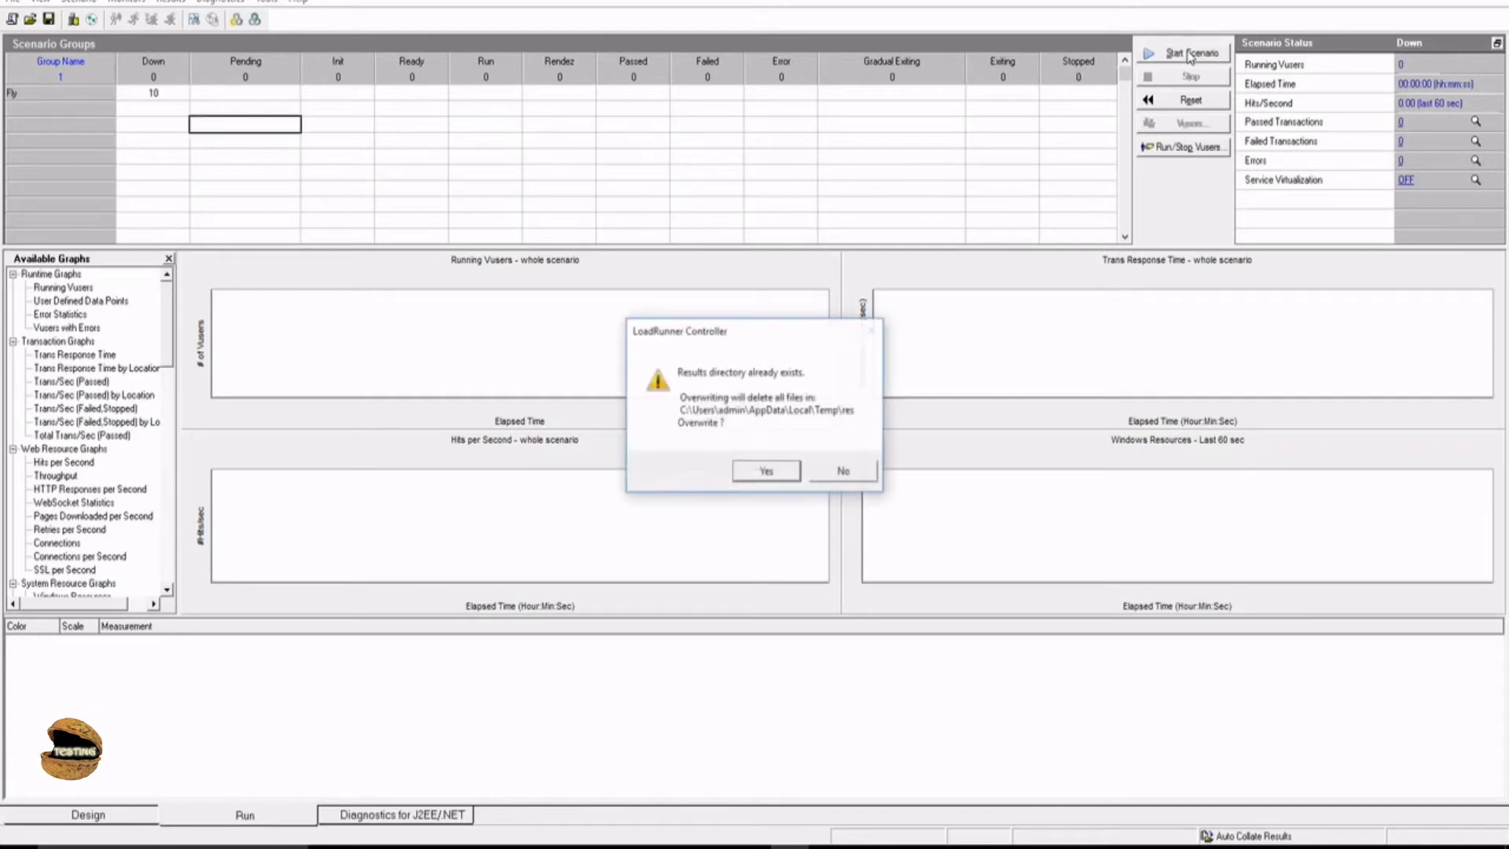
click(764, 471)
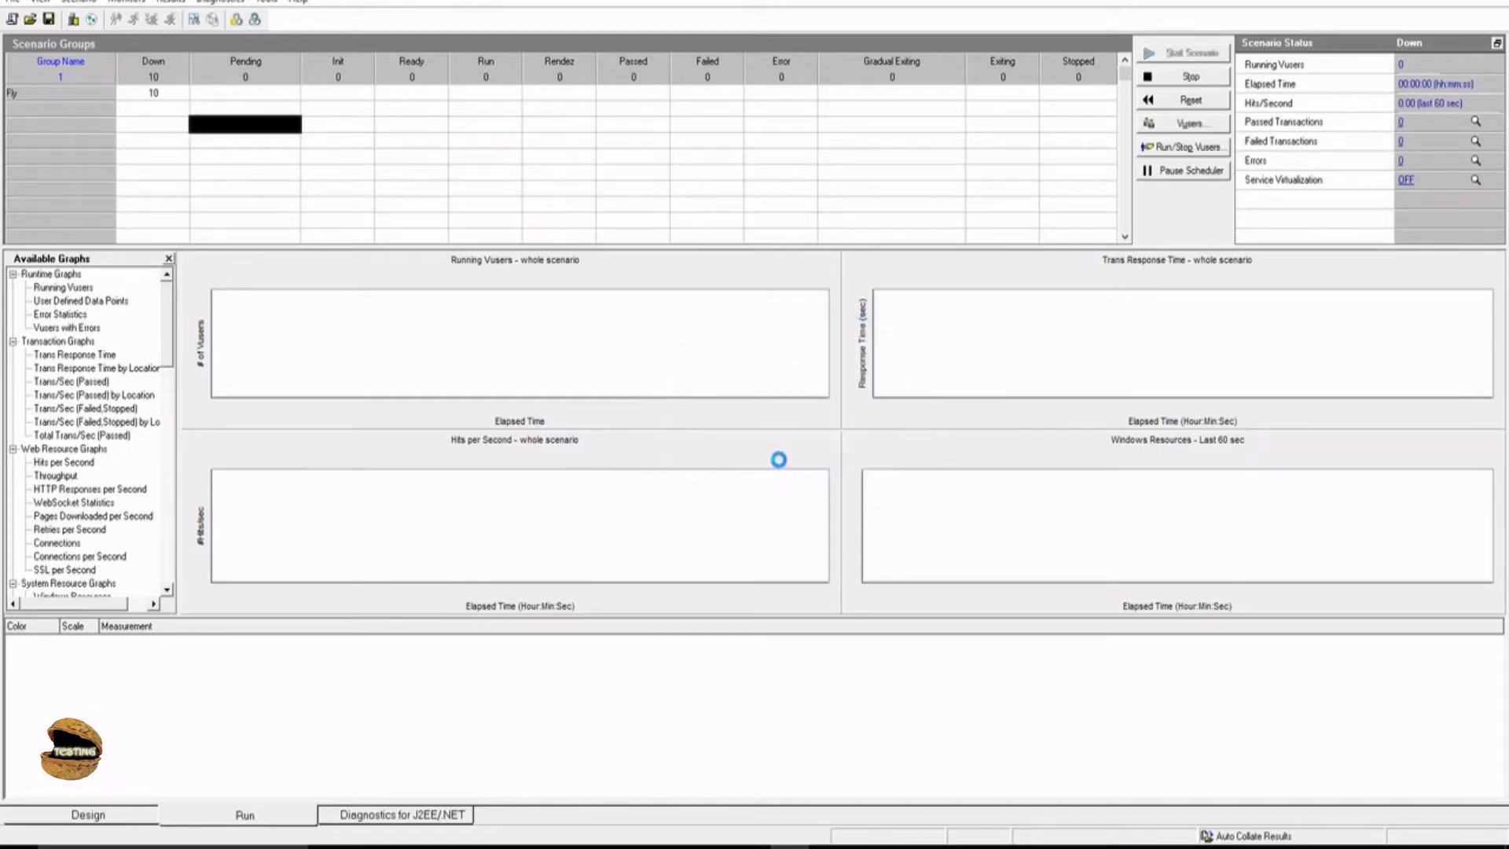
click(1183, 51)
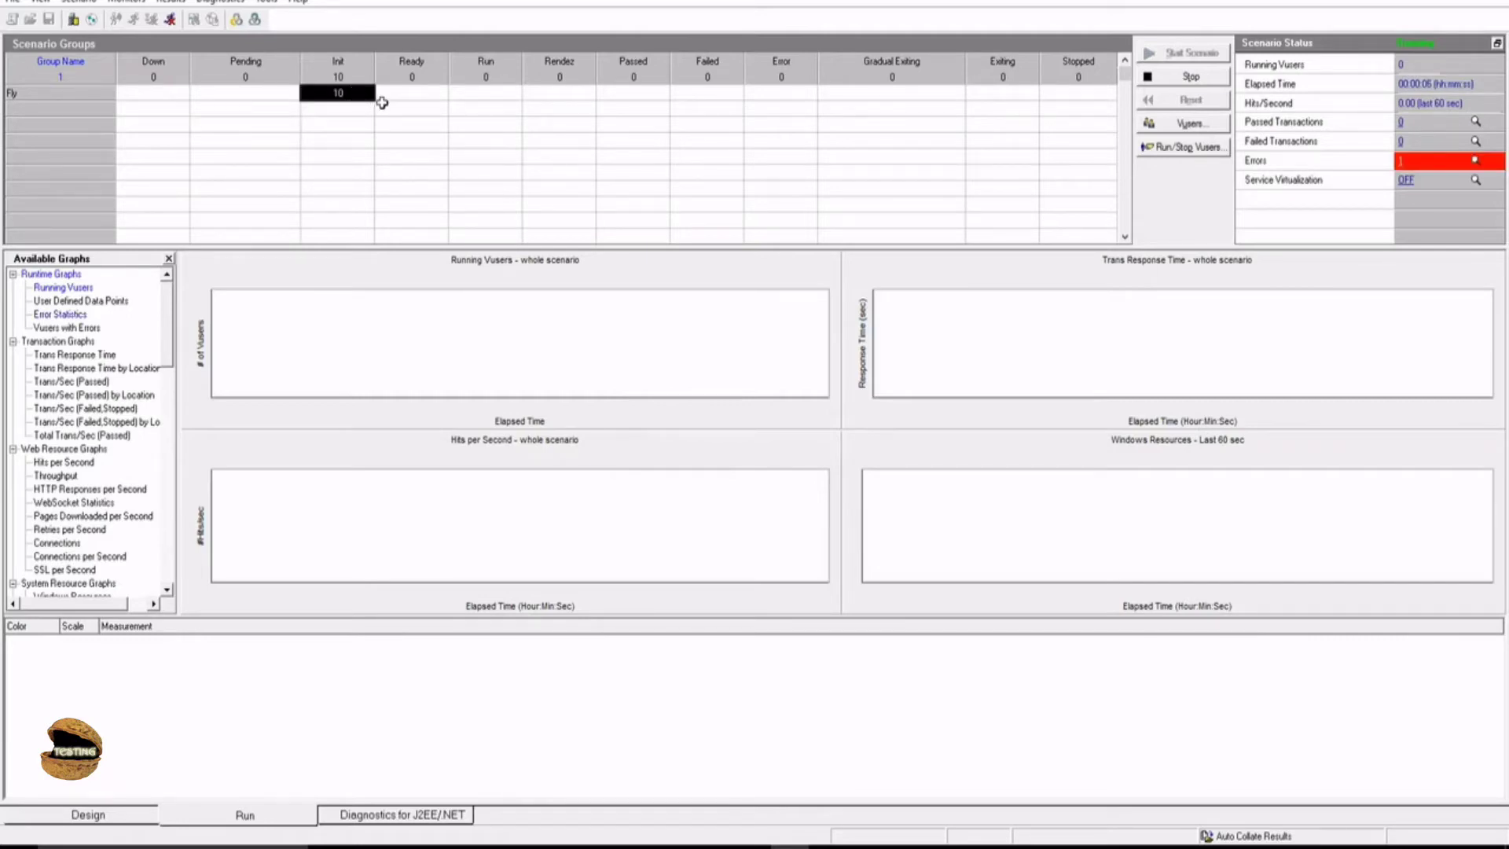
mouse_move(490, 93)
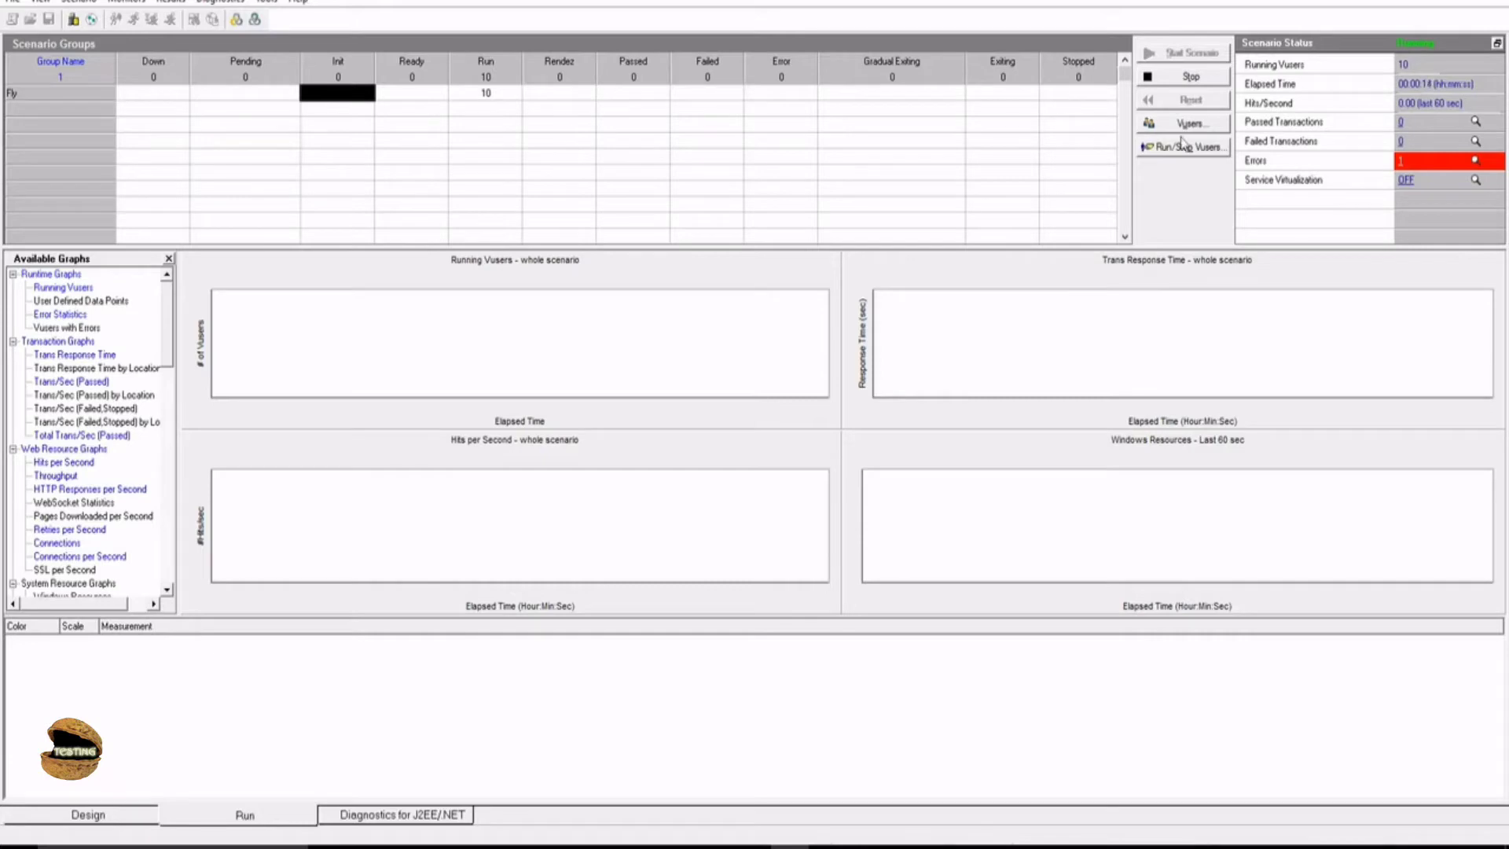
Step: Review the Vusers status list, close it, and wait for all 10 to pass
click(1190, 123)
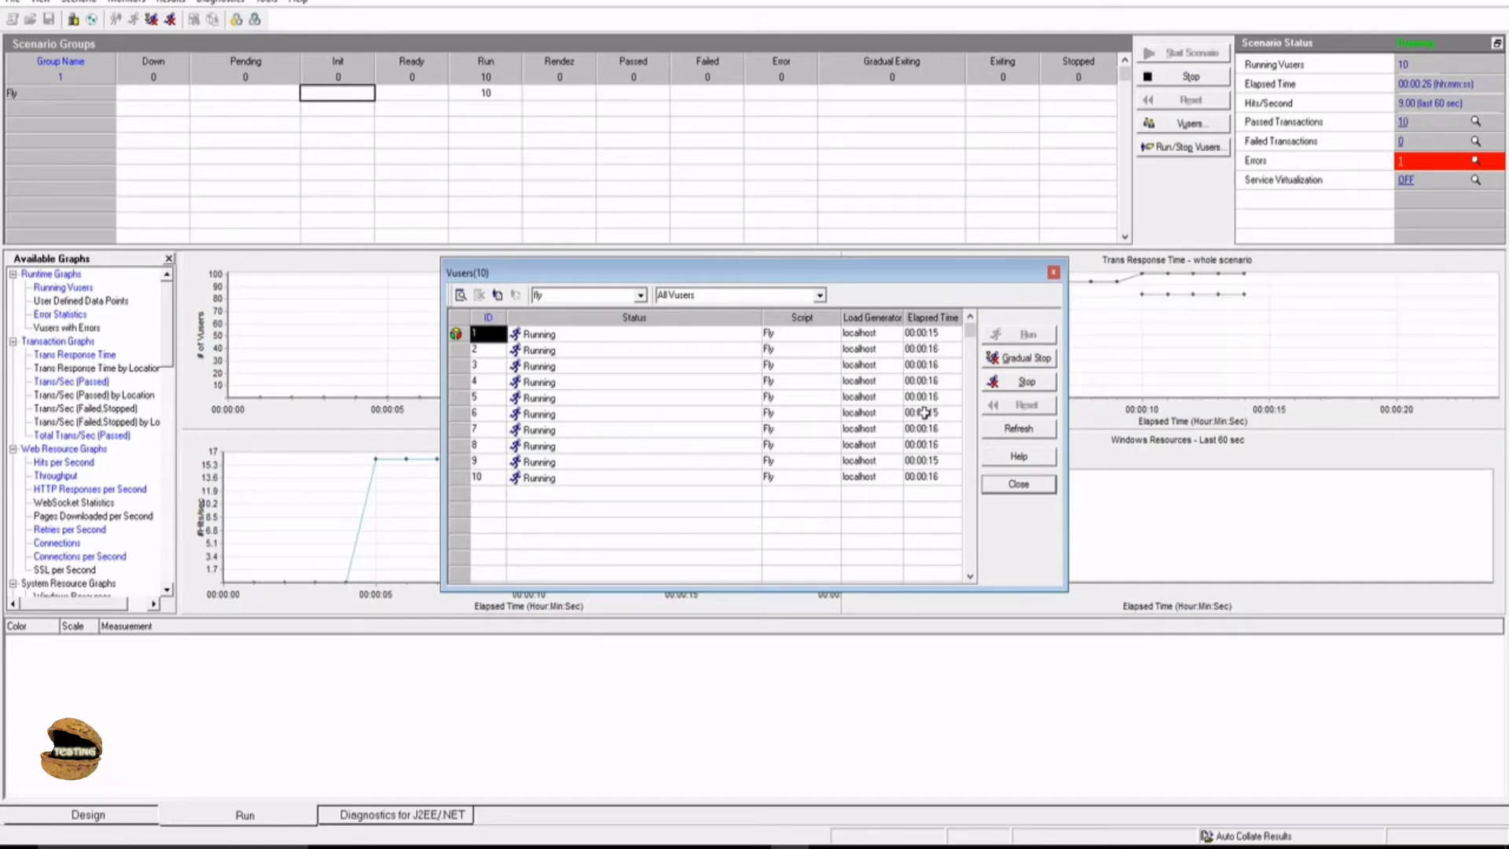
mouse_move(802, 489)
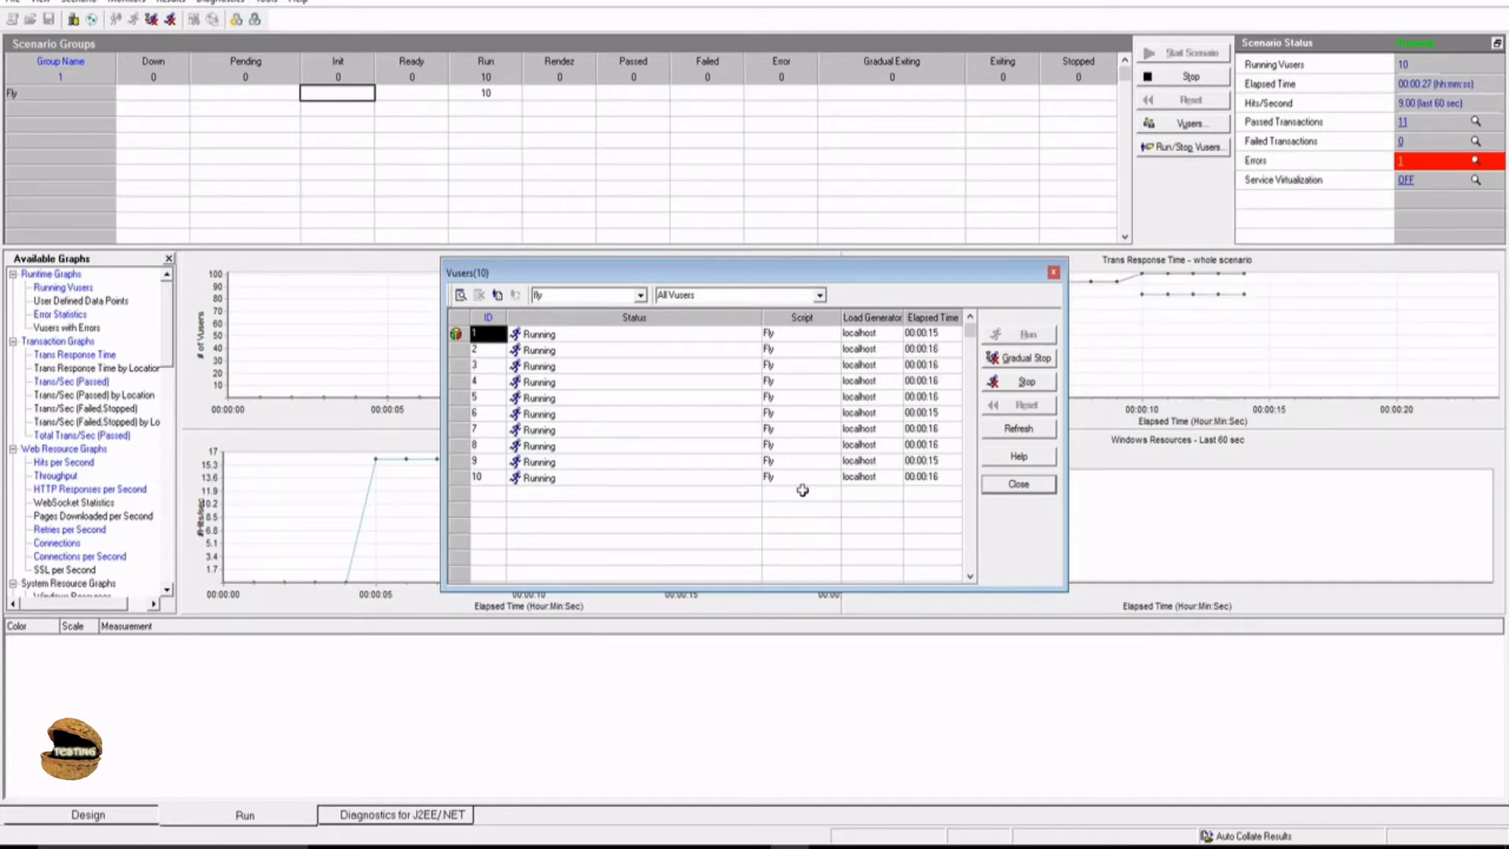
click(1017, 483)
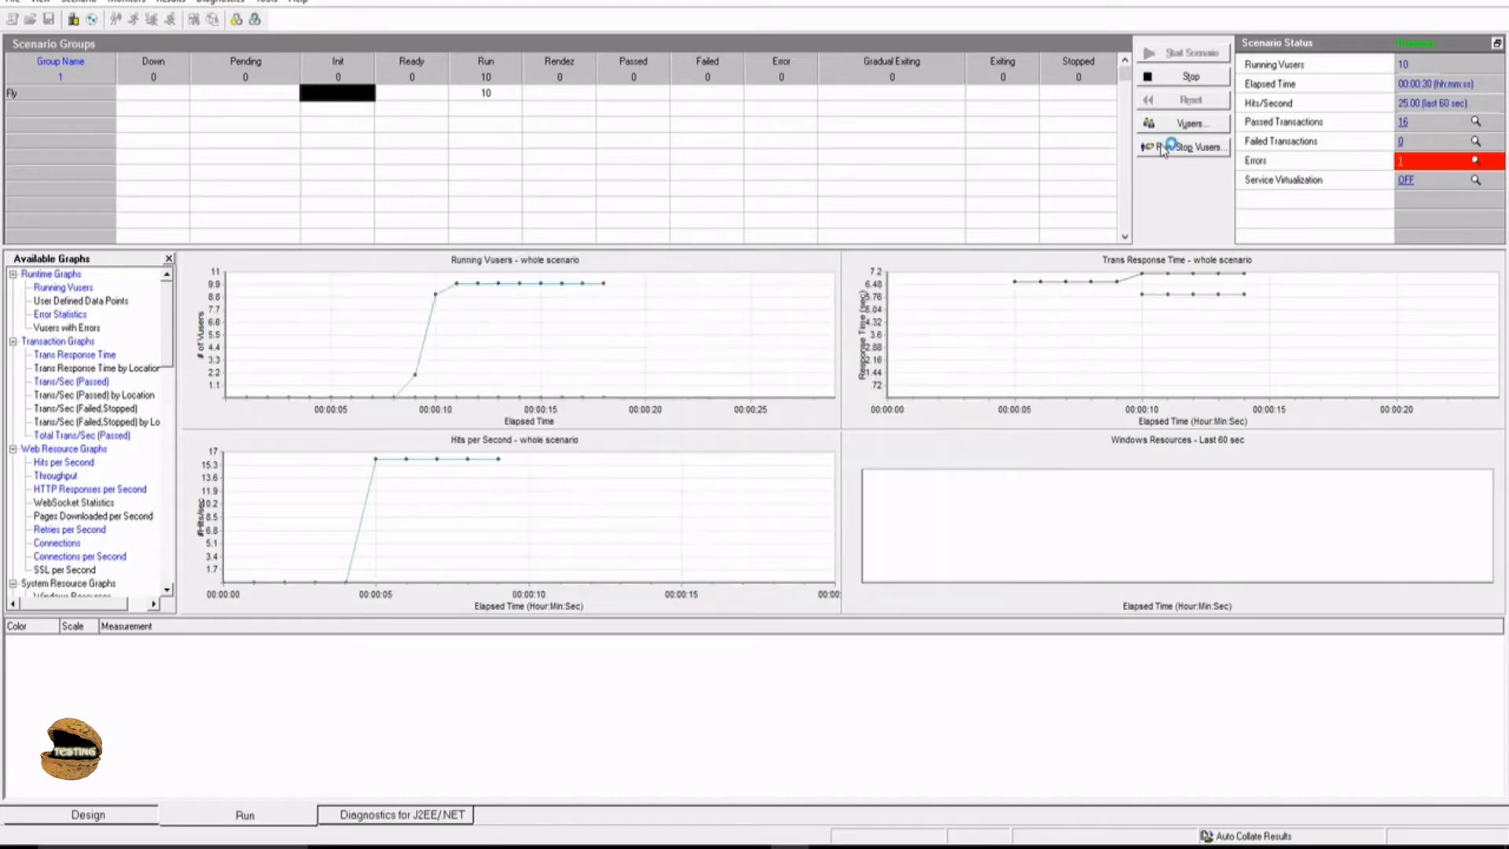
click(1191, 124)
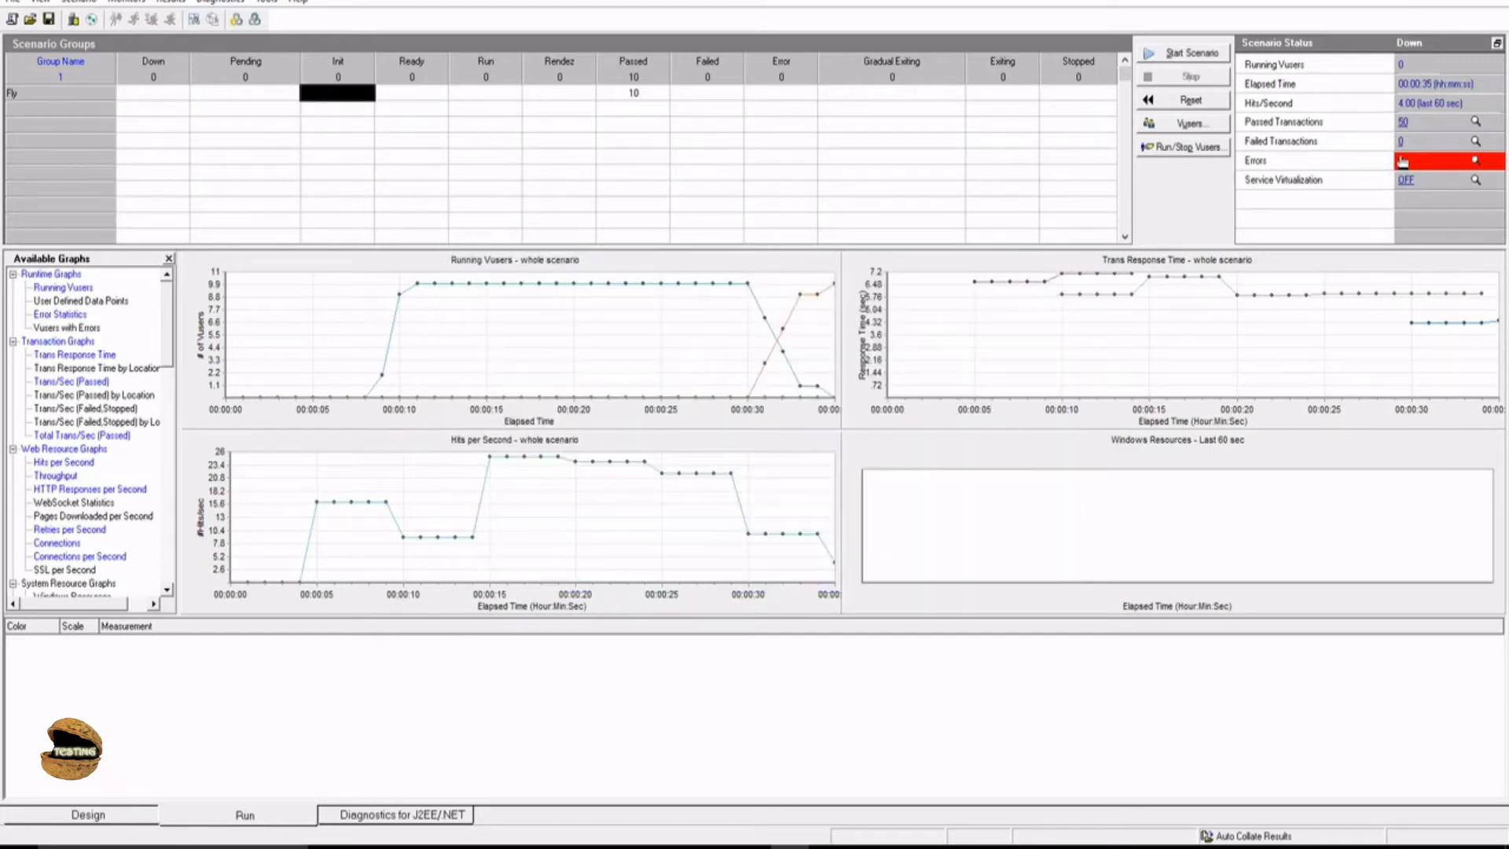
Step: Read the error details reporting a missing newline in Fly_From.dat, then close the output
click(1402, 160)
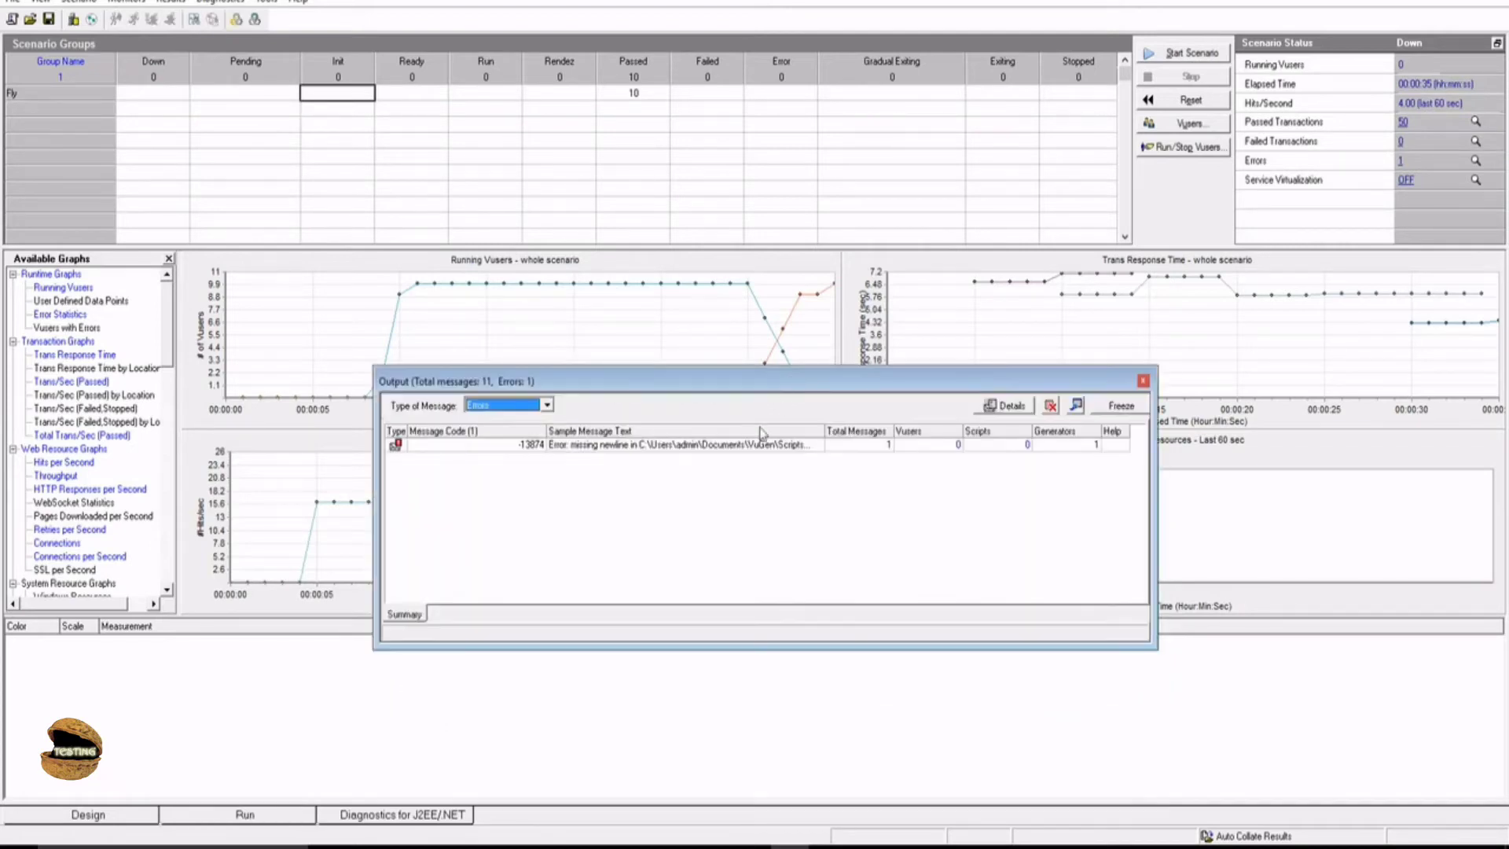
click(673, 445)
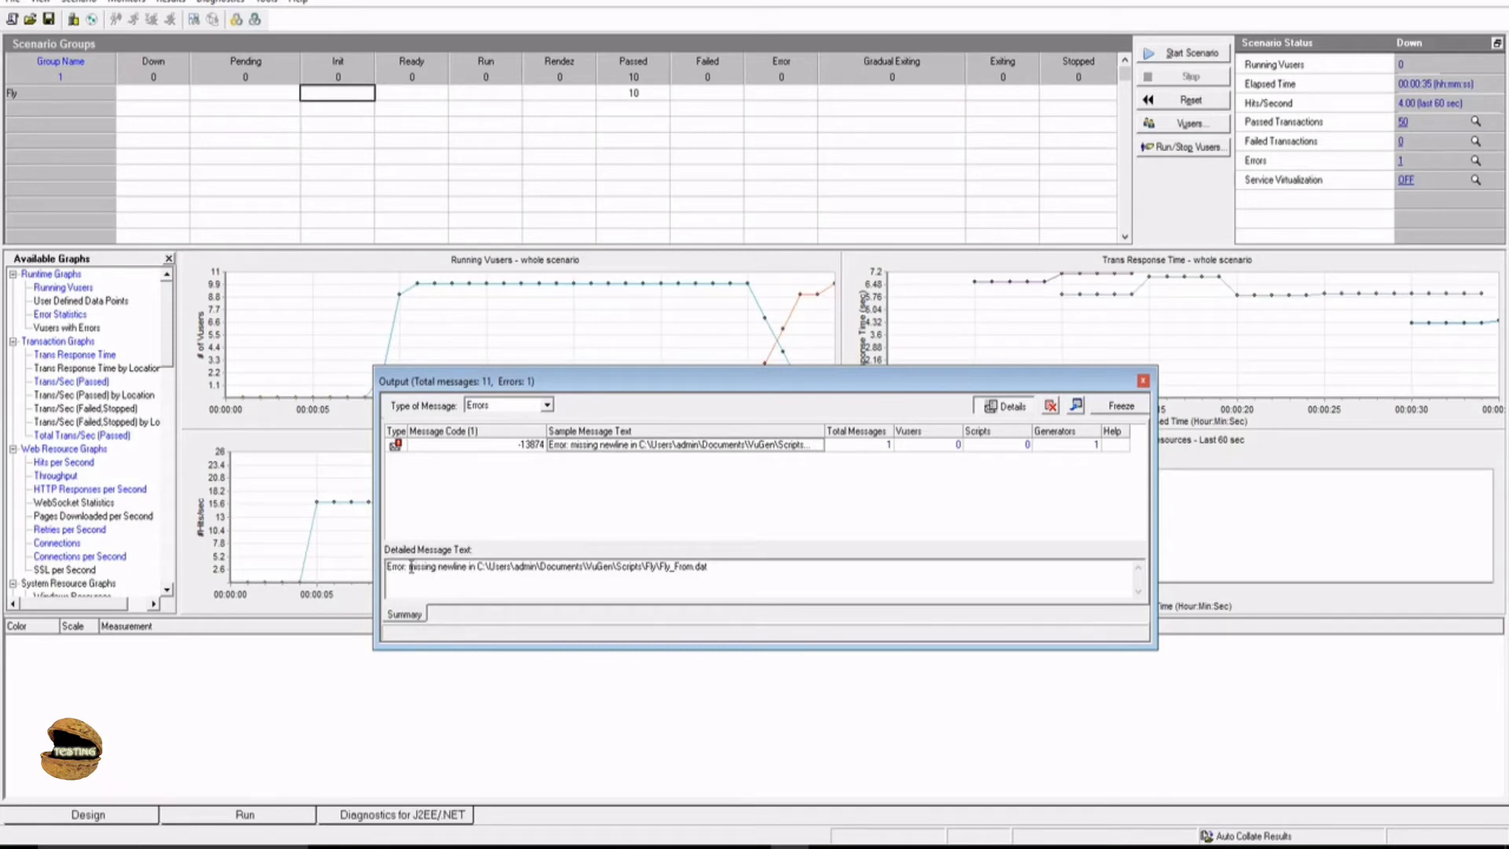
double_click(447, 566)
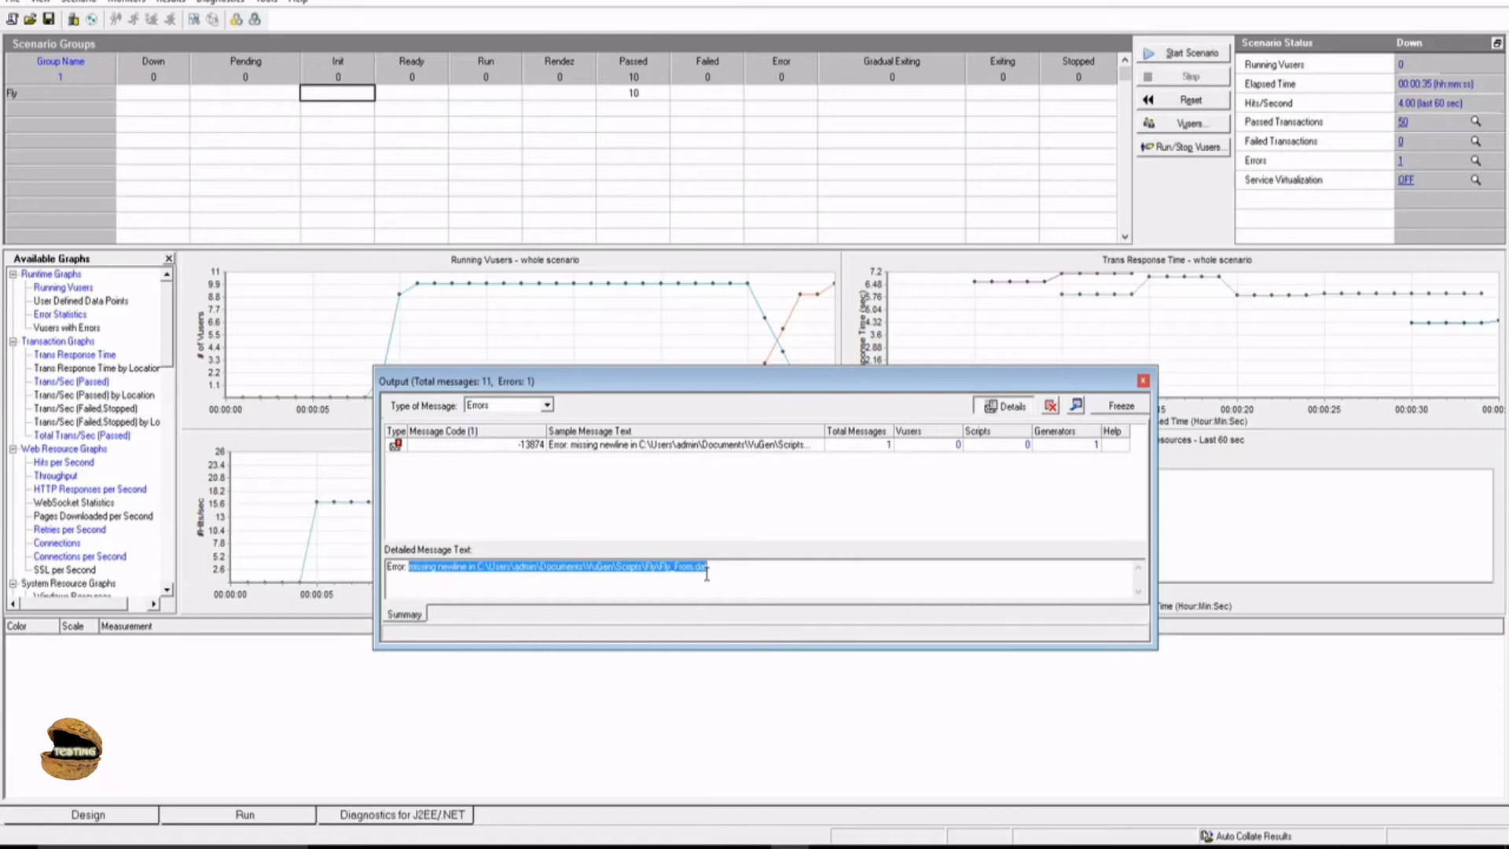
click(709, 568)
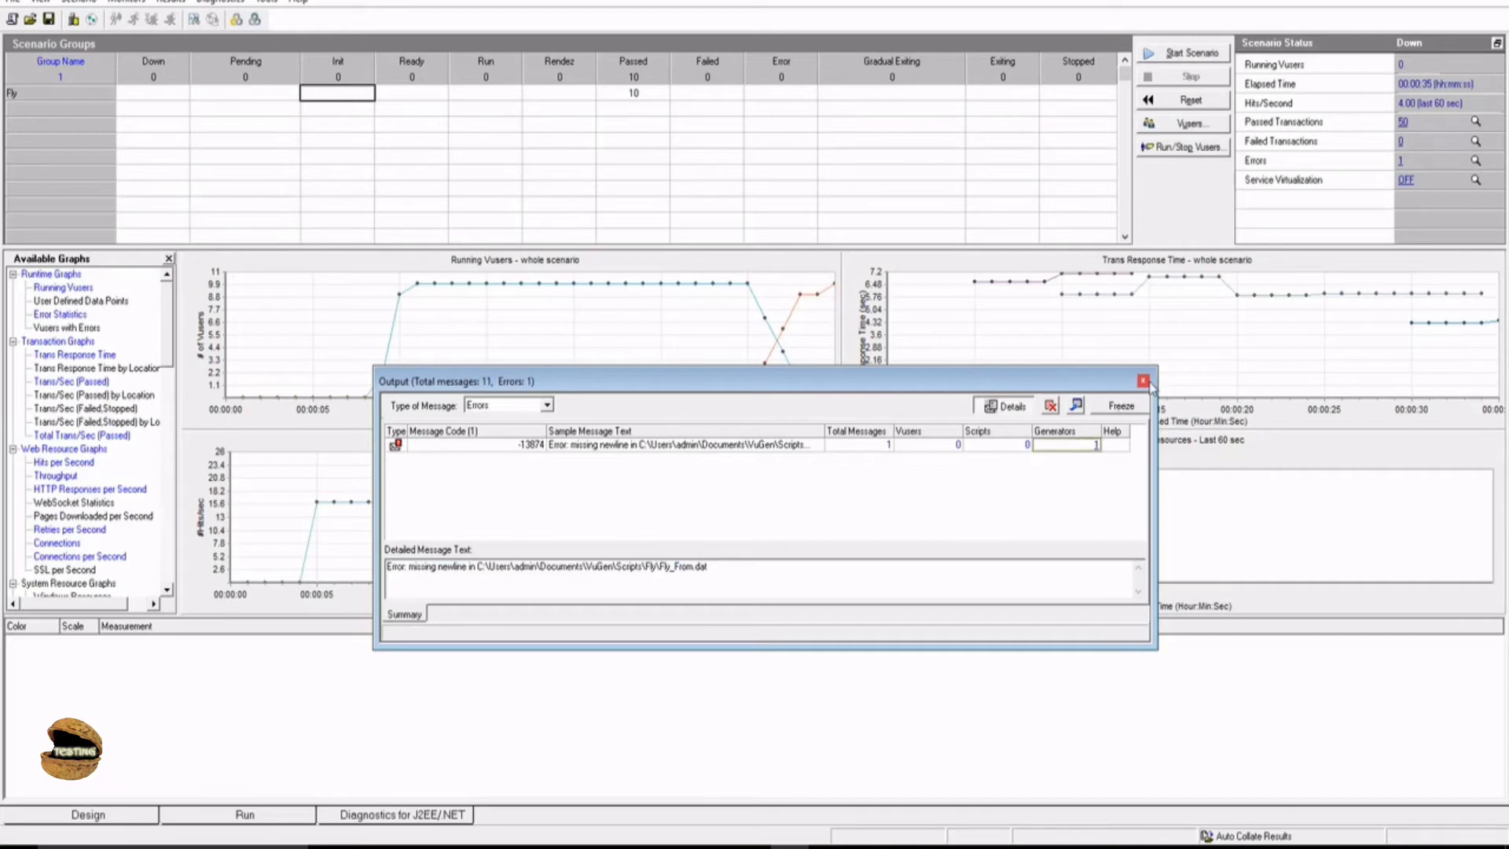
click(1144, 381)
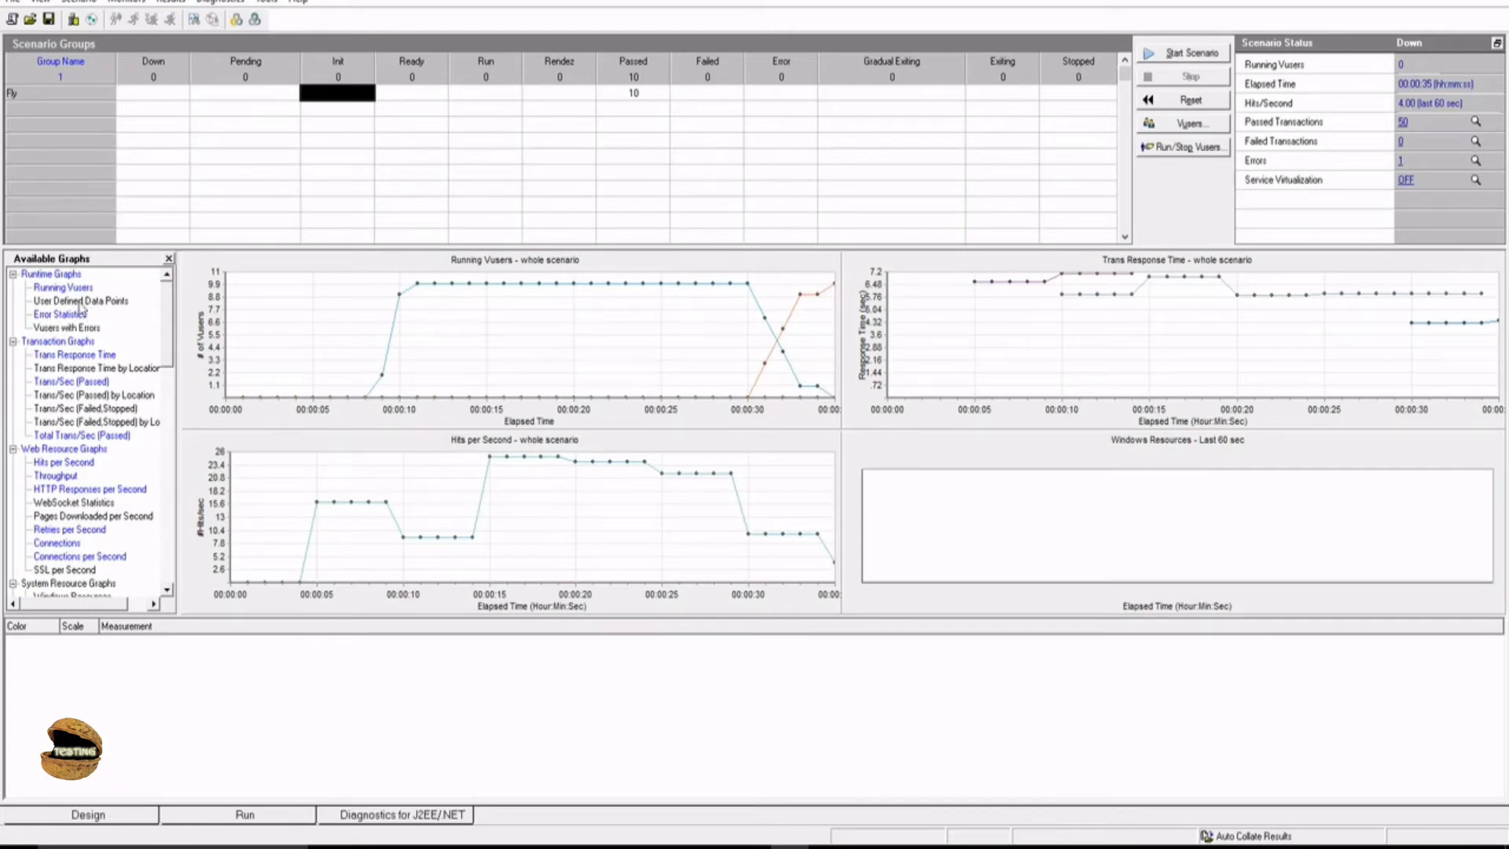
mouse_move(77, 566)
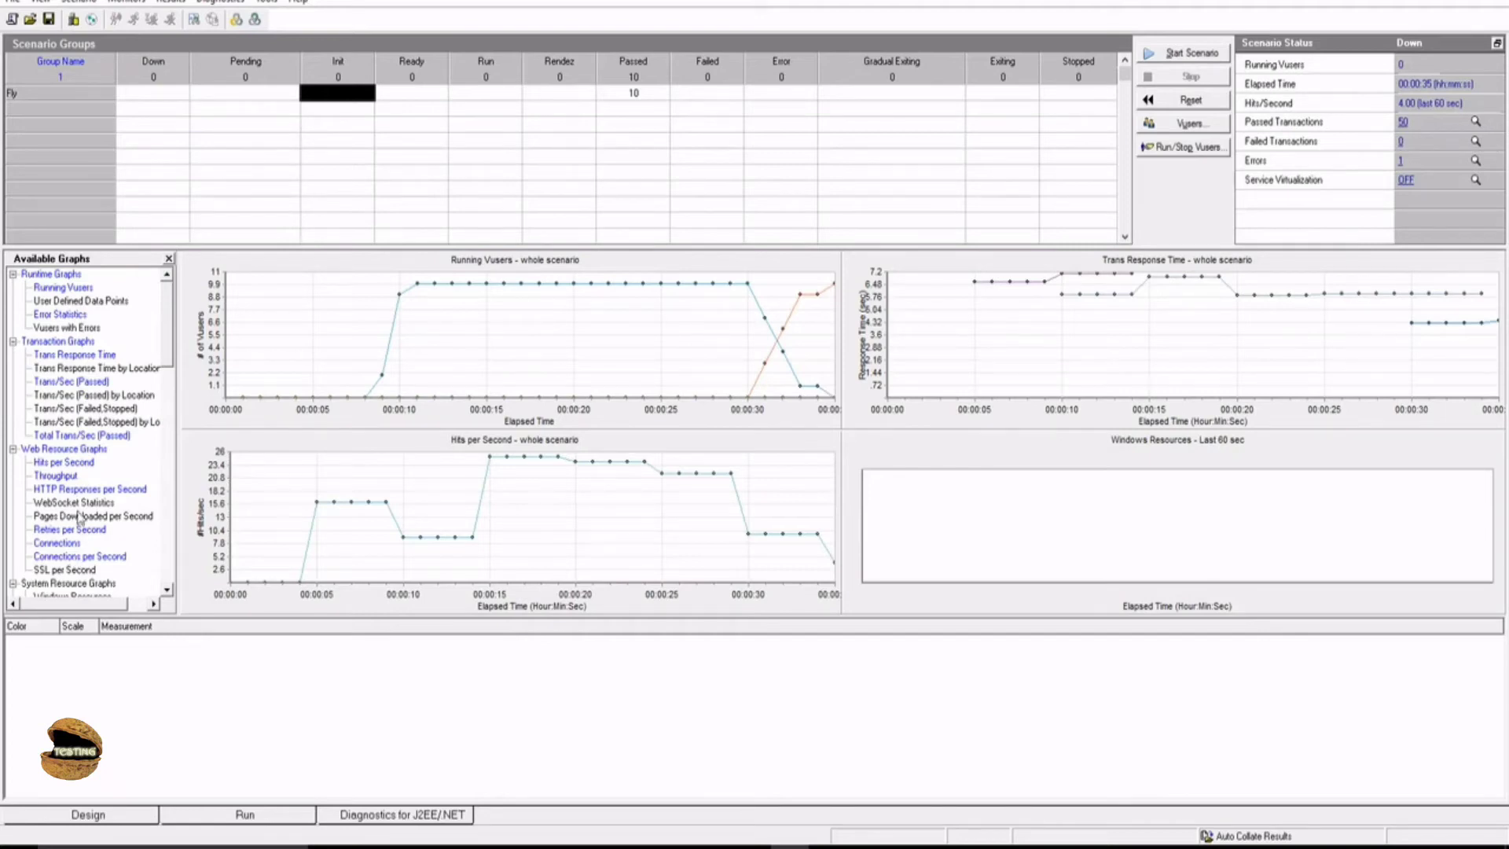
Step: Scroll through the catalog of available monitoring graphs
scroll(down, 3)
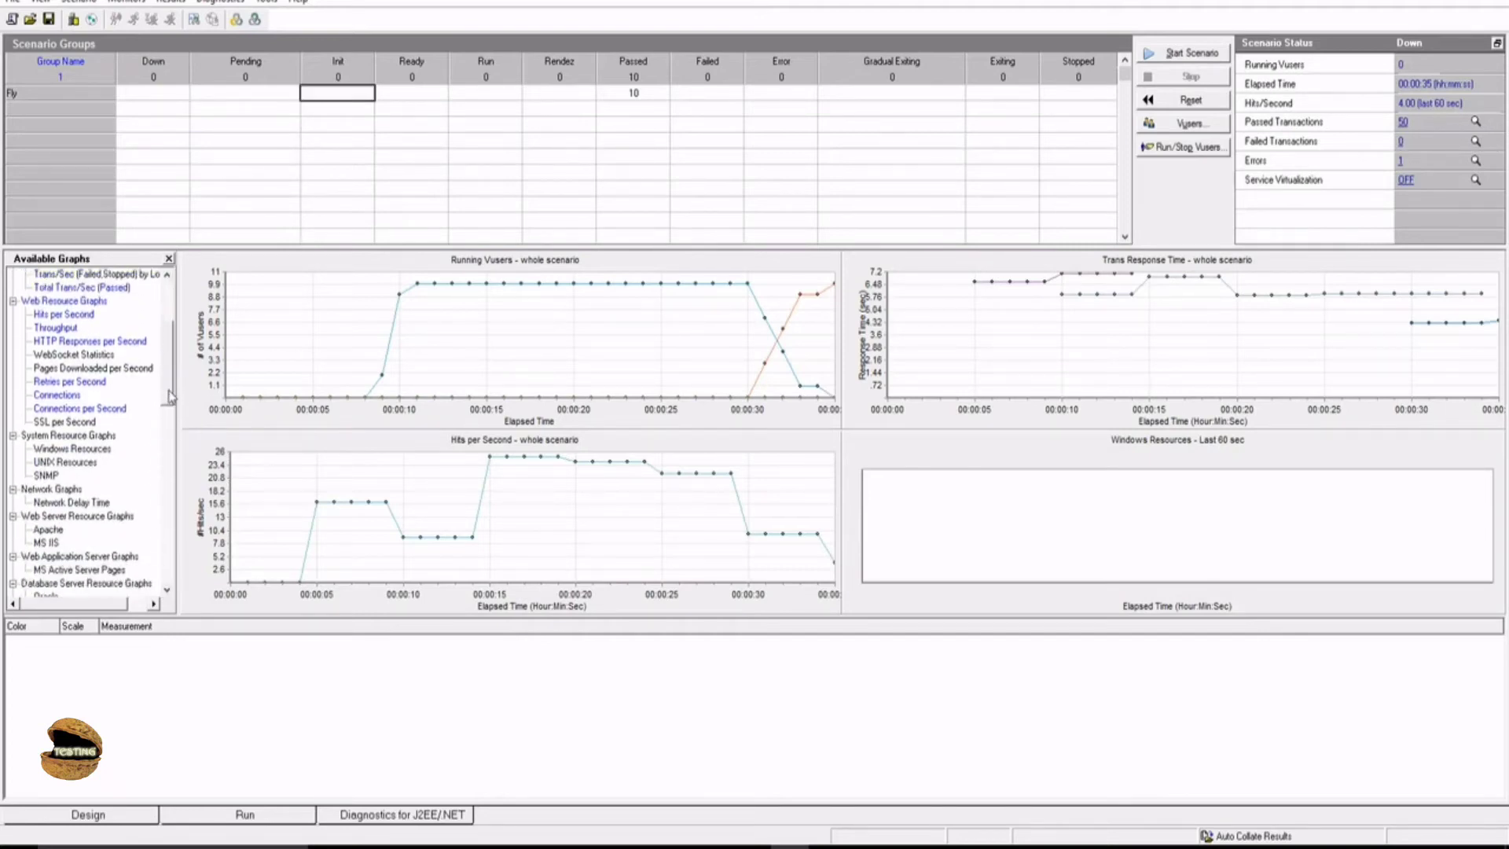
scroll(down, 3)
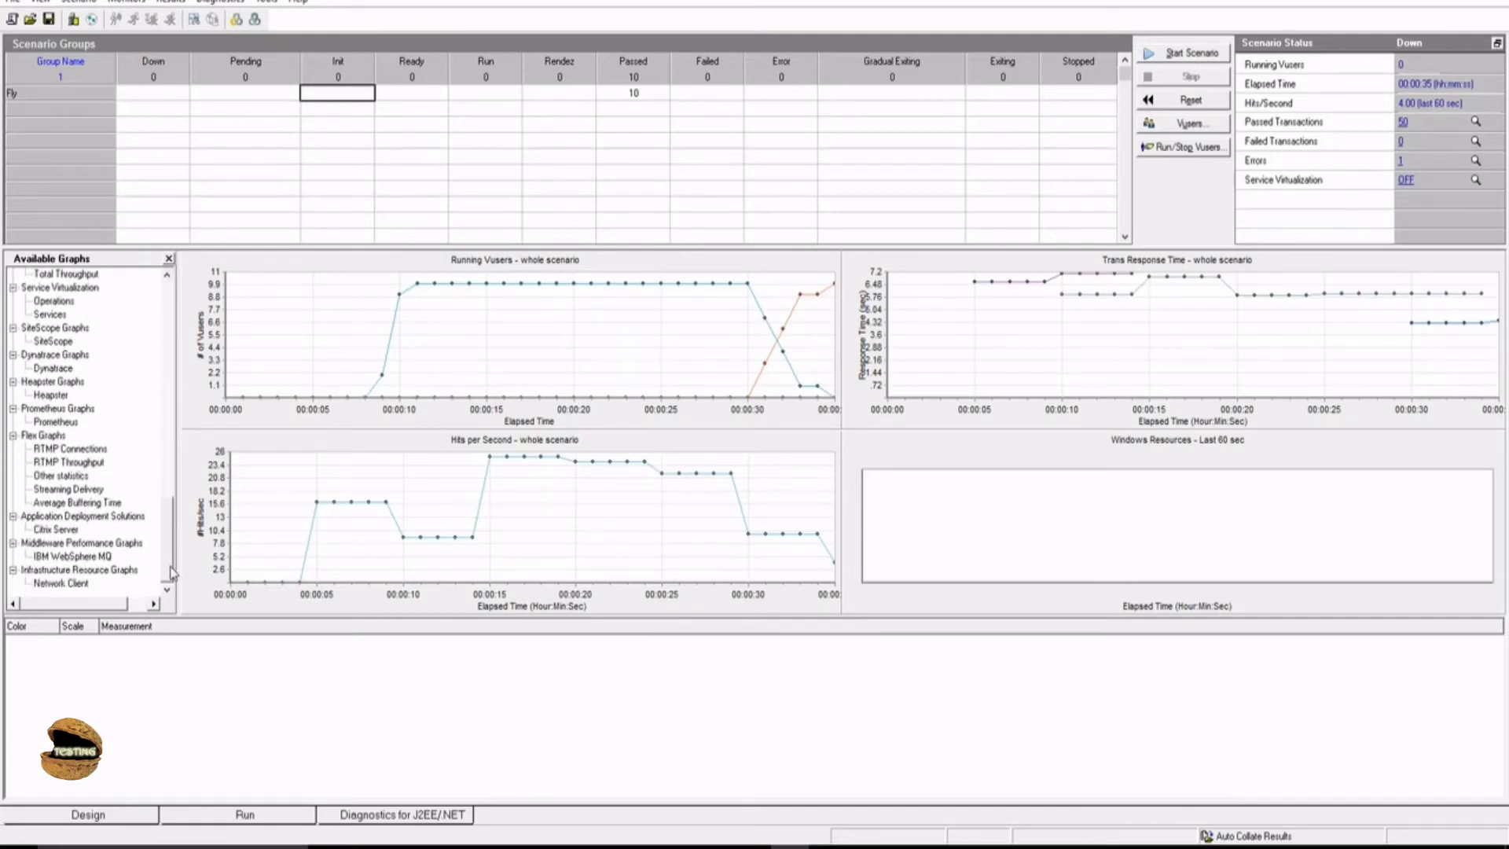
scroll(up, 3)
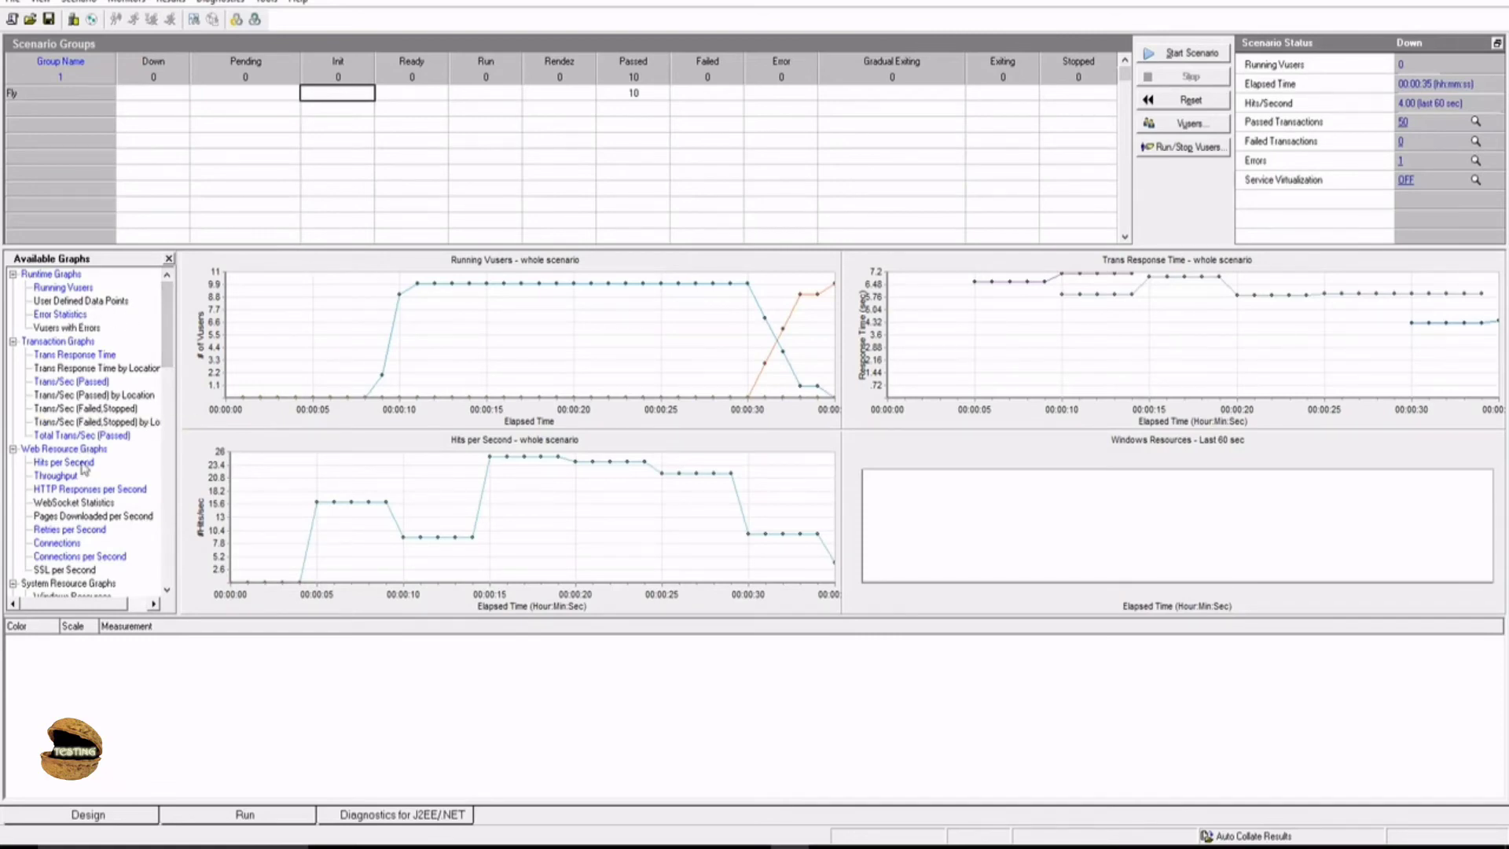
mouse_move(142, 462)
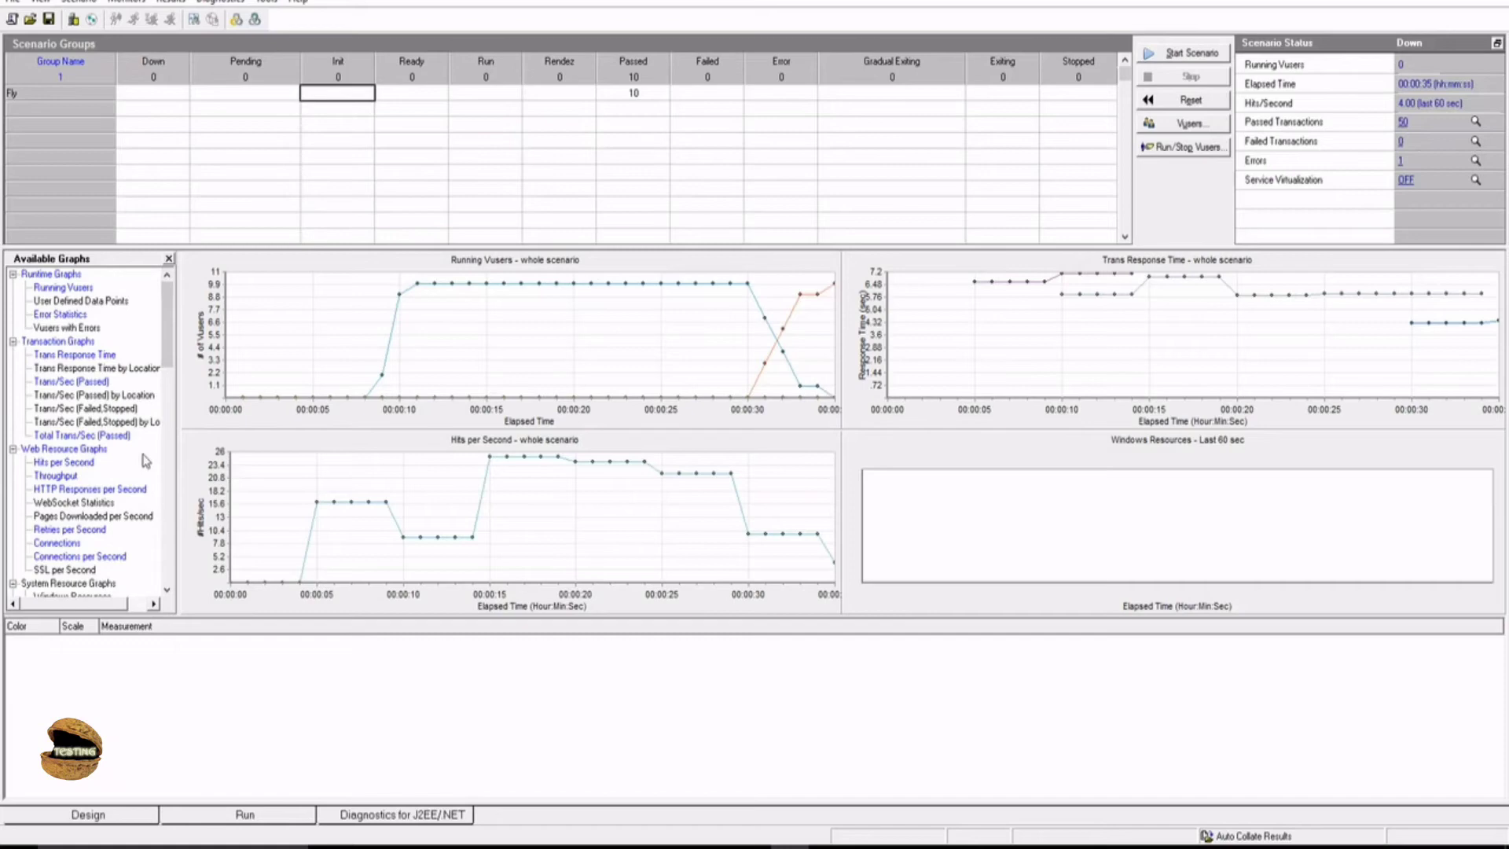
mouse_move(586, 538)
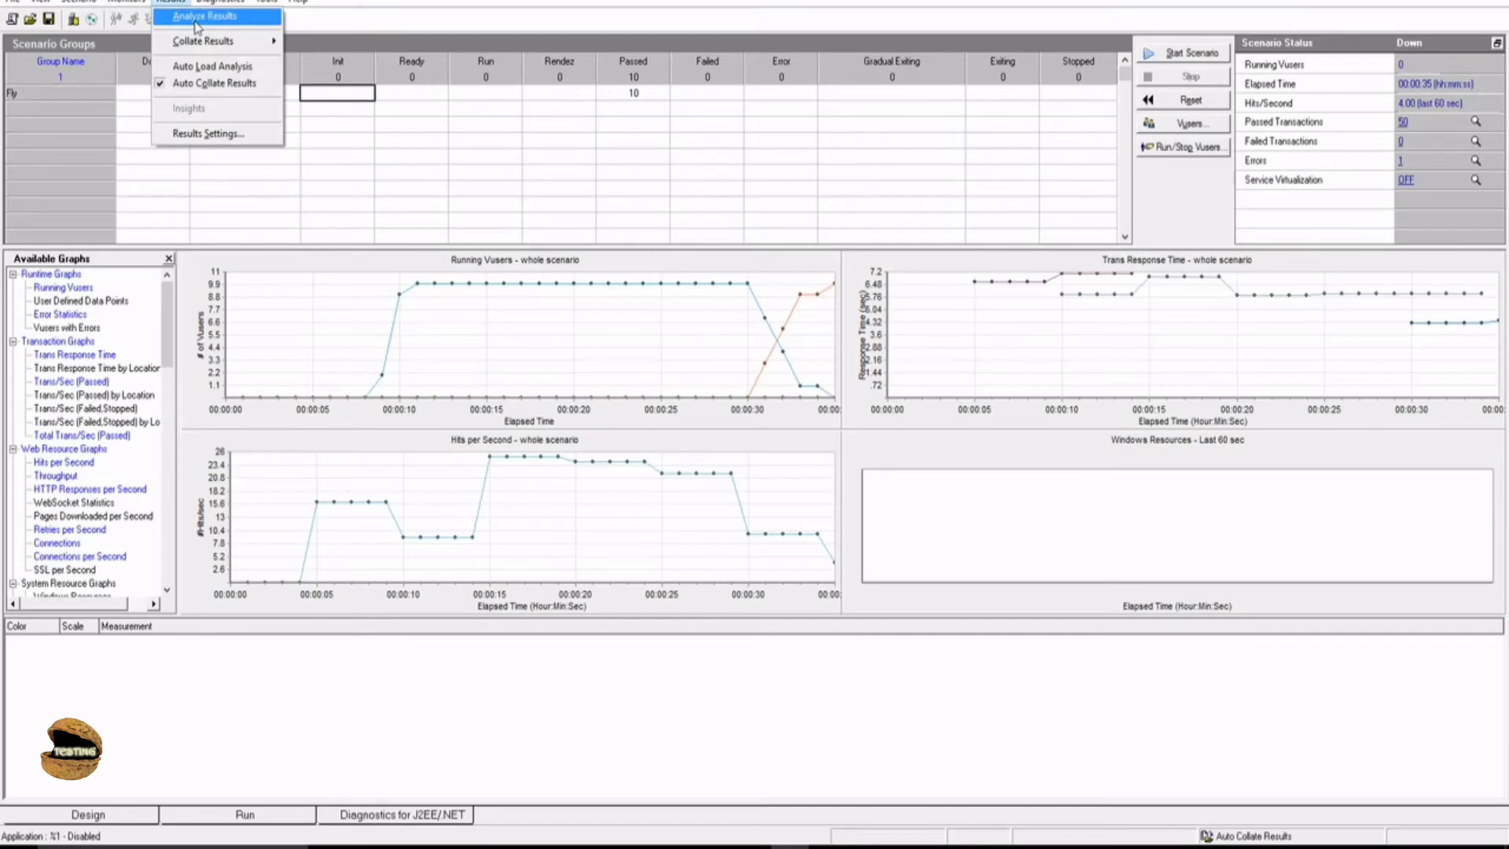
Step: Launch LoadRunner Analysis on the finished Fly run via Results > Analyze Results
click(203, 17)
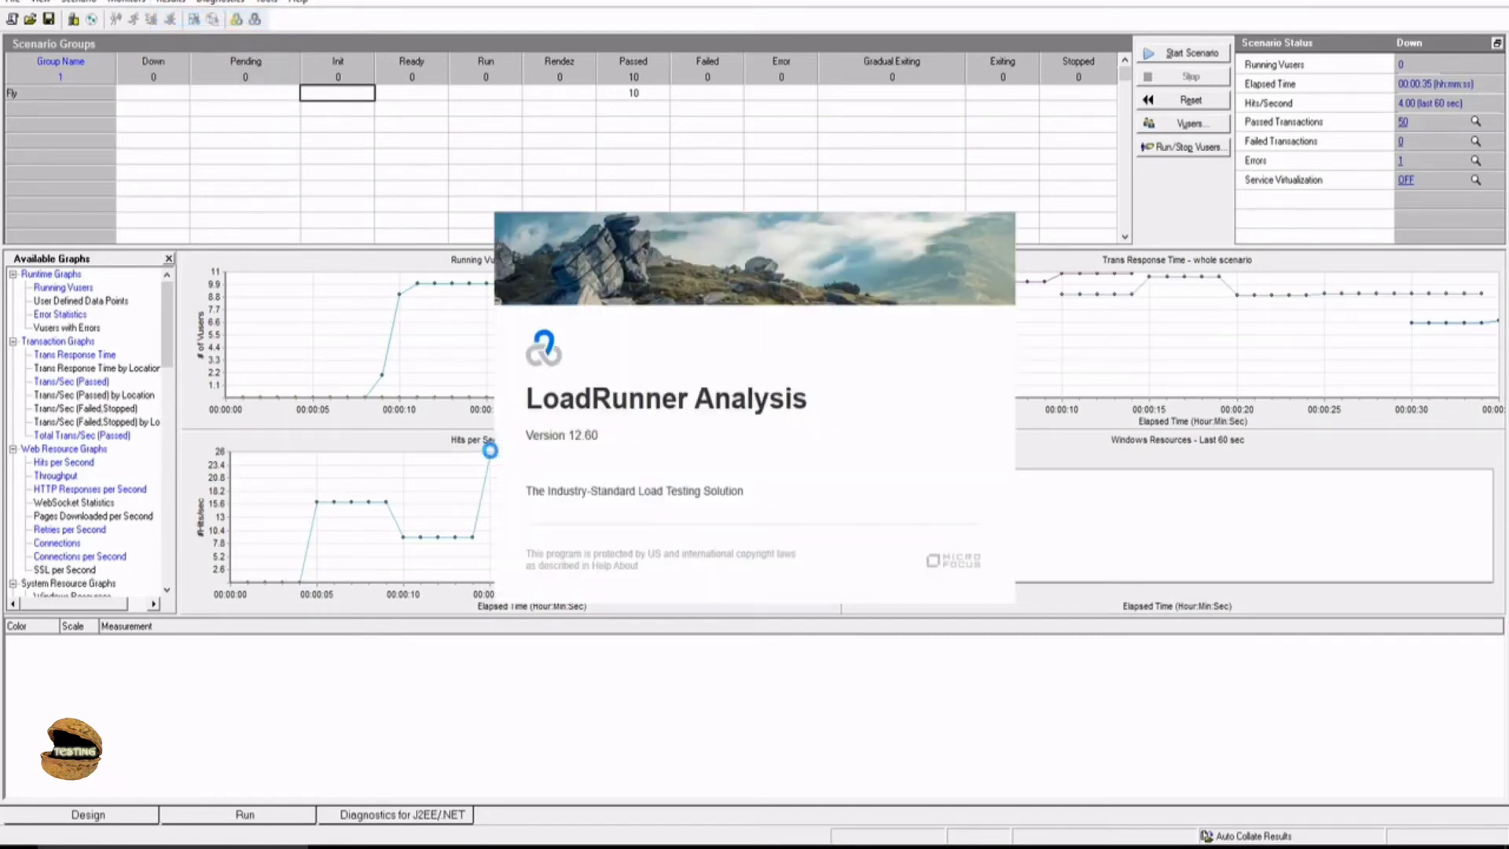
mouse_move(491, 459)
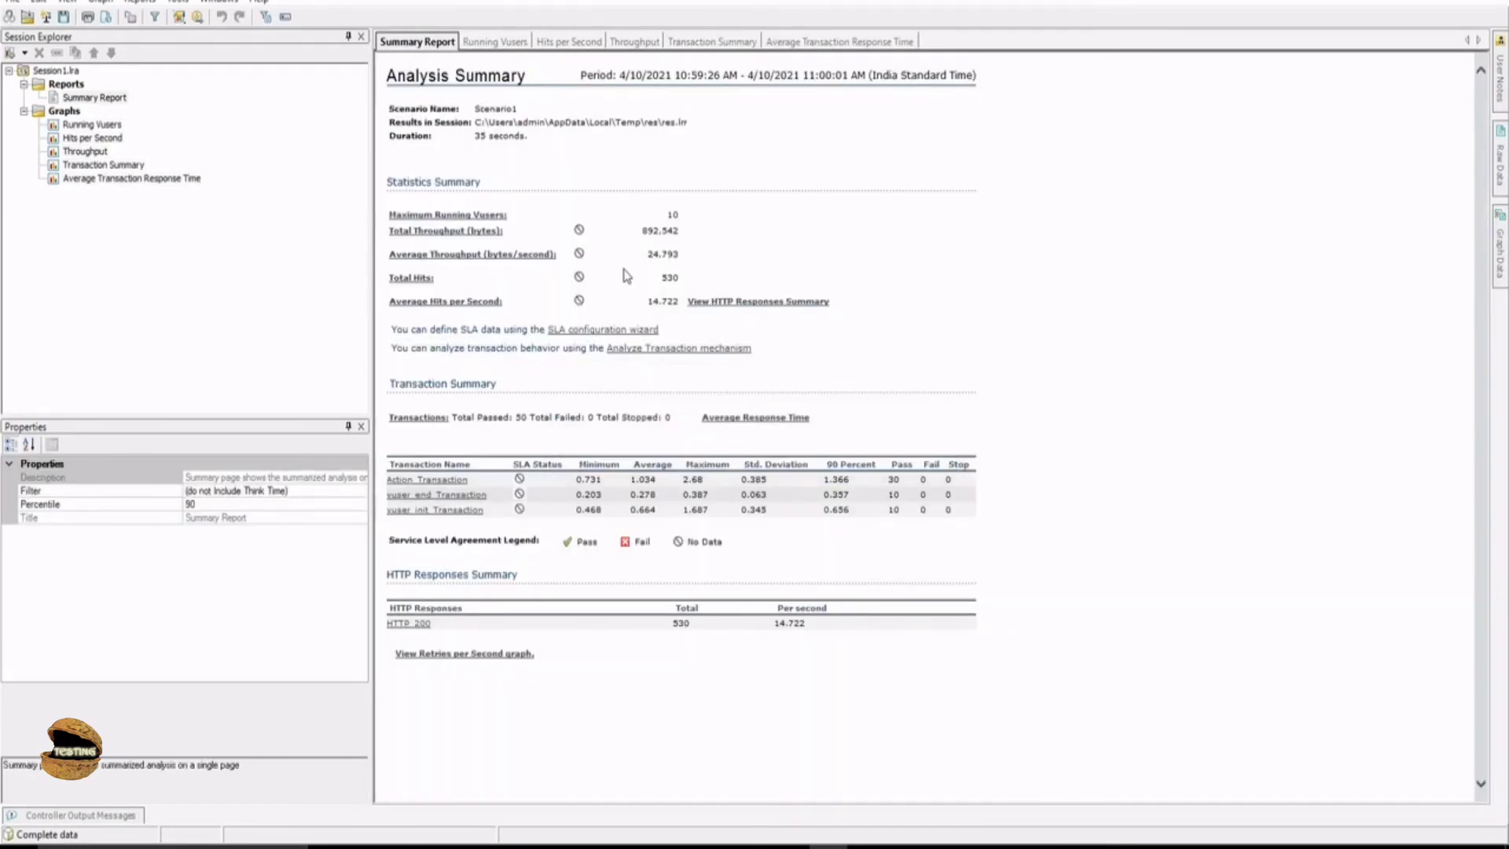
mouse_move(668, 314)
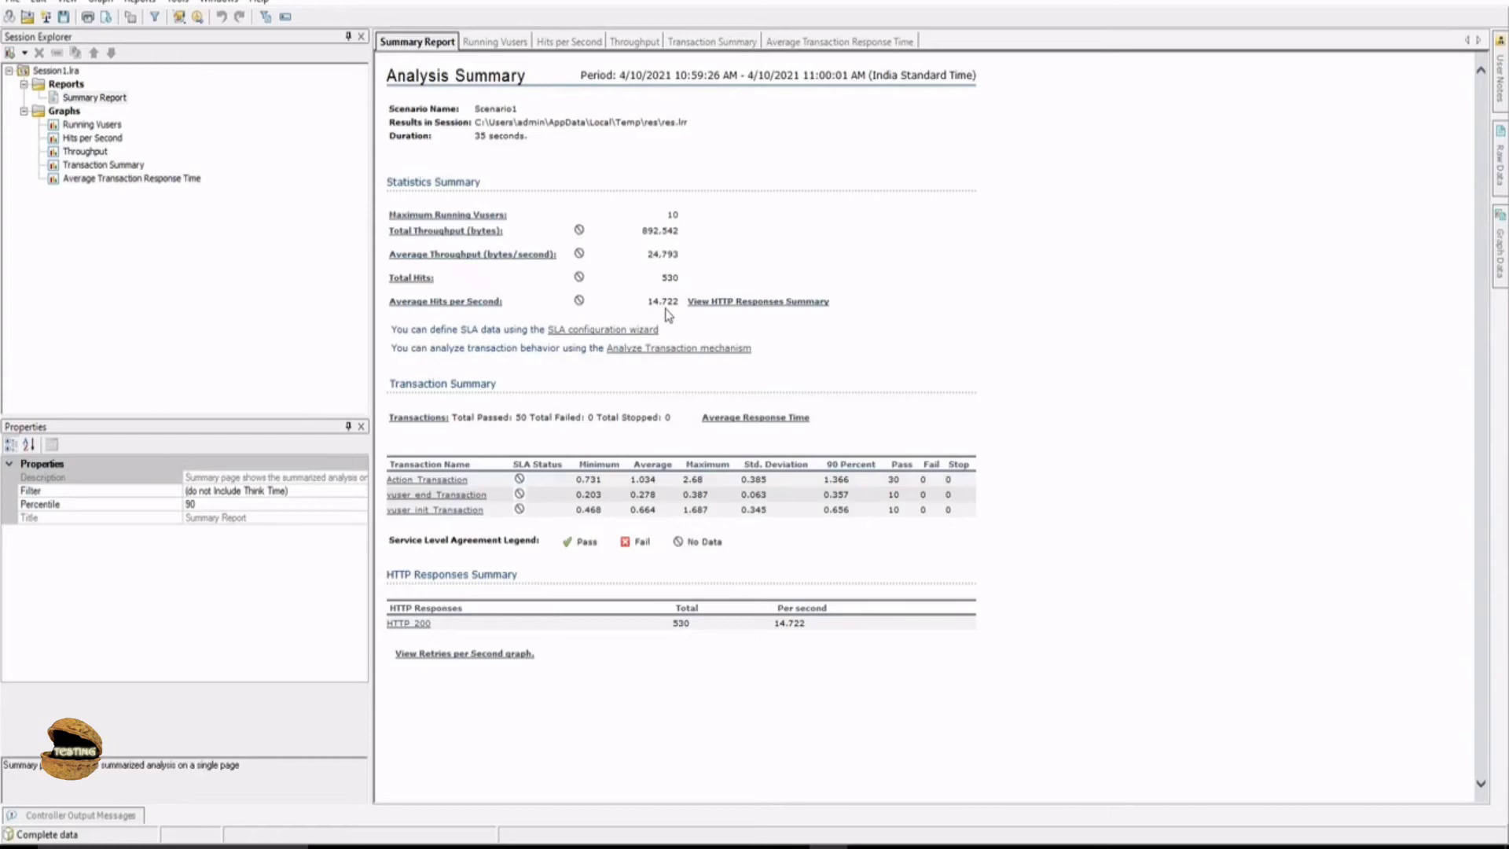
mouse_move(676, 249)
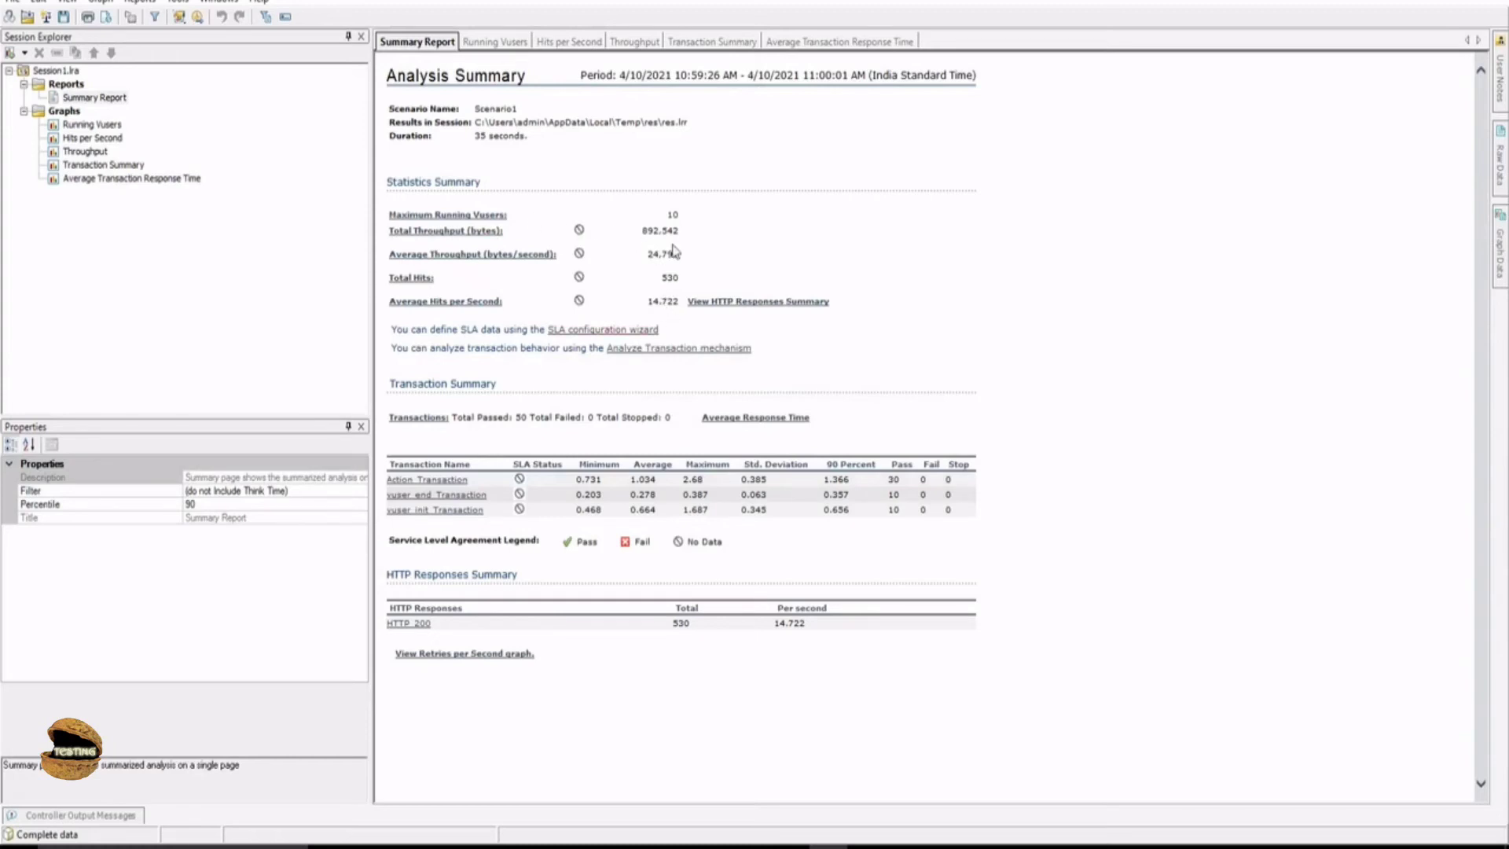
mouse_move(661, 303)
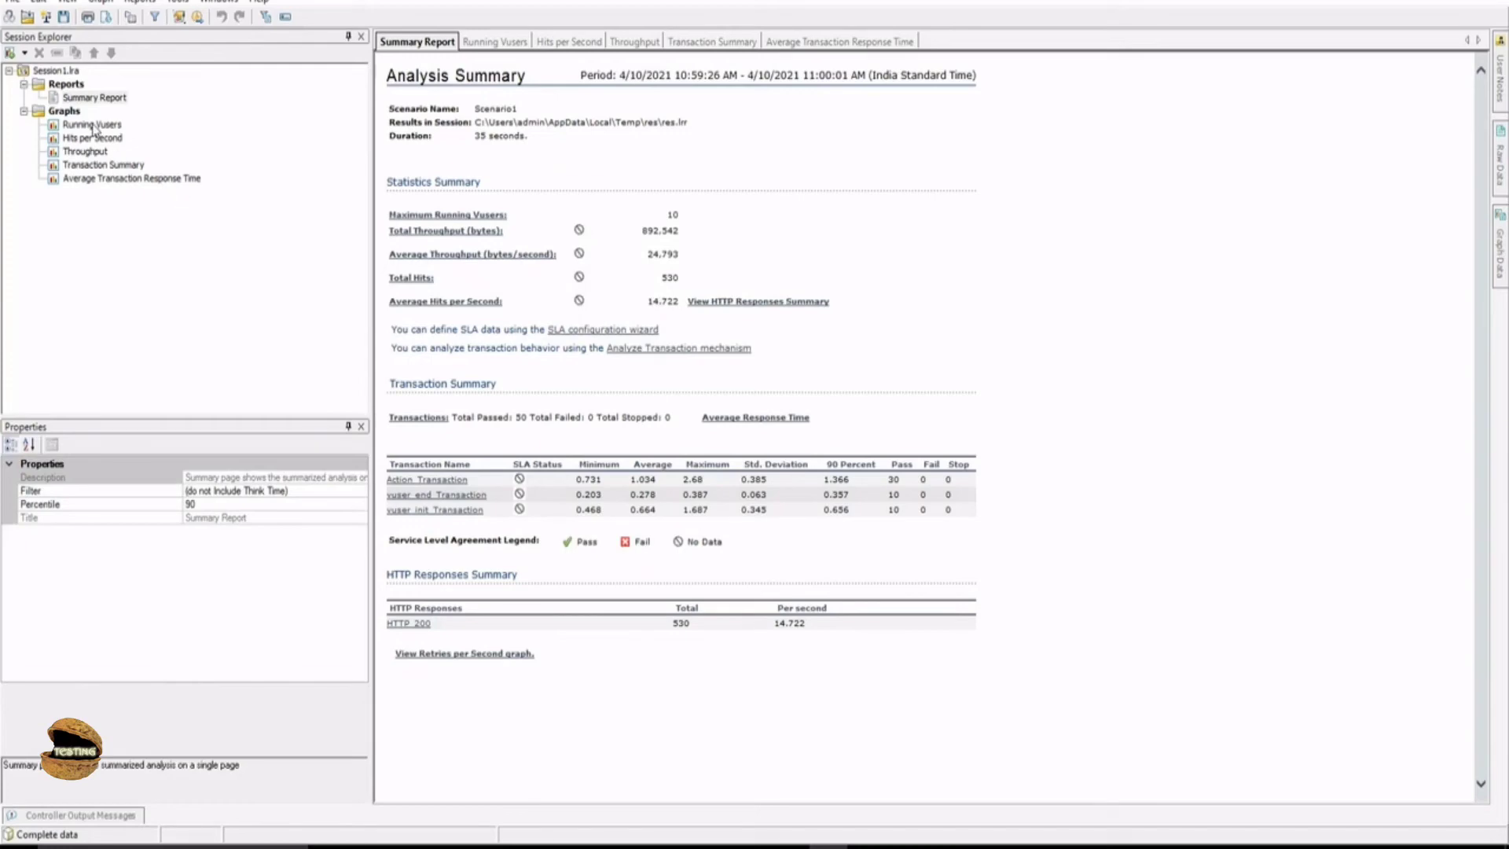
Step: Open the Running Vusers graph from the Session Explorer's Graphs list
click(92, 124)
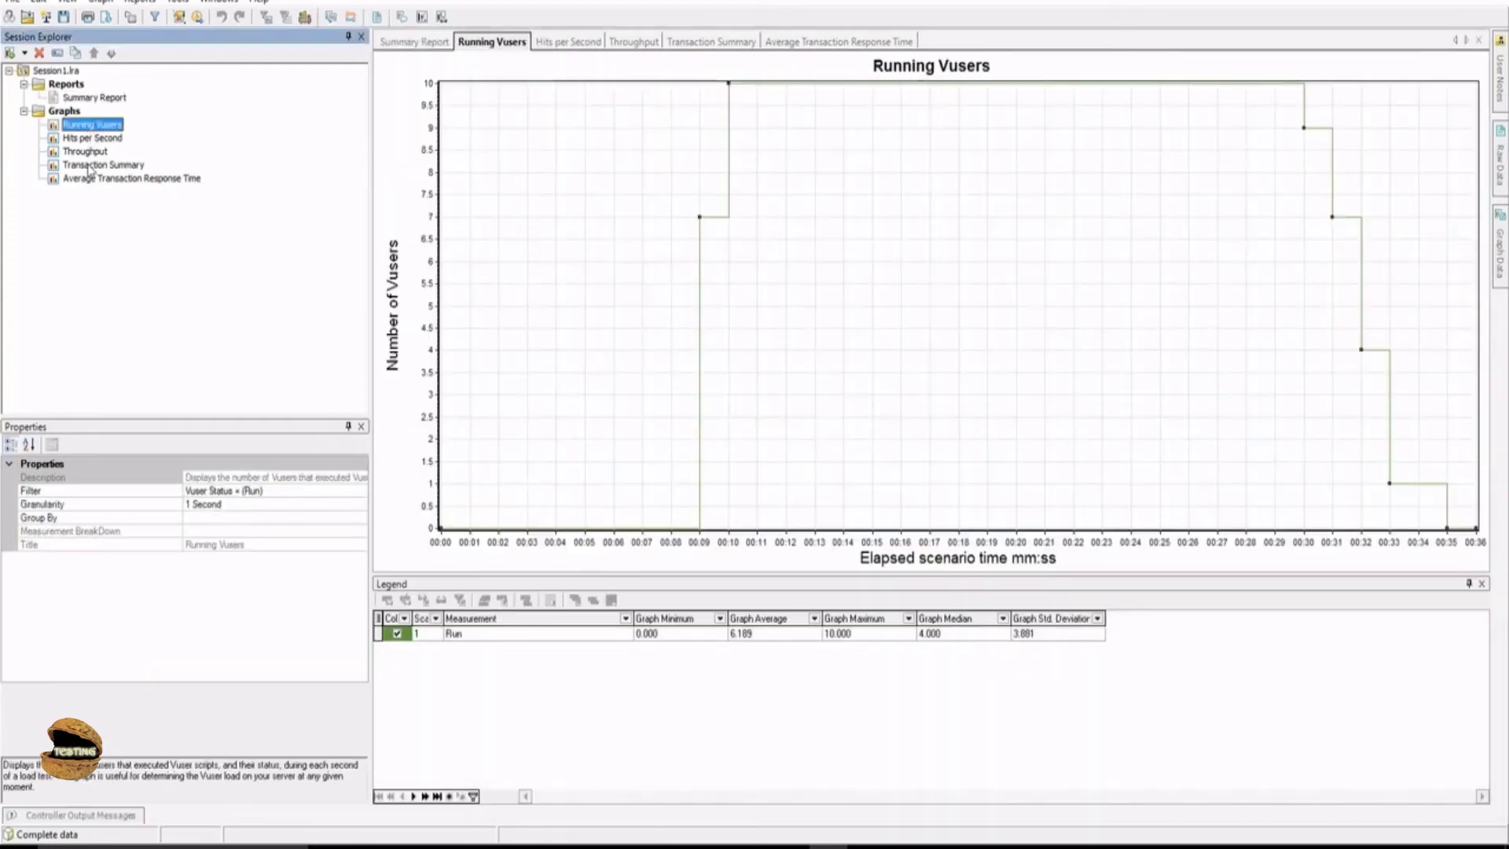
mouse_move(733, 455)
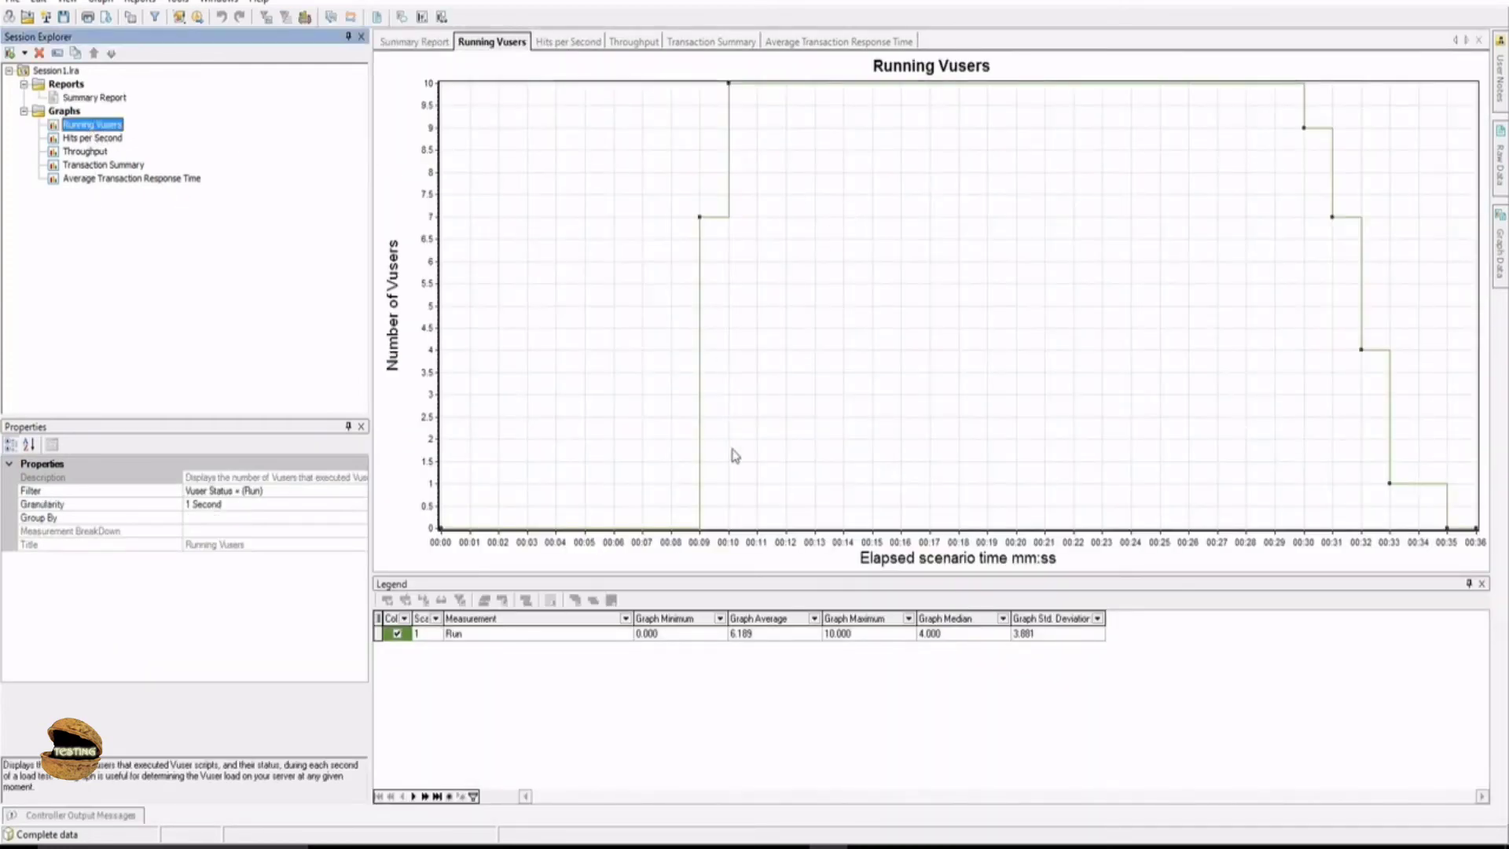
mouse_move(695, 221)
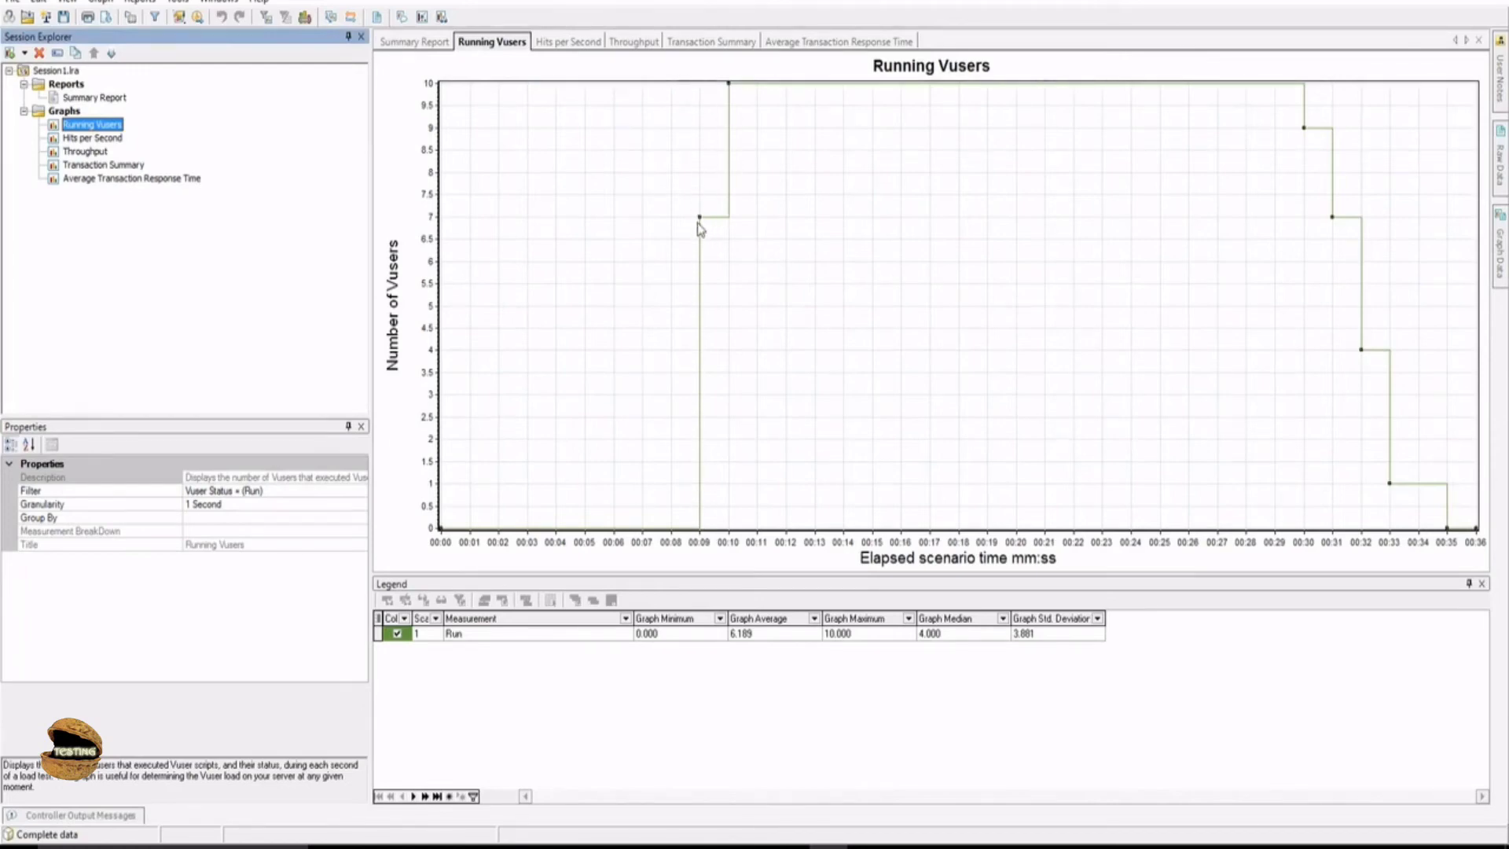
mouse_move(1406, 487)
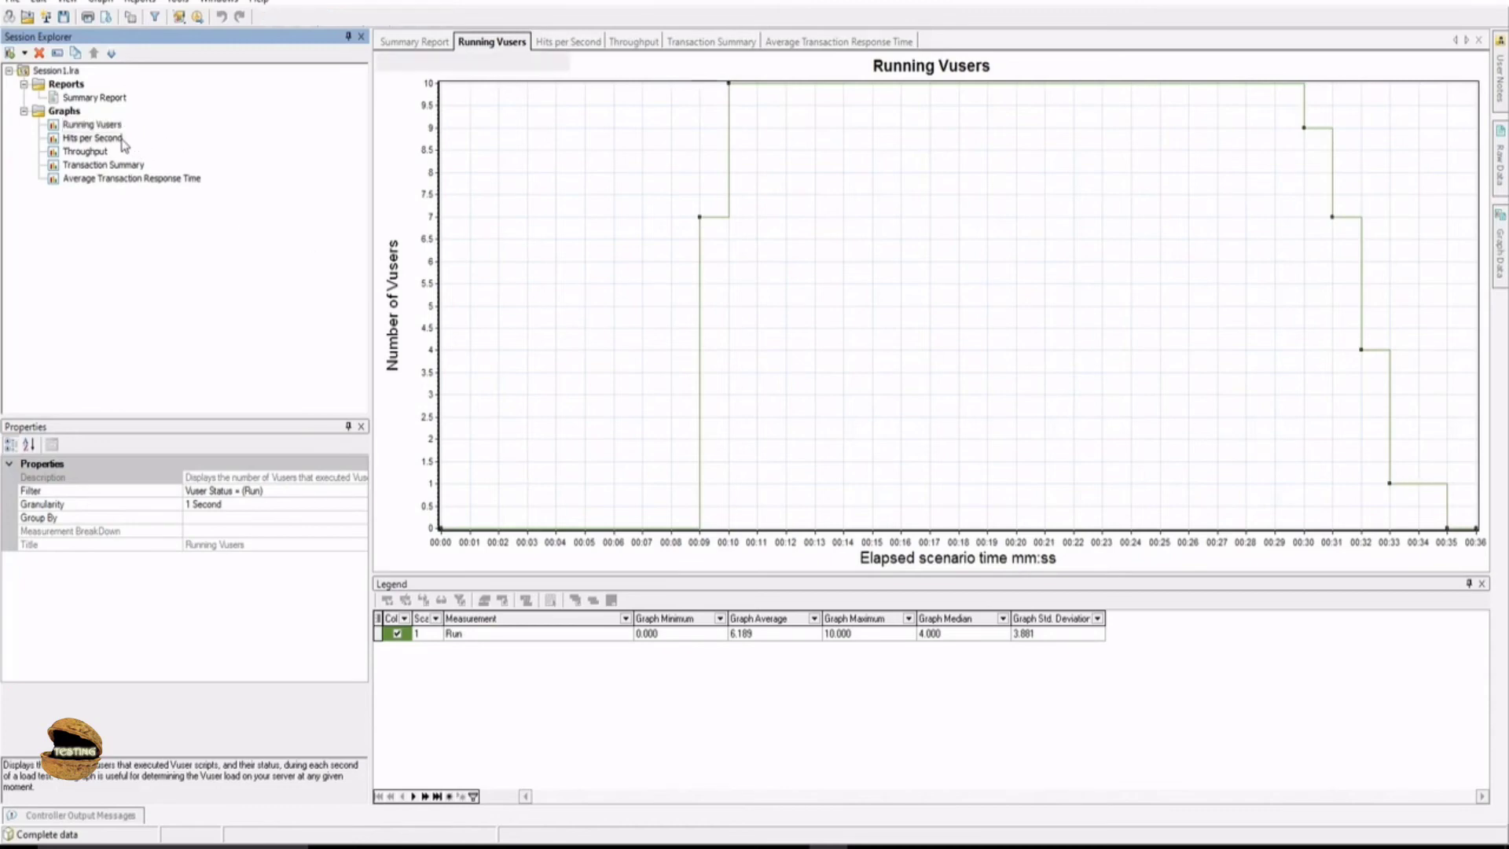
Step: View Hits per Second, Throughput, Transaction Summary and Average Transaction Response Time graphs
click(93, 138)
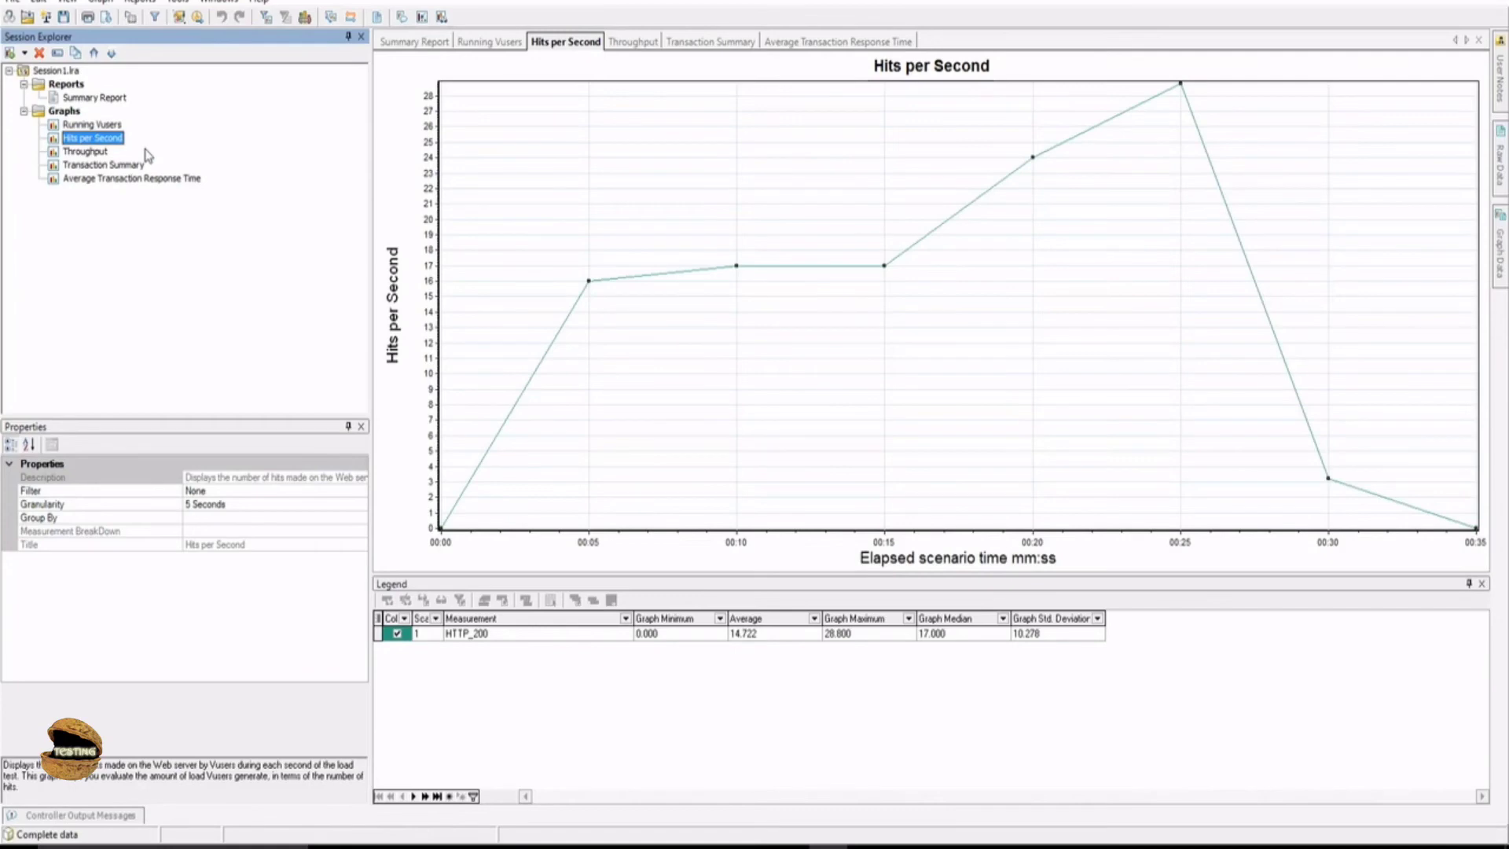
mouse_move(82, 162)
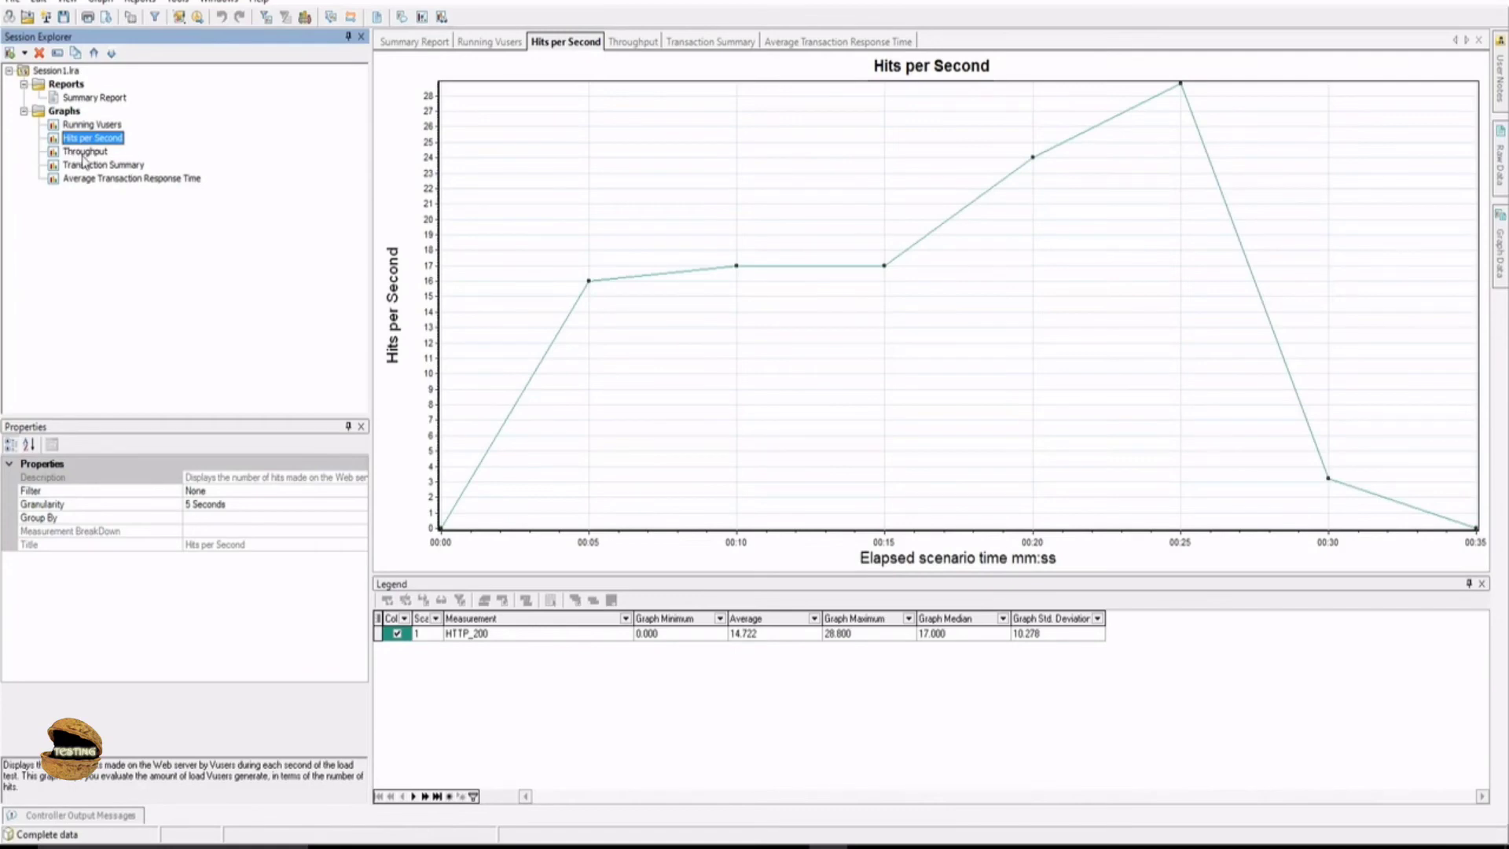
click(85, 150)
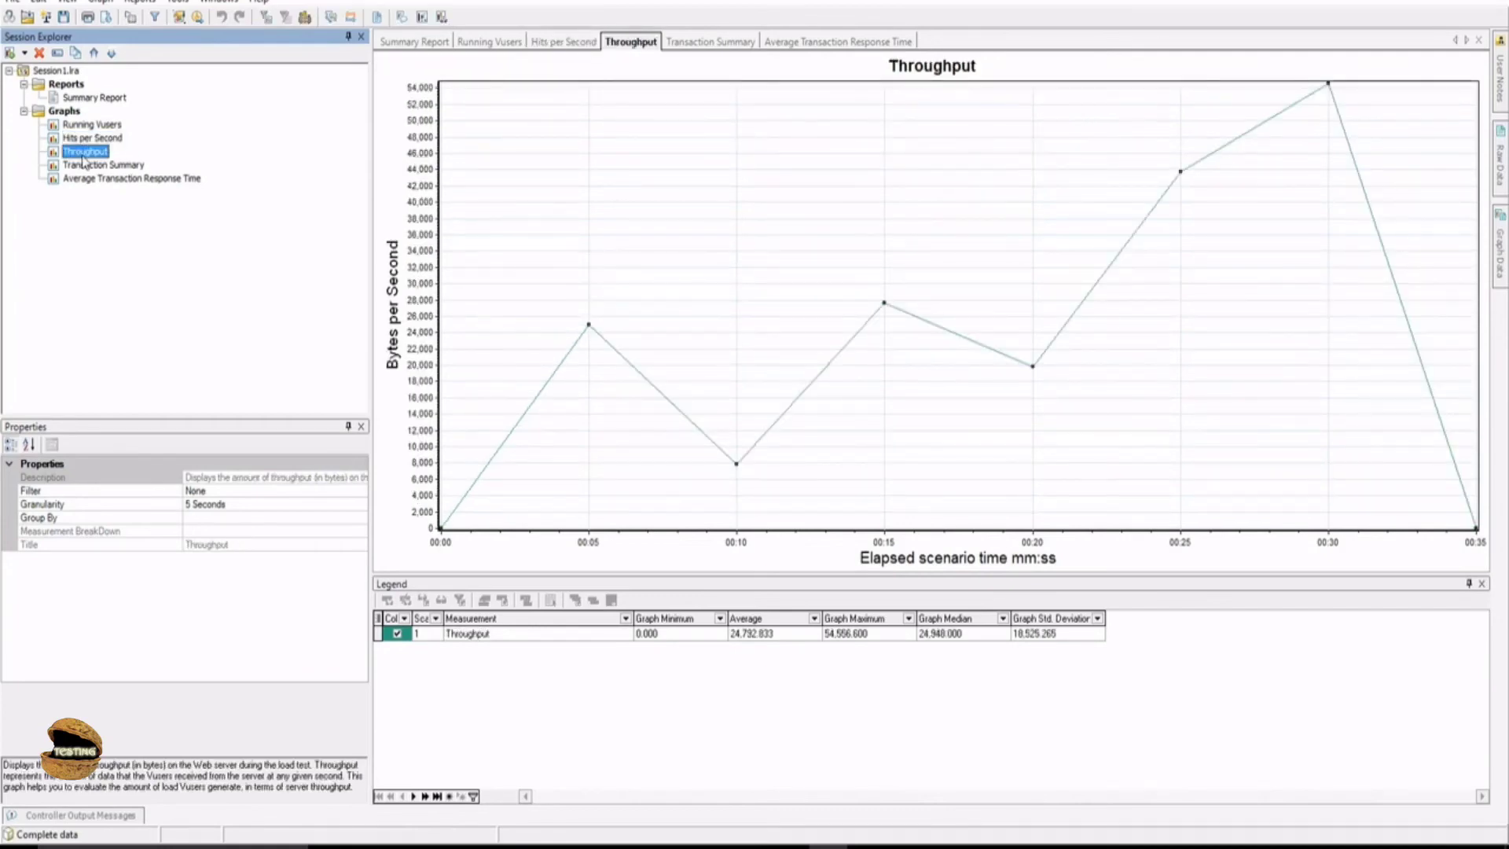
click(104, 164)
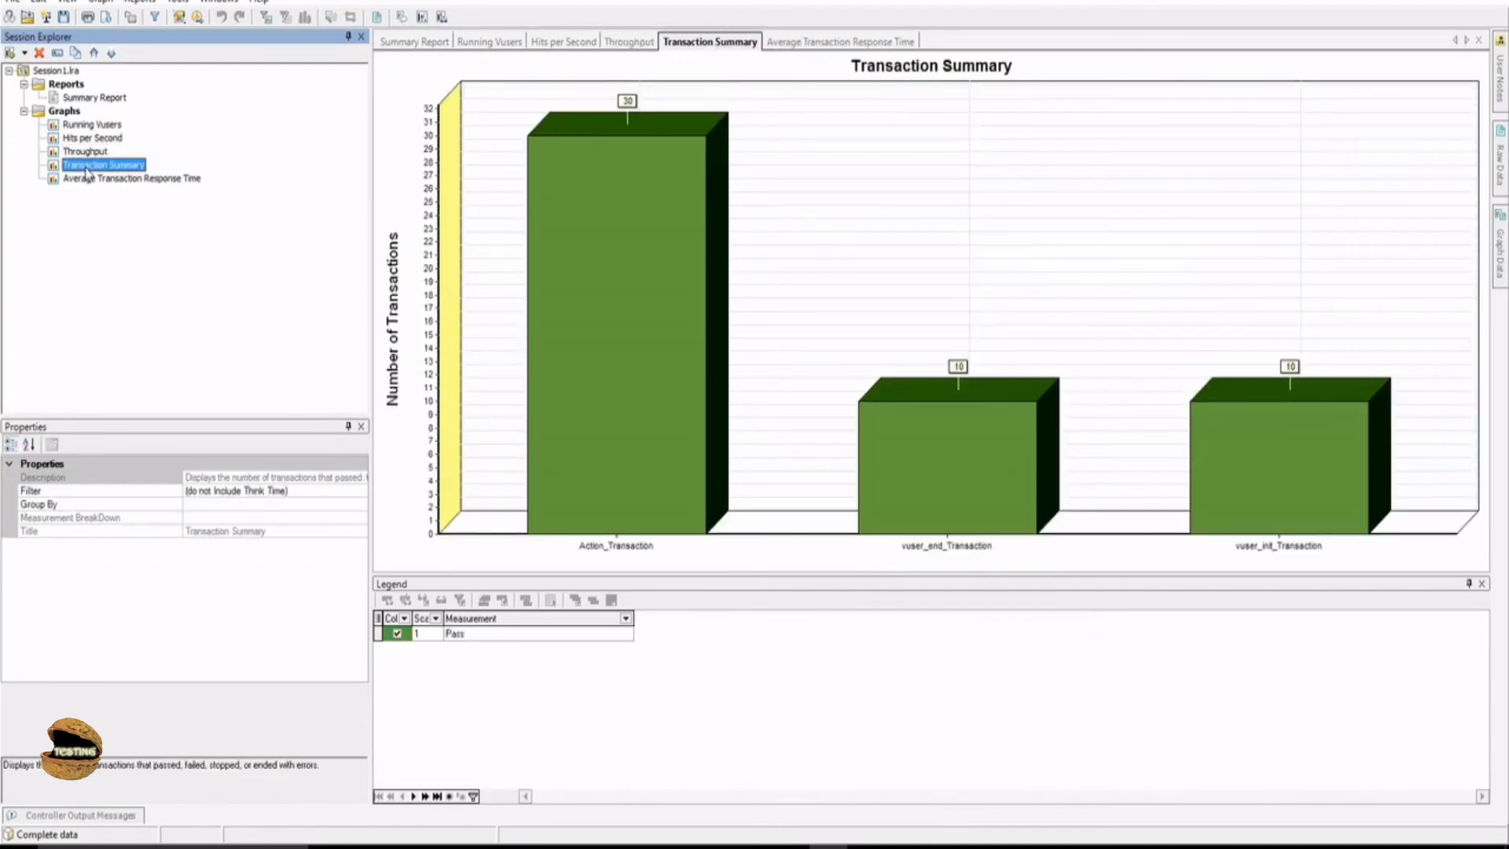
mouse_move(587, 556)
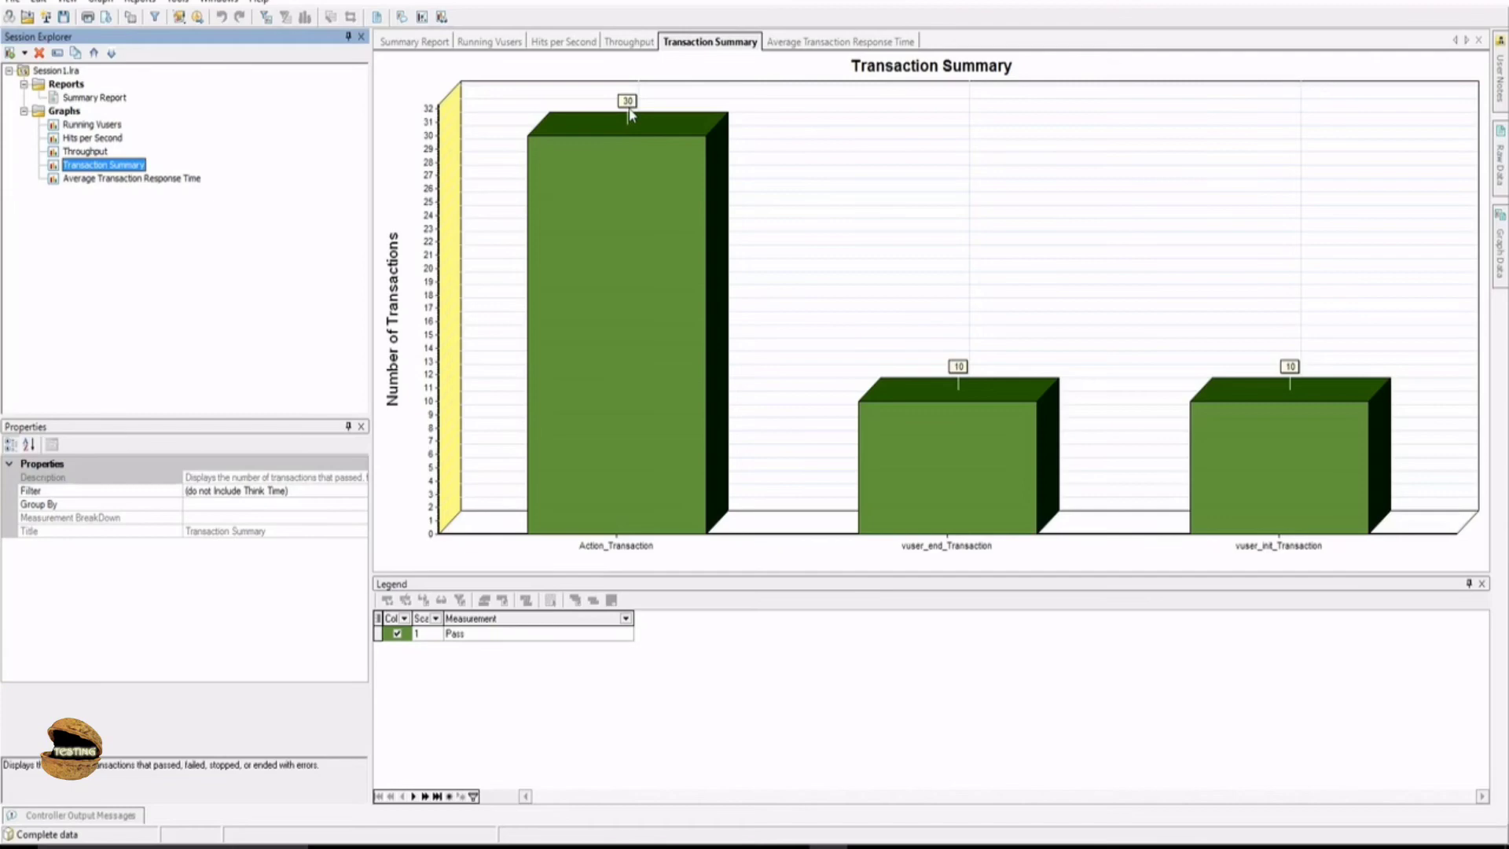
mouse_move(630, 113)
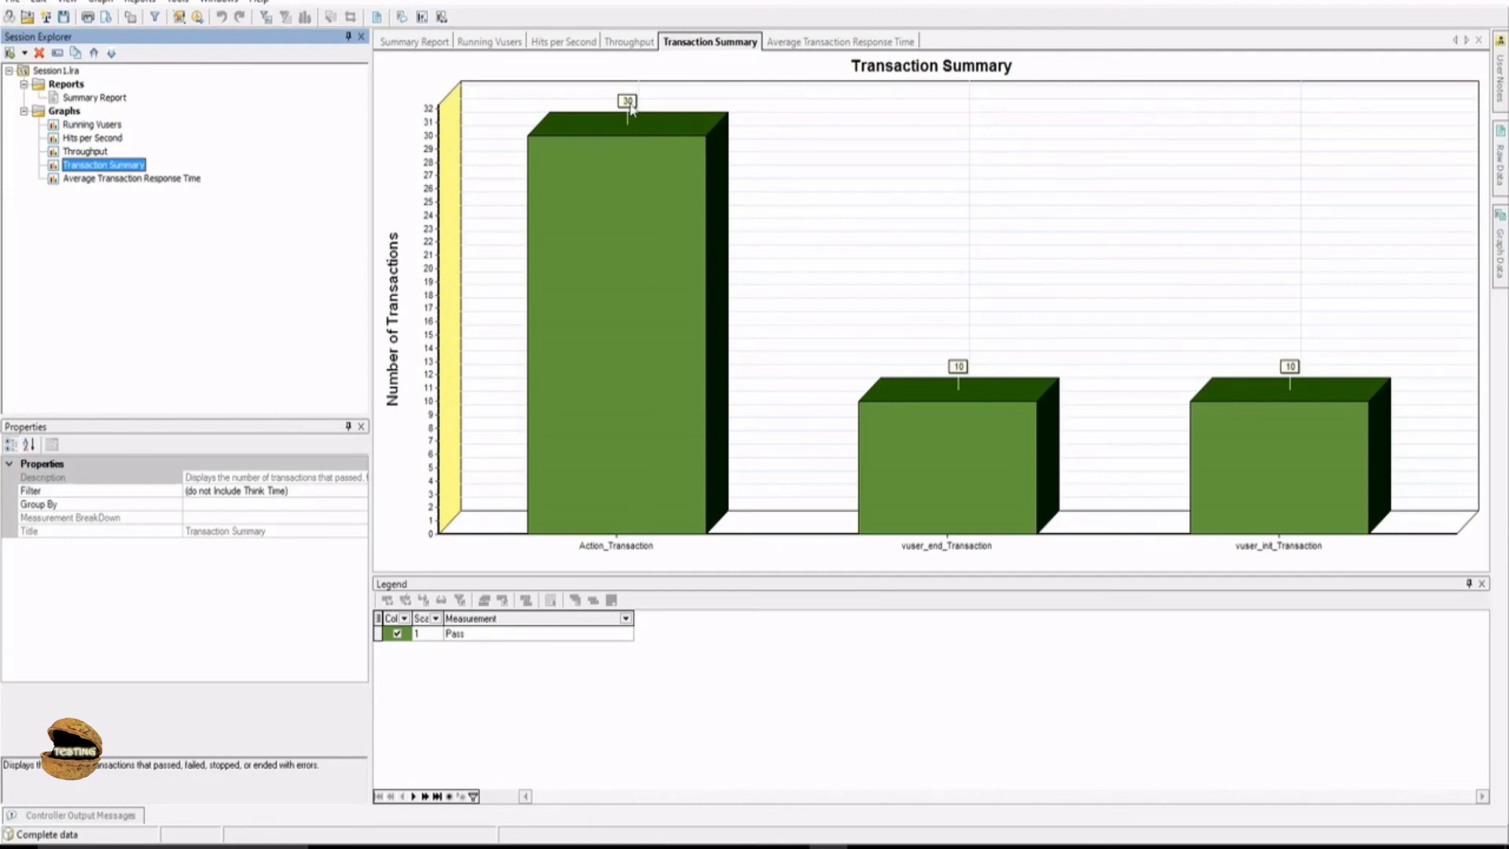
mouse_move(972, 547)
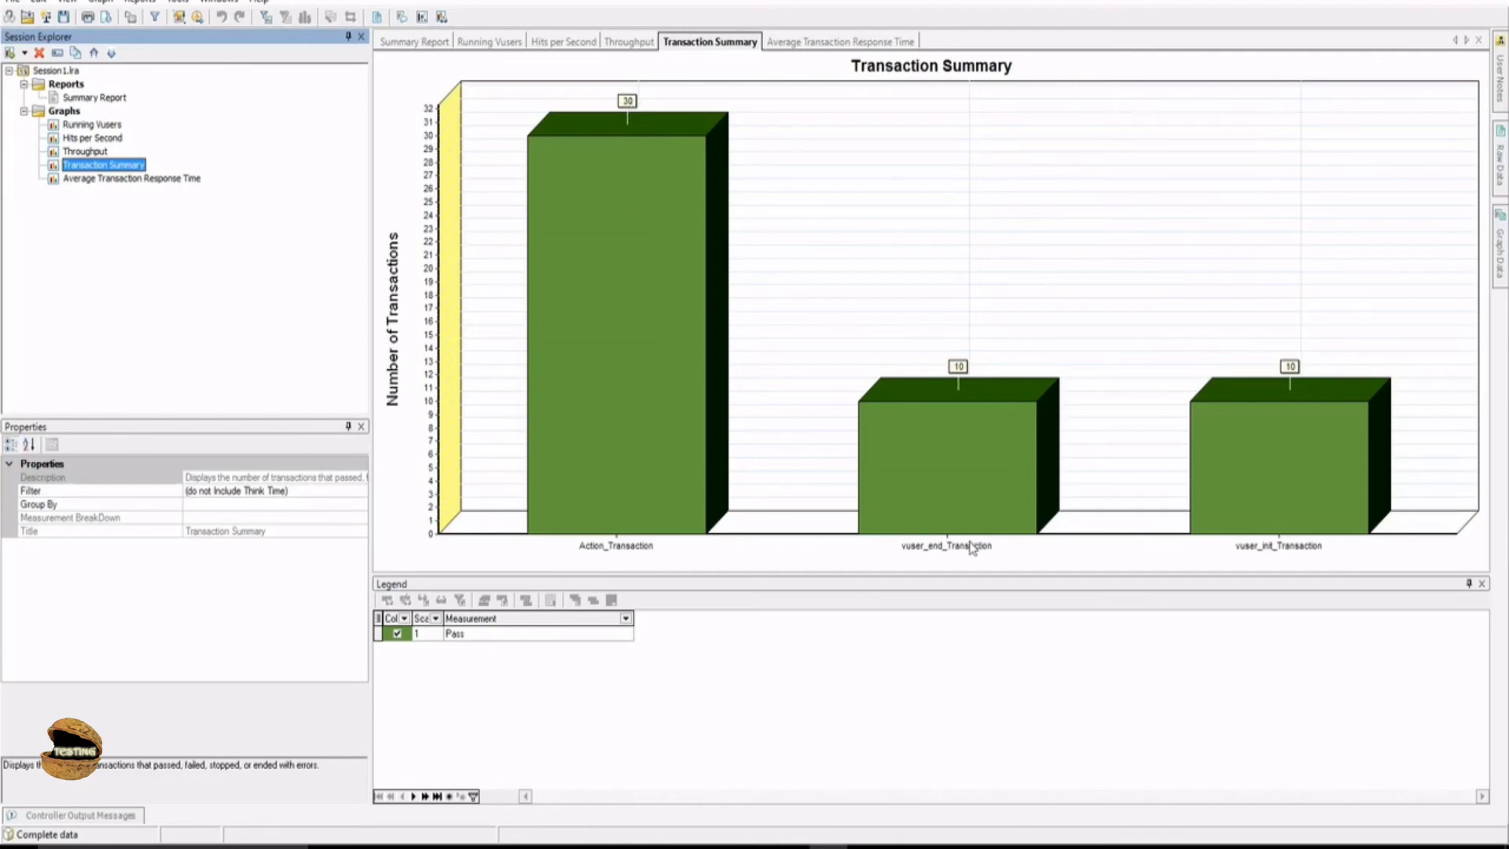
mouse_move(964, 416)
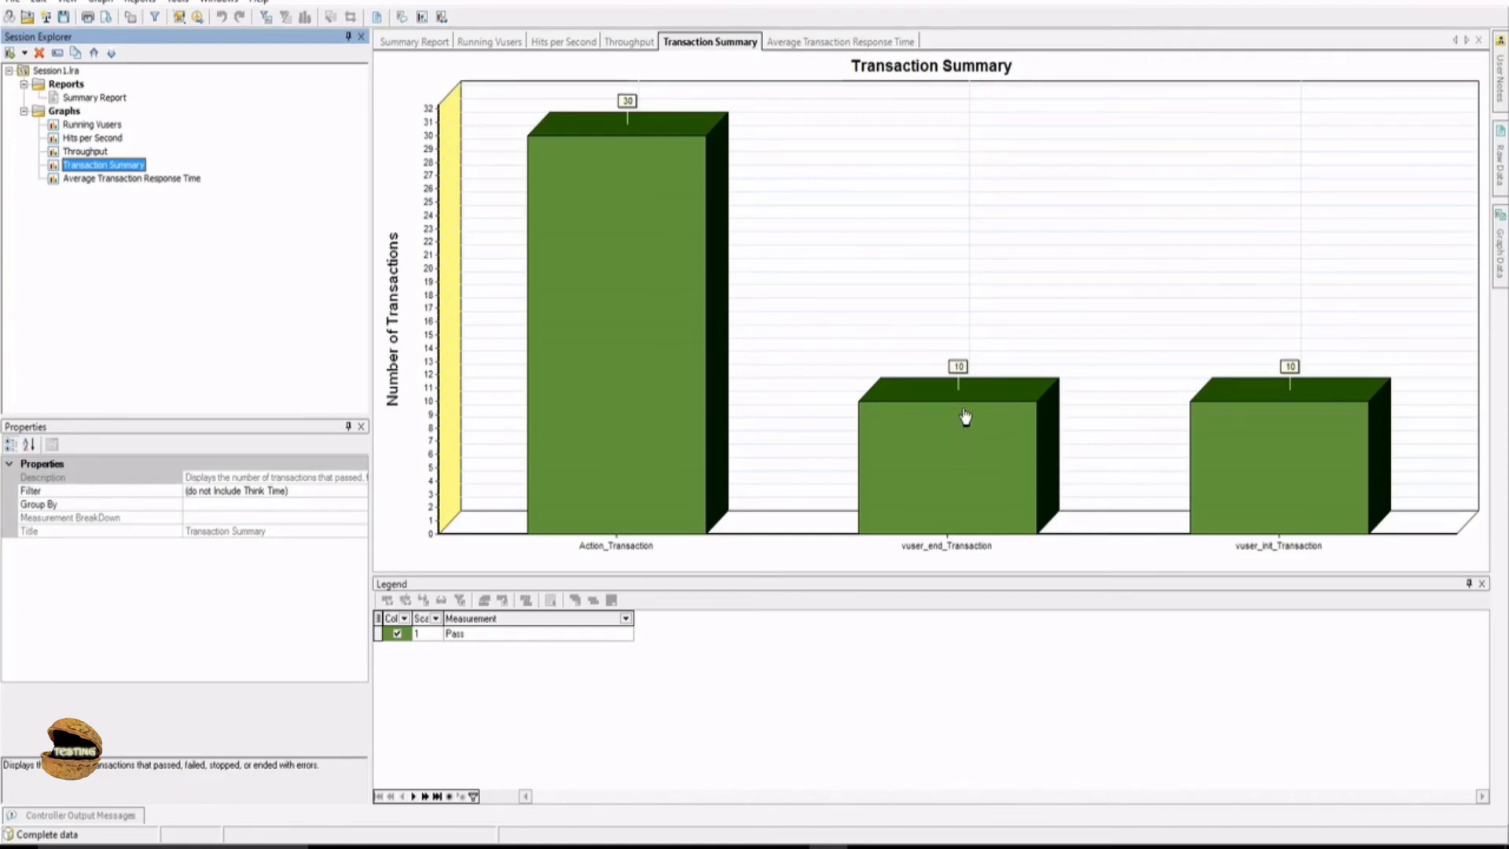
mouse_move(1298, 395)
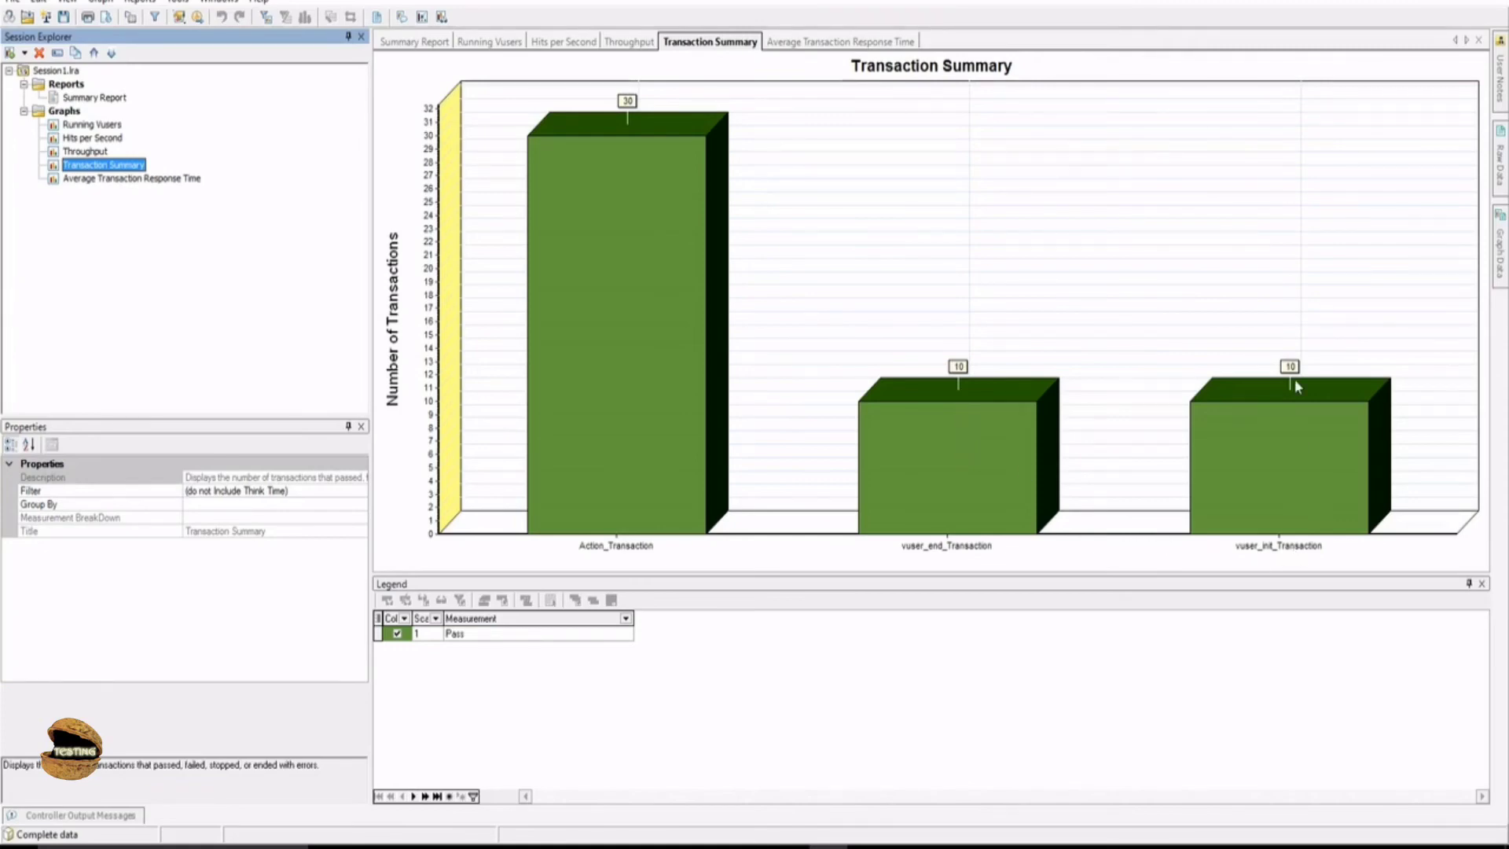
mouse_move(639, 404)
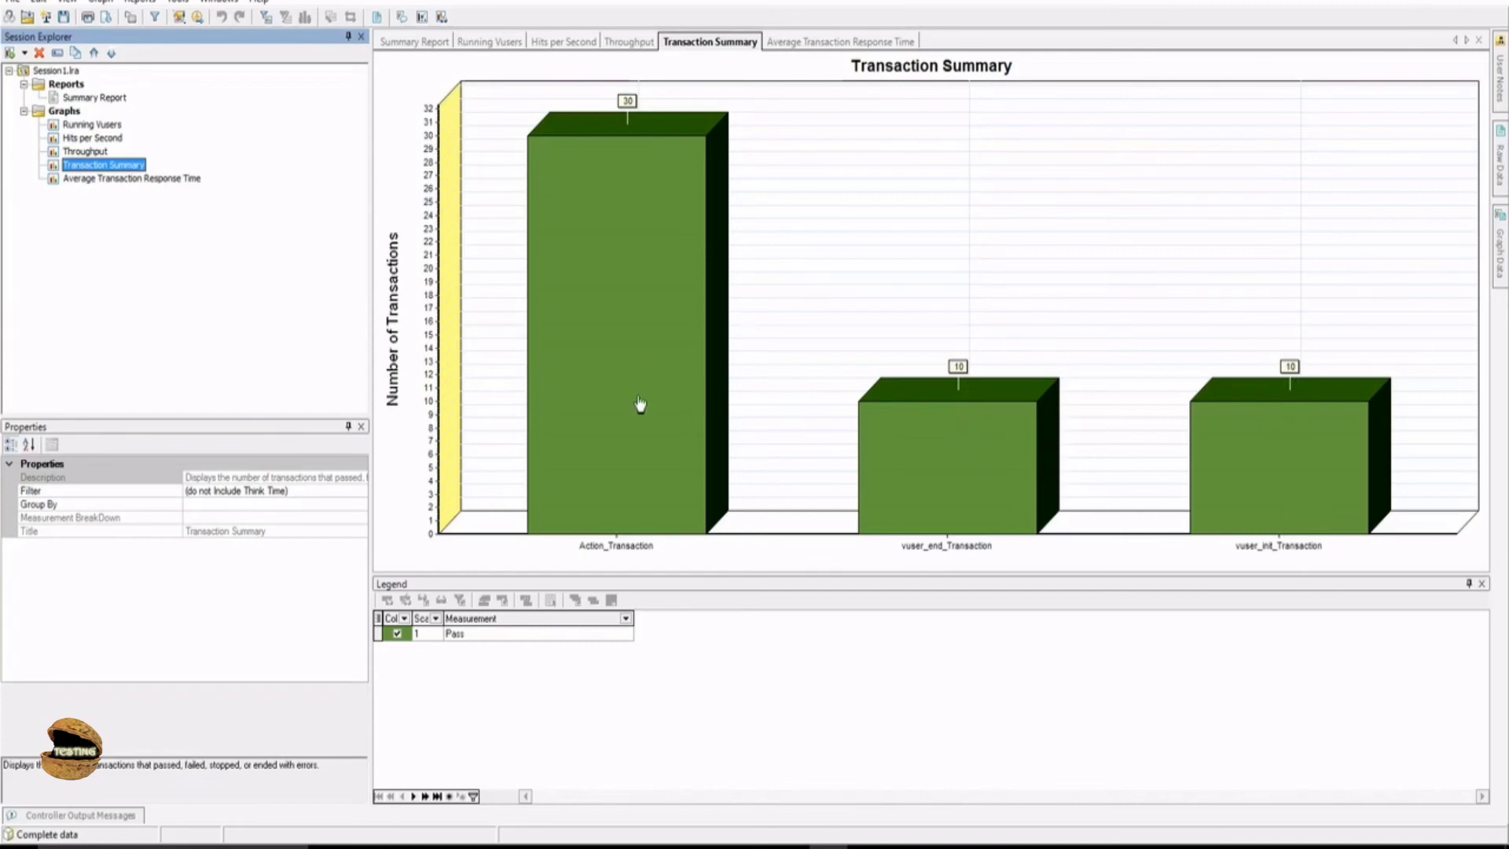
mouse_move(982, 460)
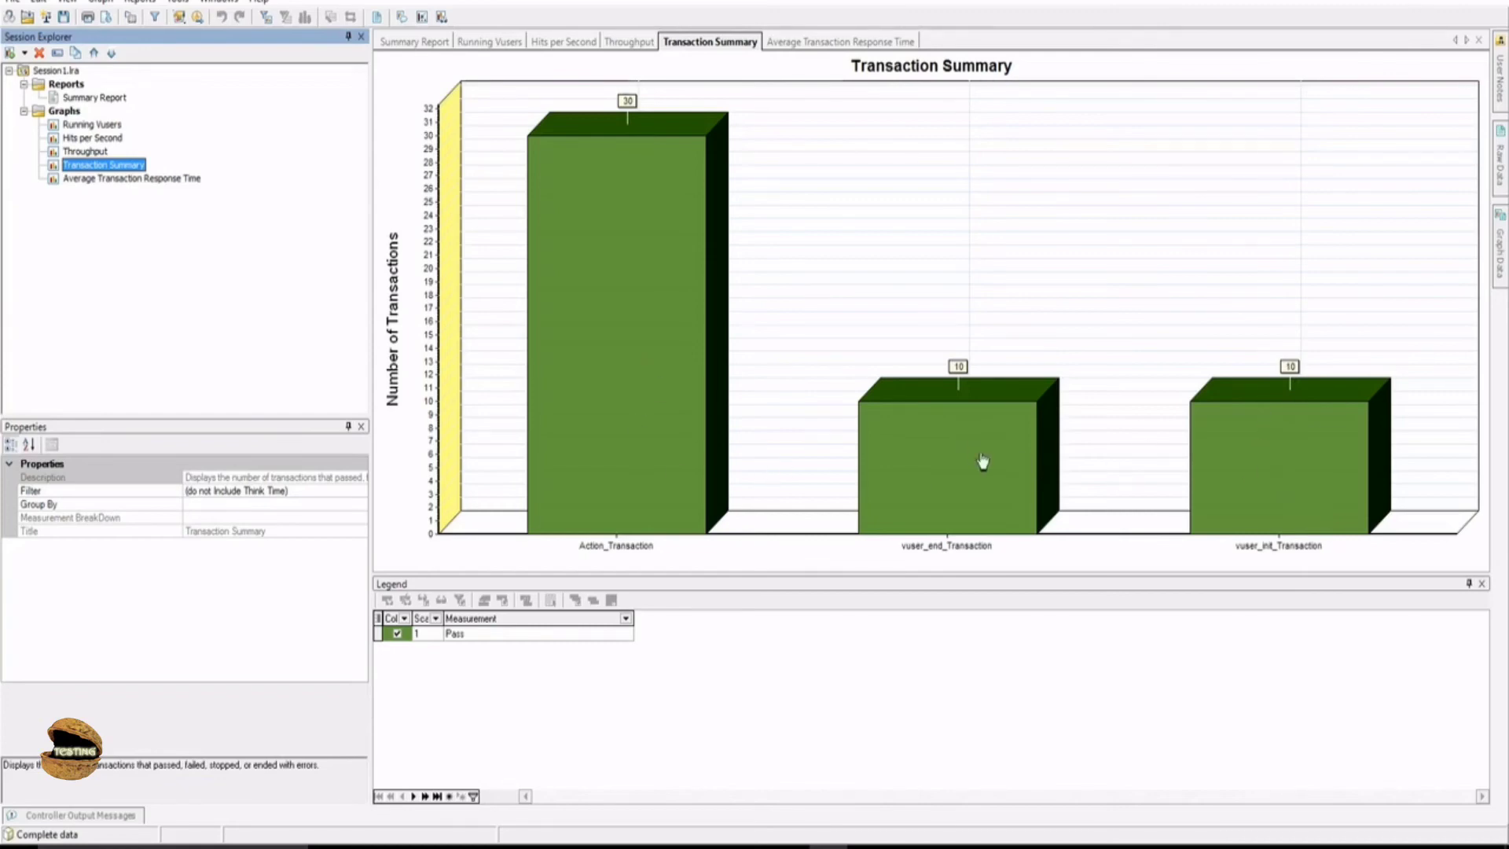
mouse_move(861, 473)
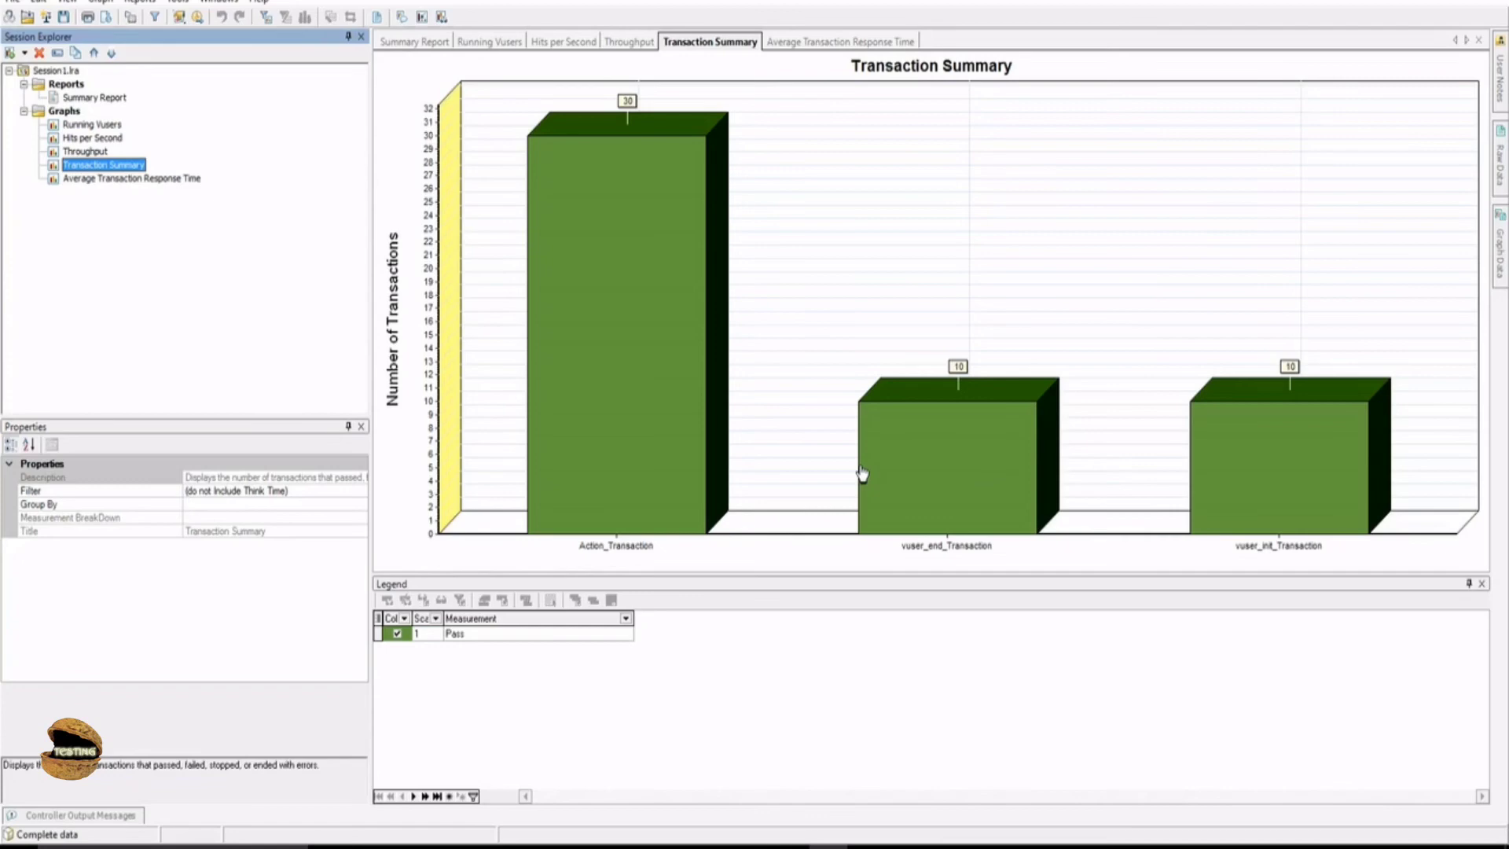
mouse_move(749, 490)
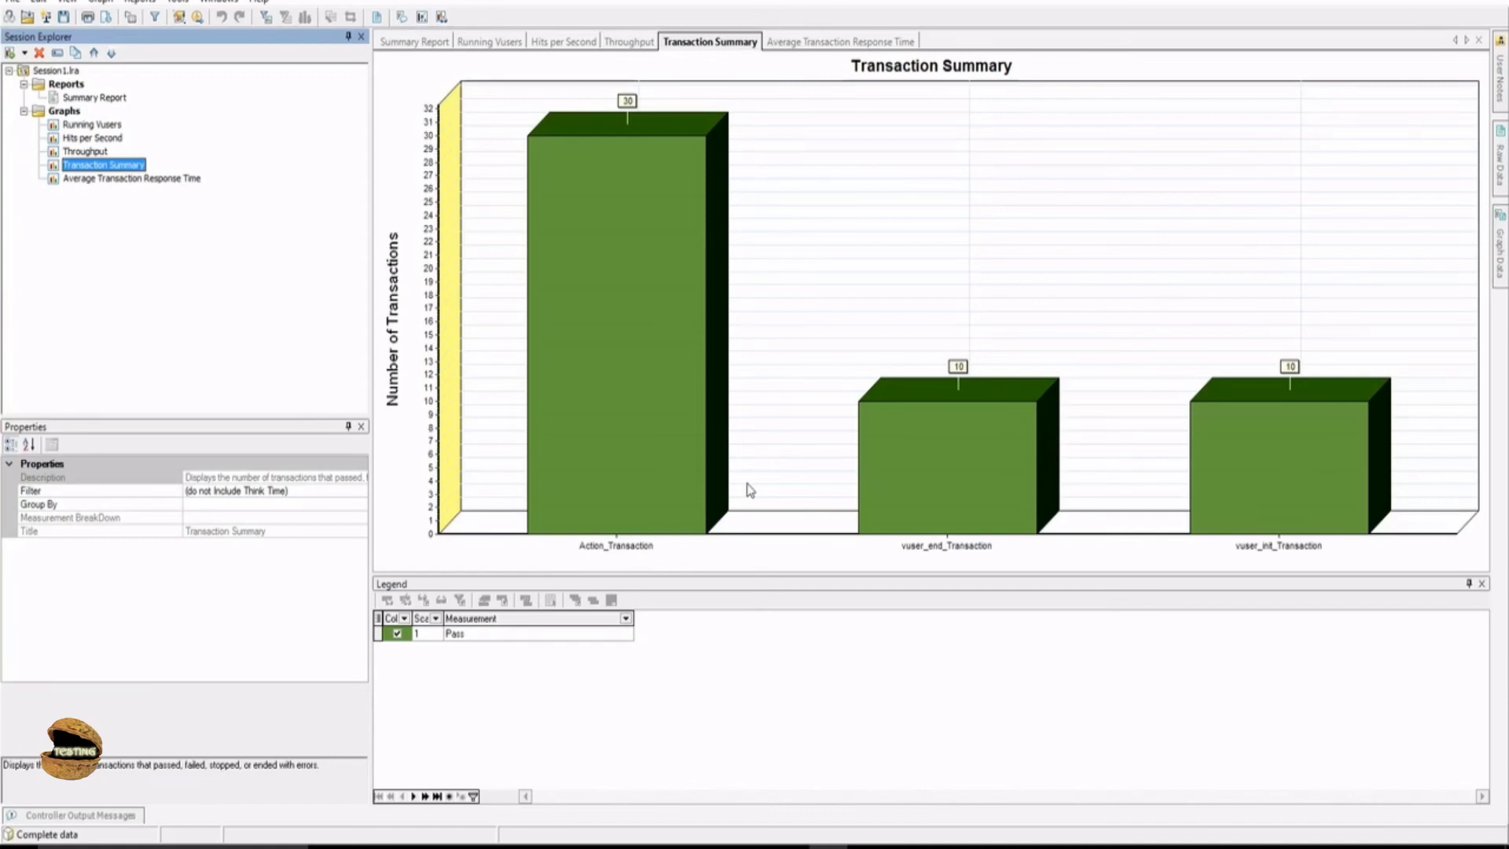
mouse_move(693, 464)
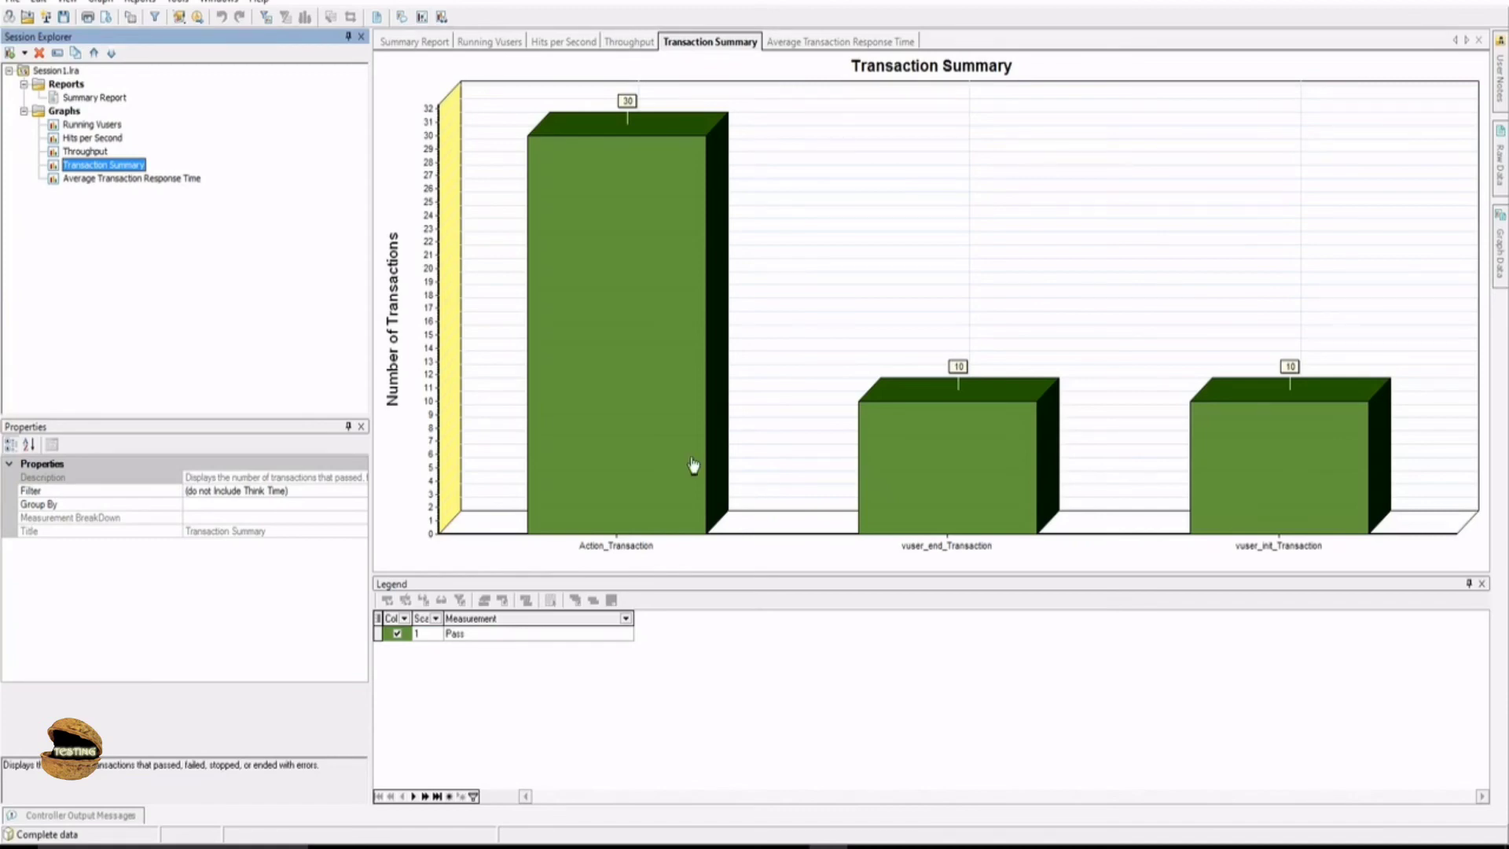
mouse_move(481, 323)
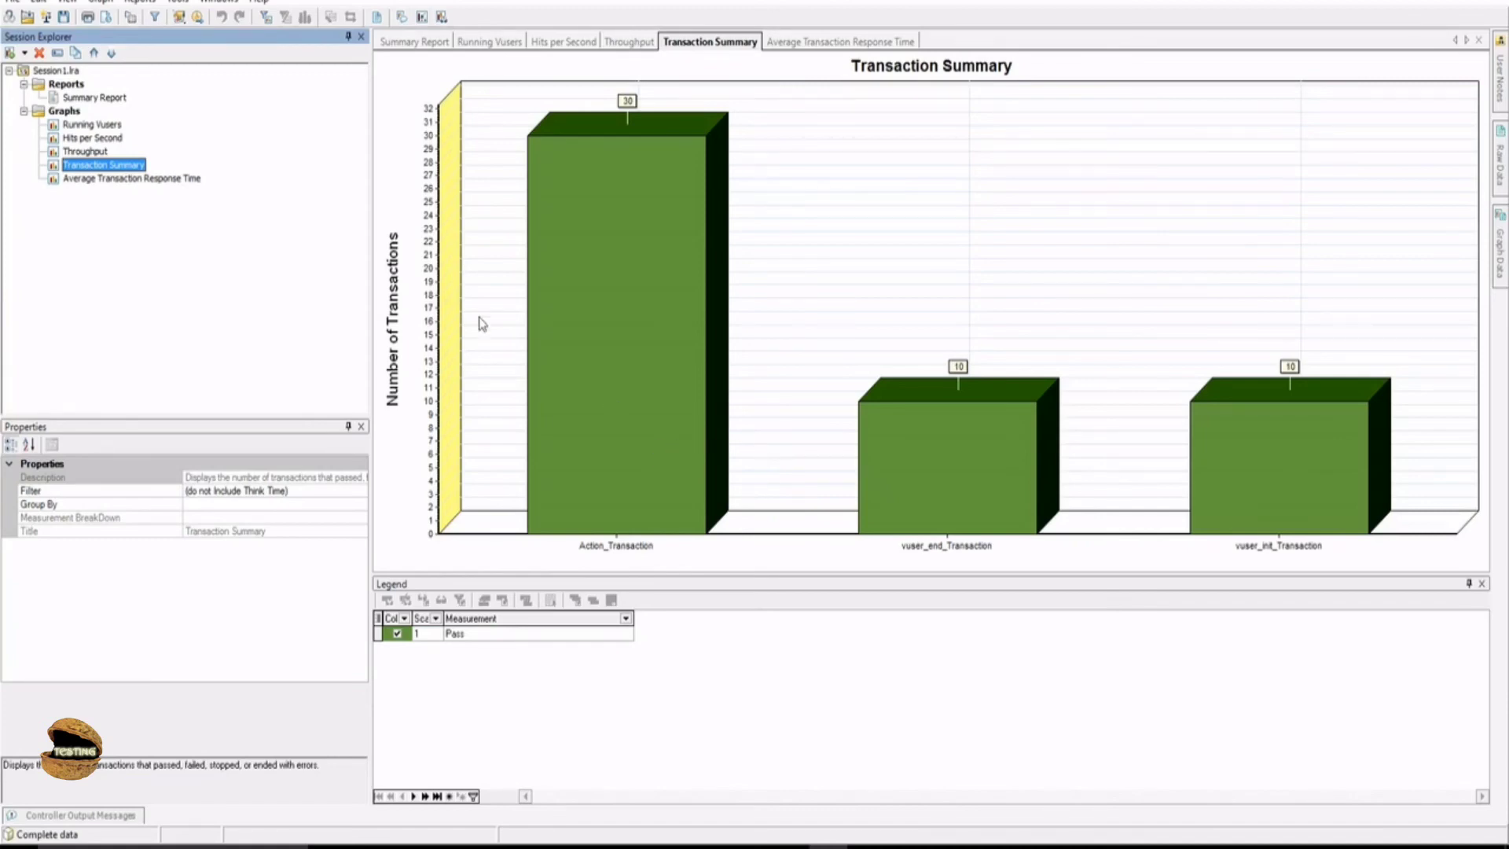
click(131, 178)
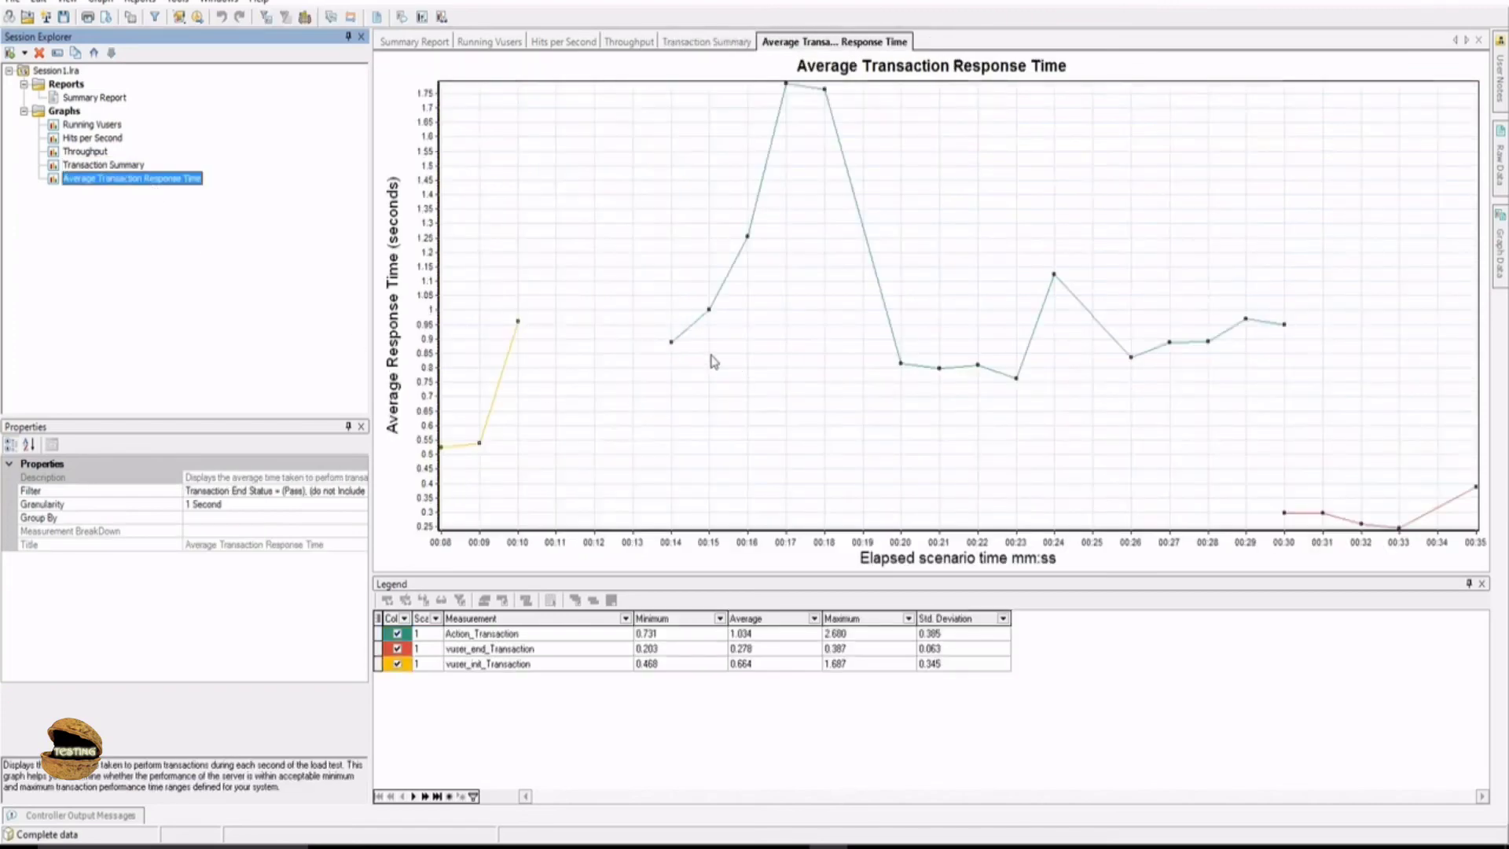
mouse_move(792, 274)
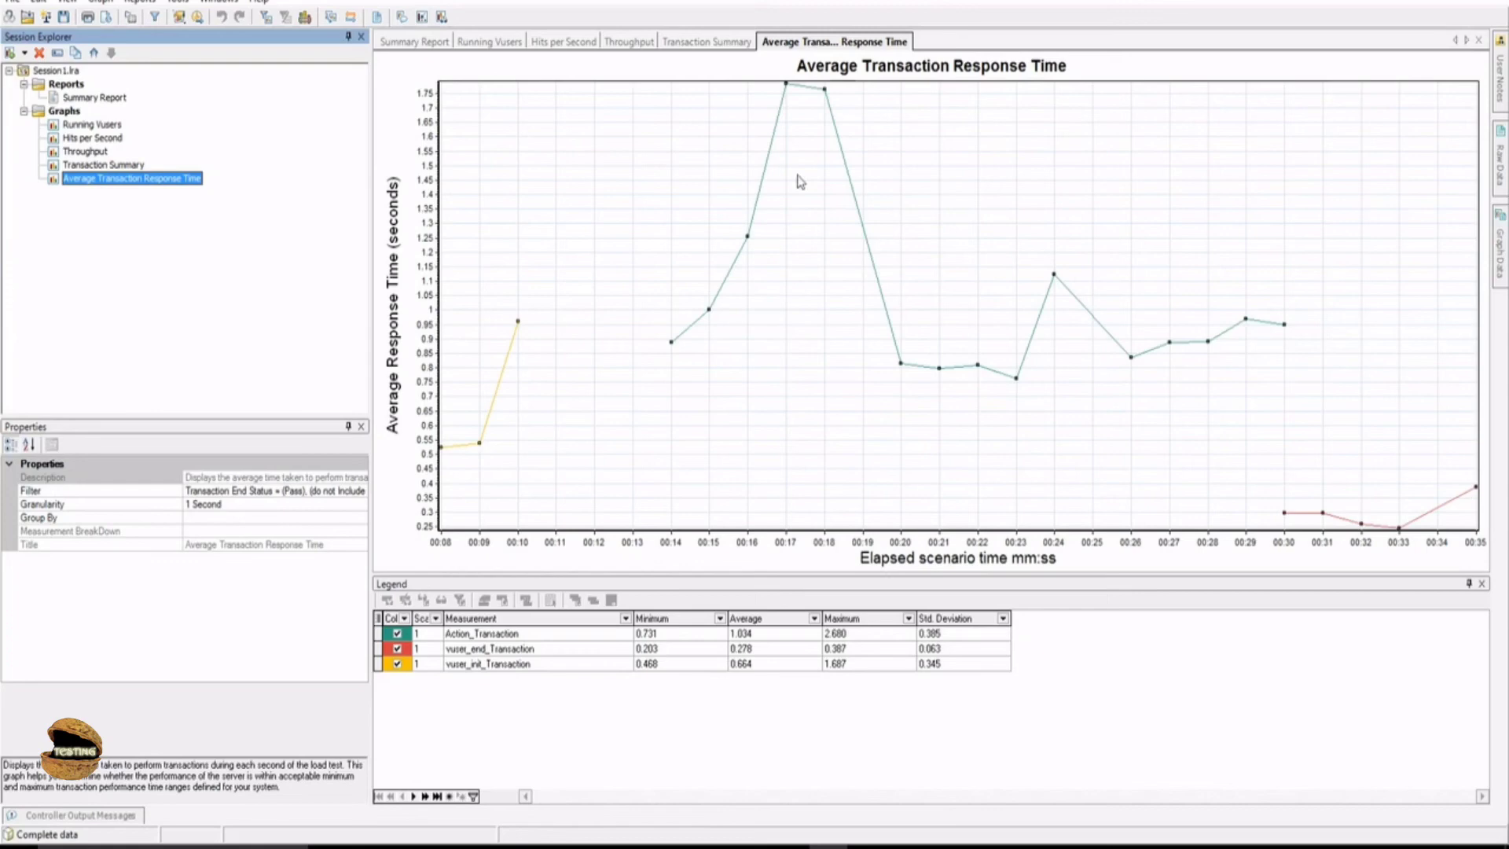
mouse_move(787, 92)
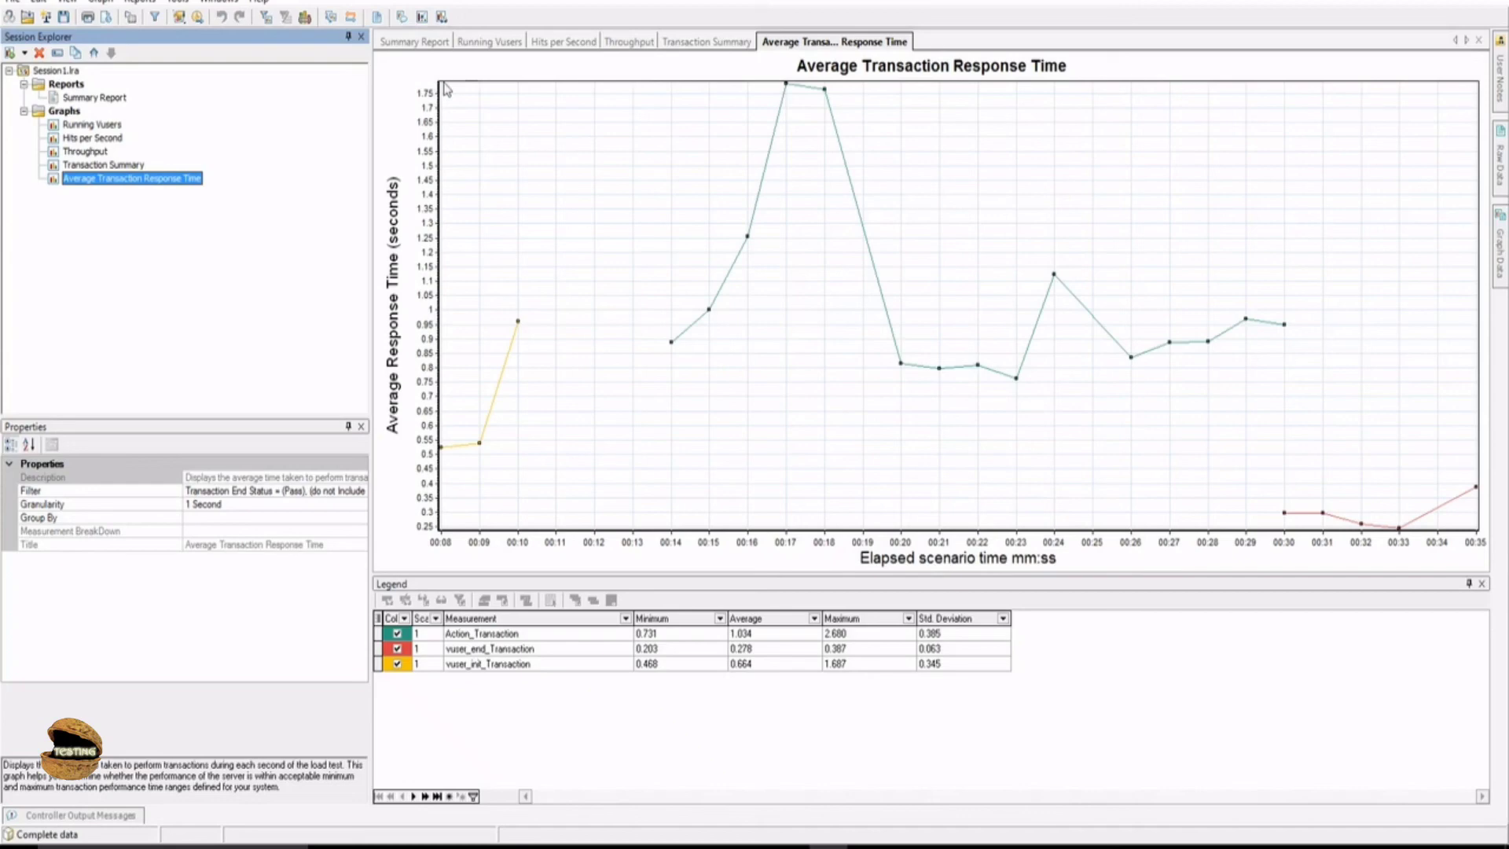
mouse_move(739, 108)
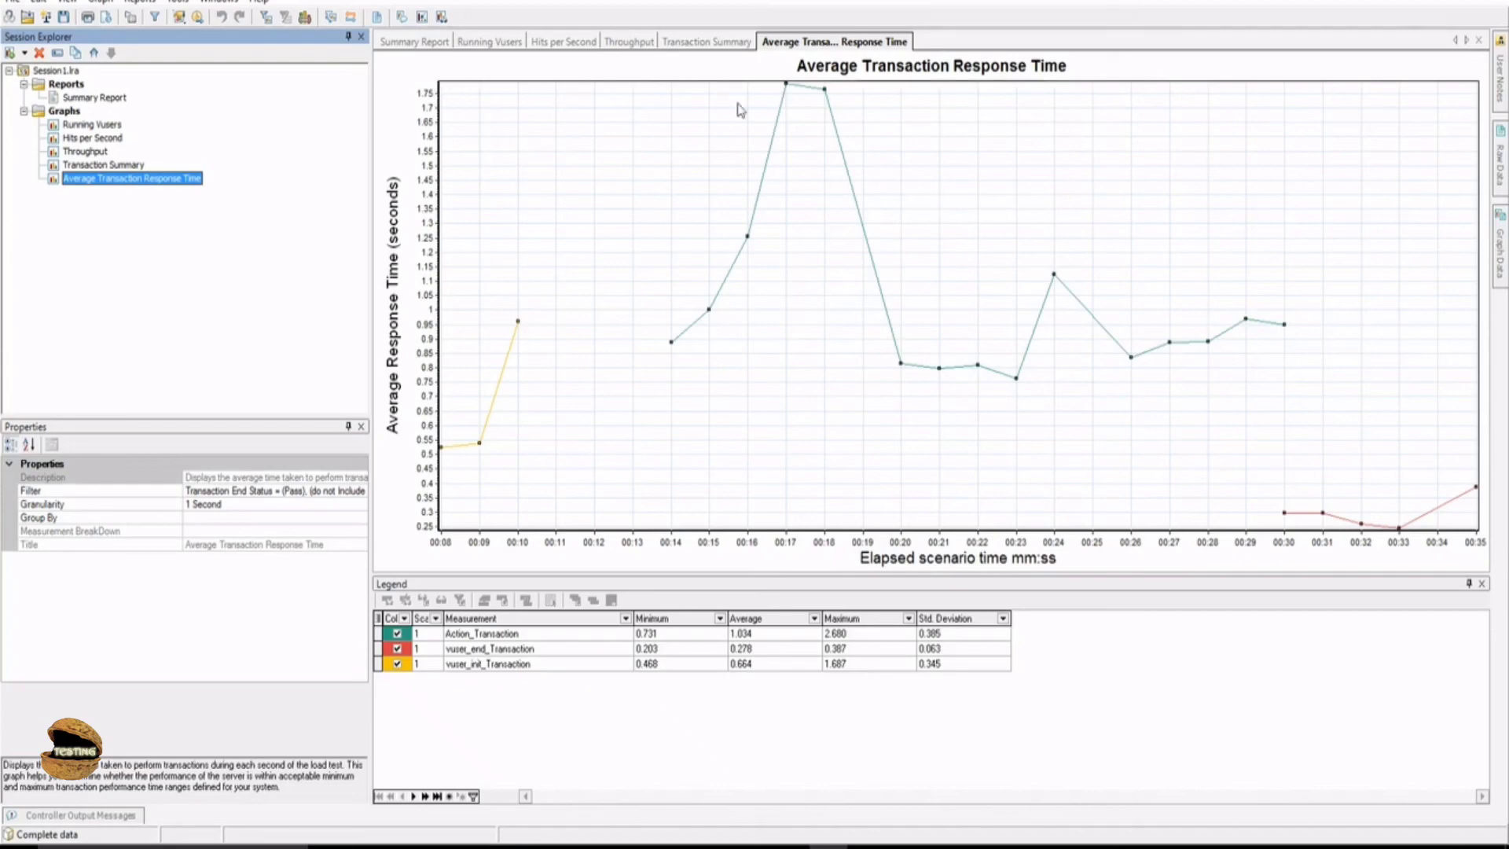
mouse_move(824, 279)
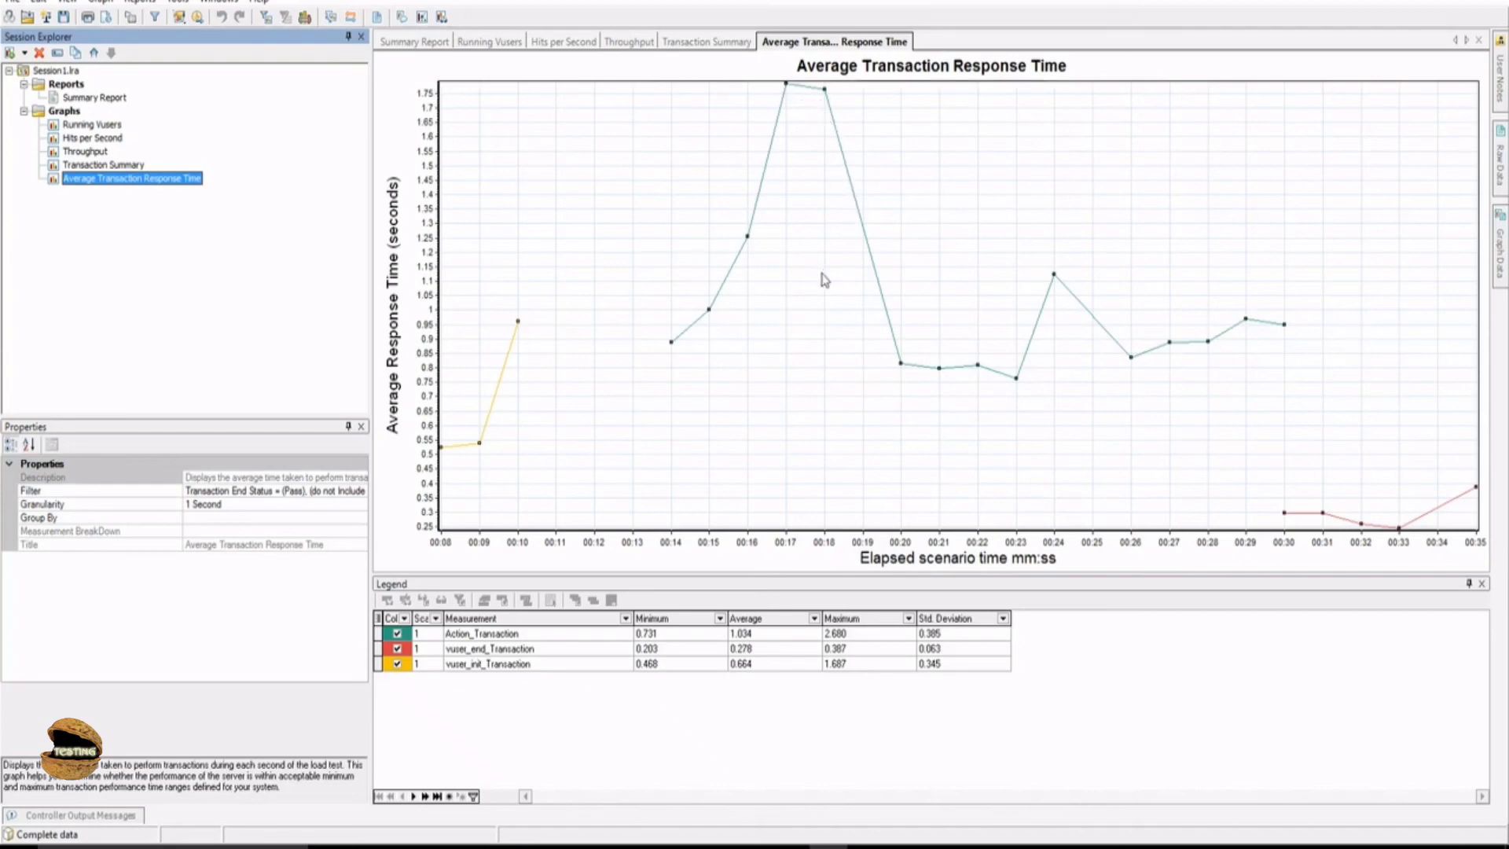
mouse_move(857, 359)
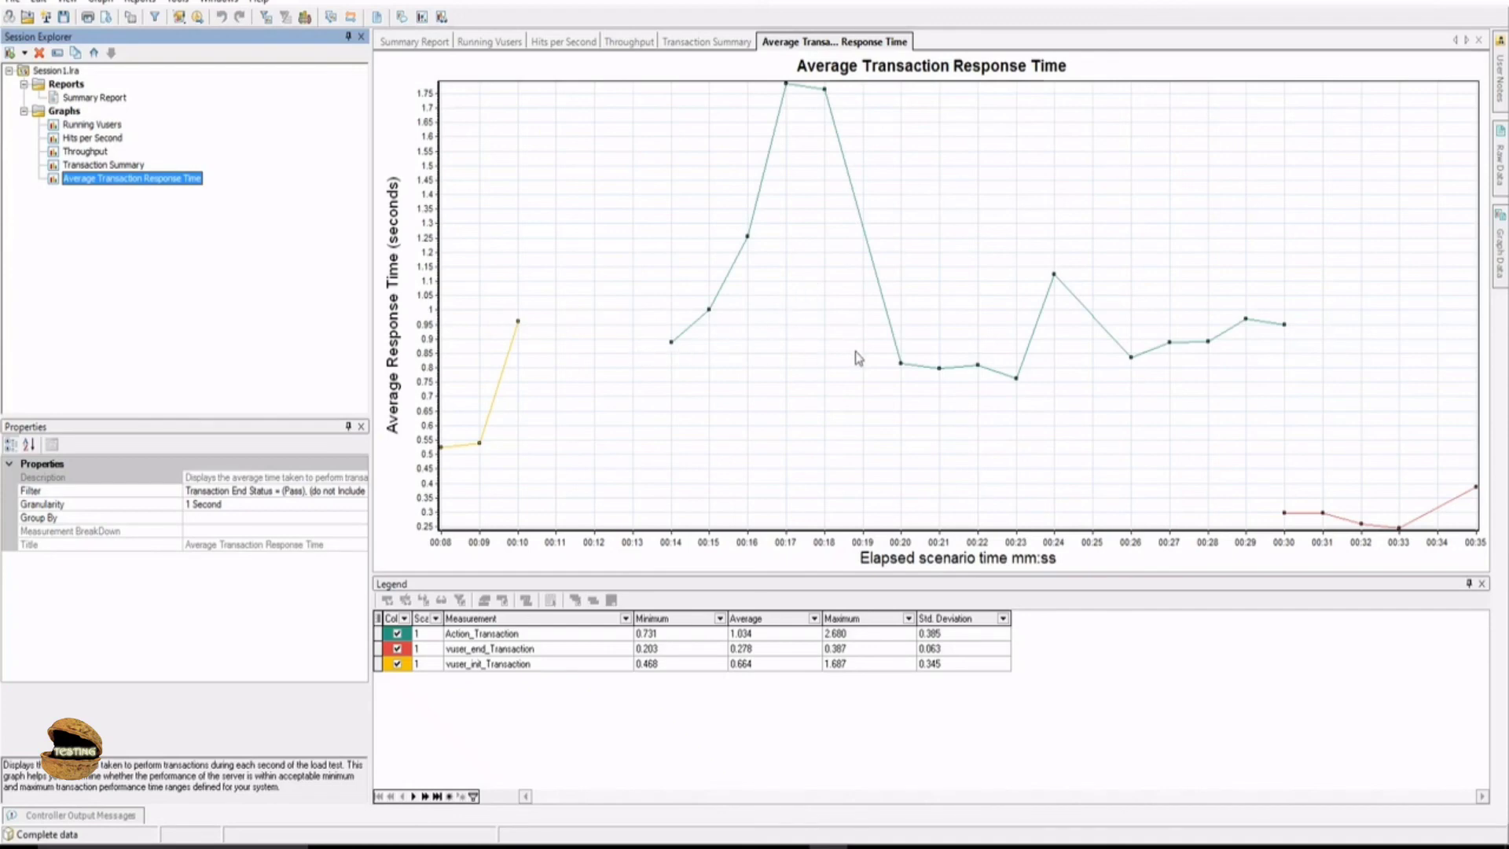
mouse_move(823, 104)
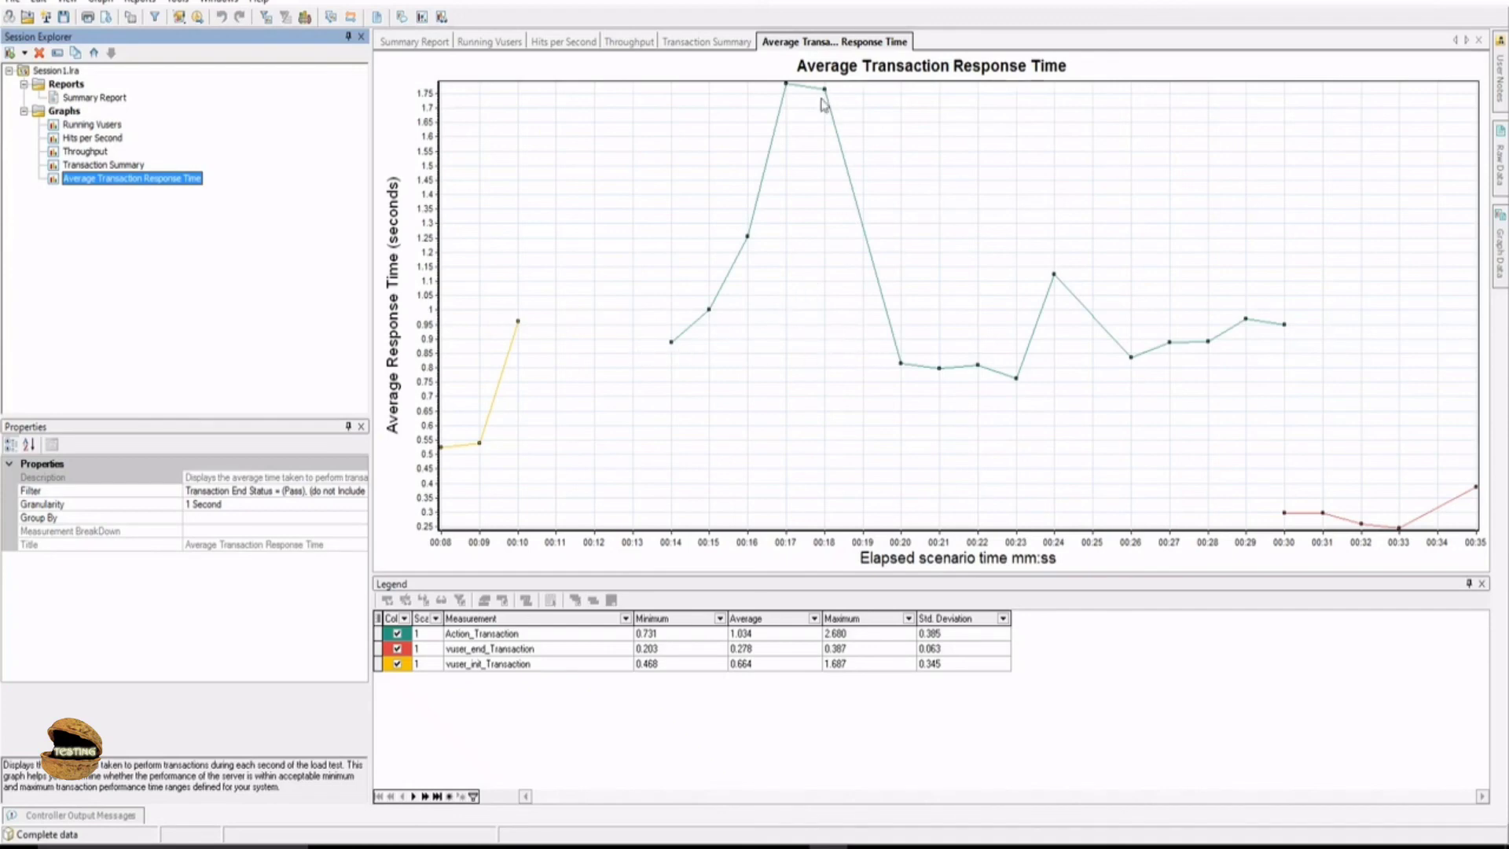
mouse_move(1083, 351)
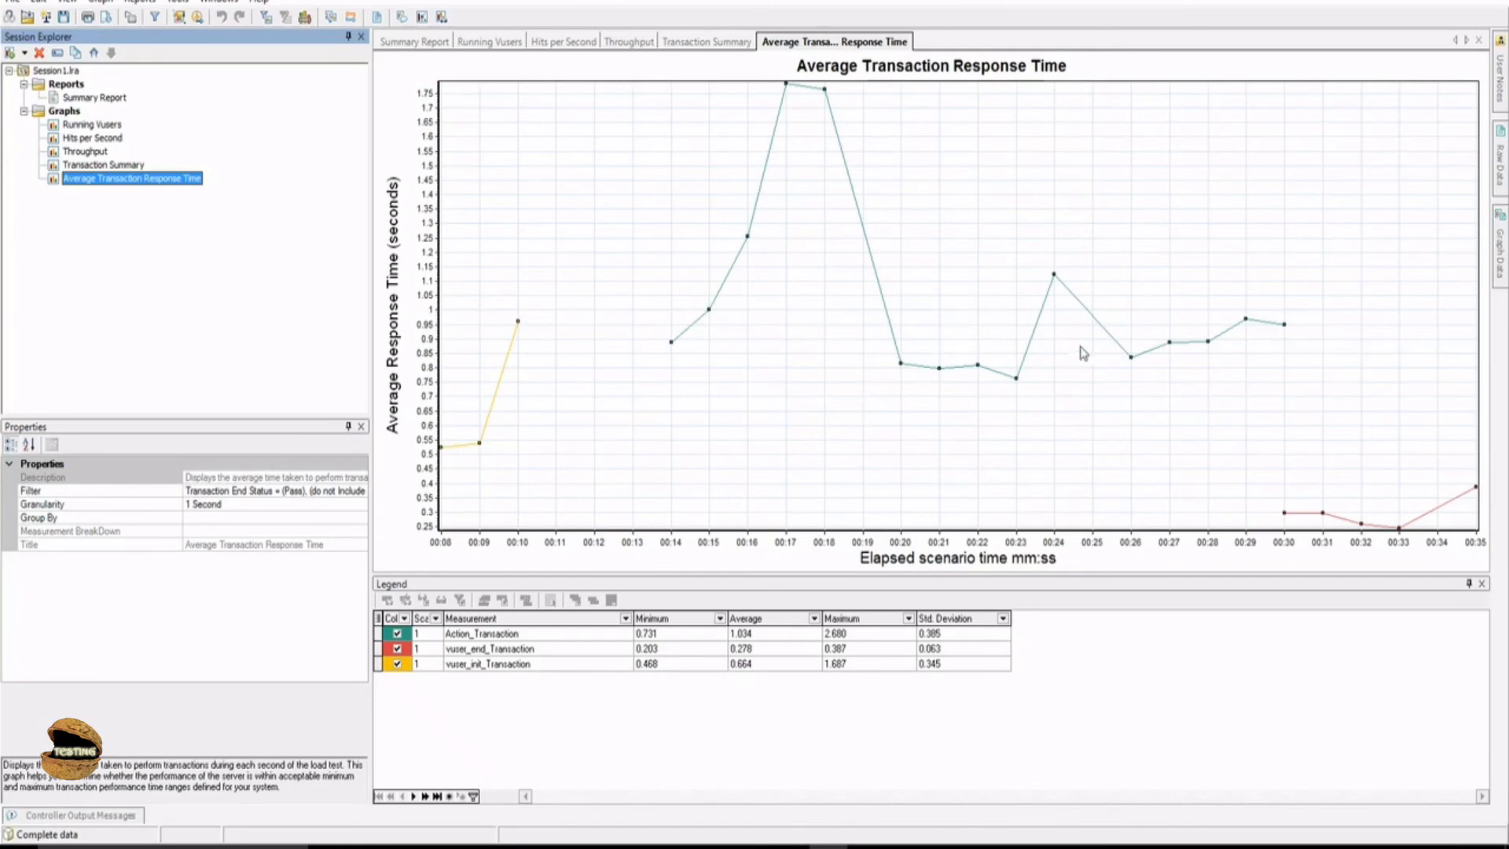
mouse_move(1193, 343)
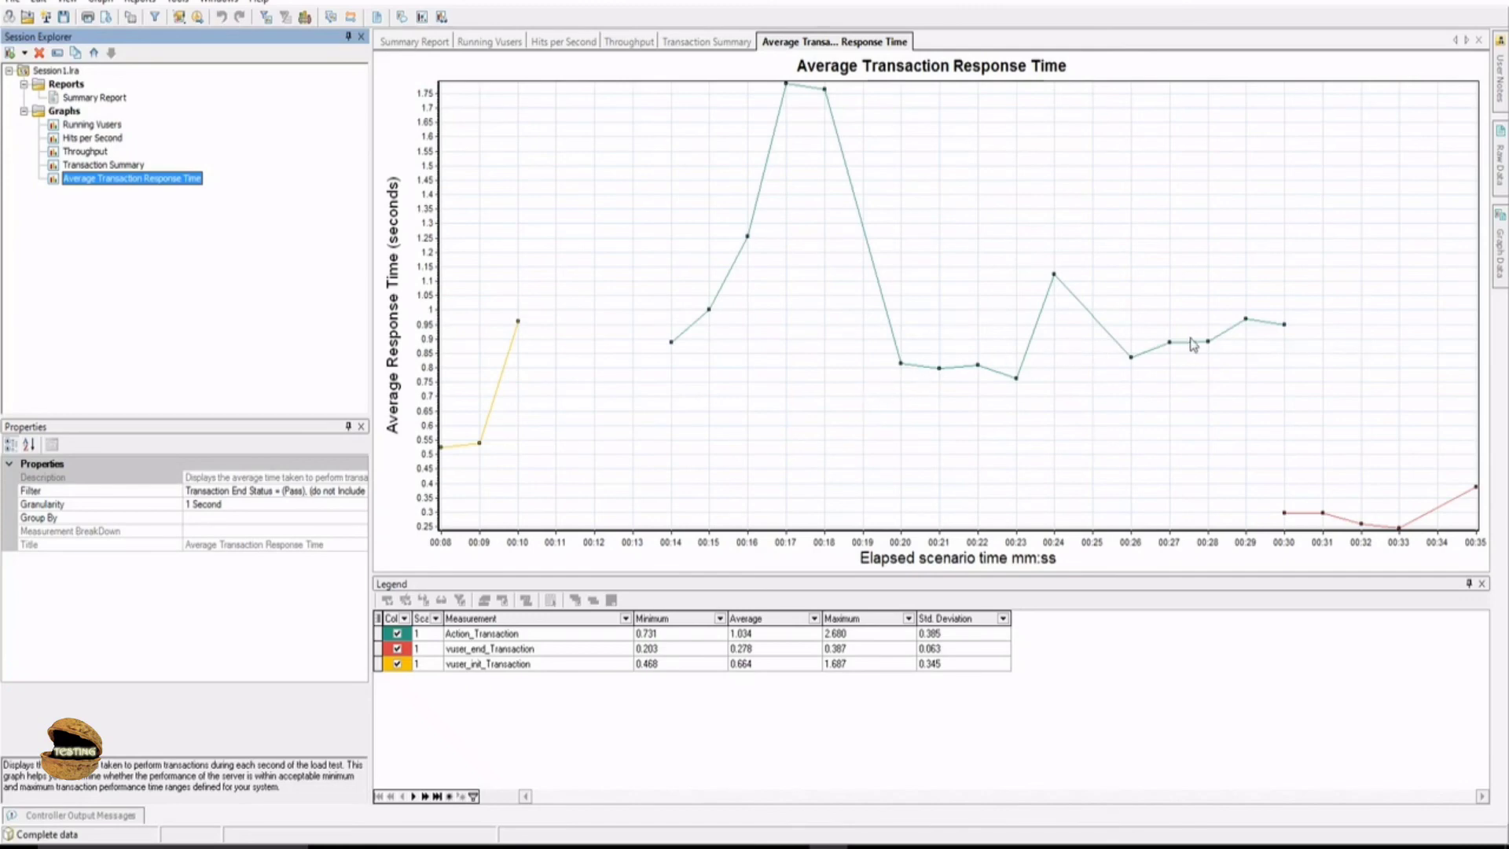
mouse_move(866, 342)
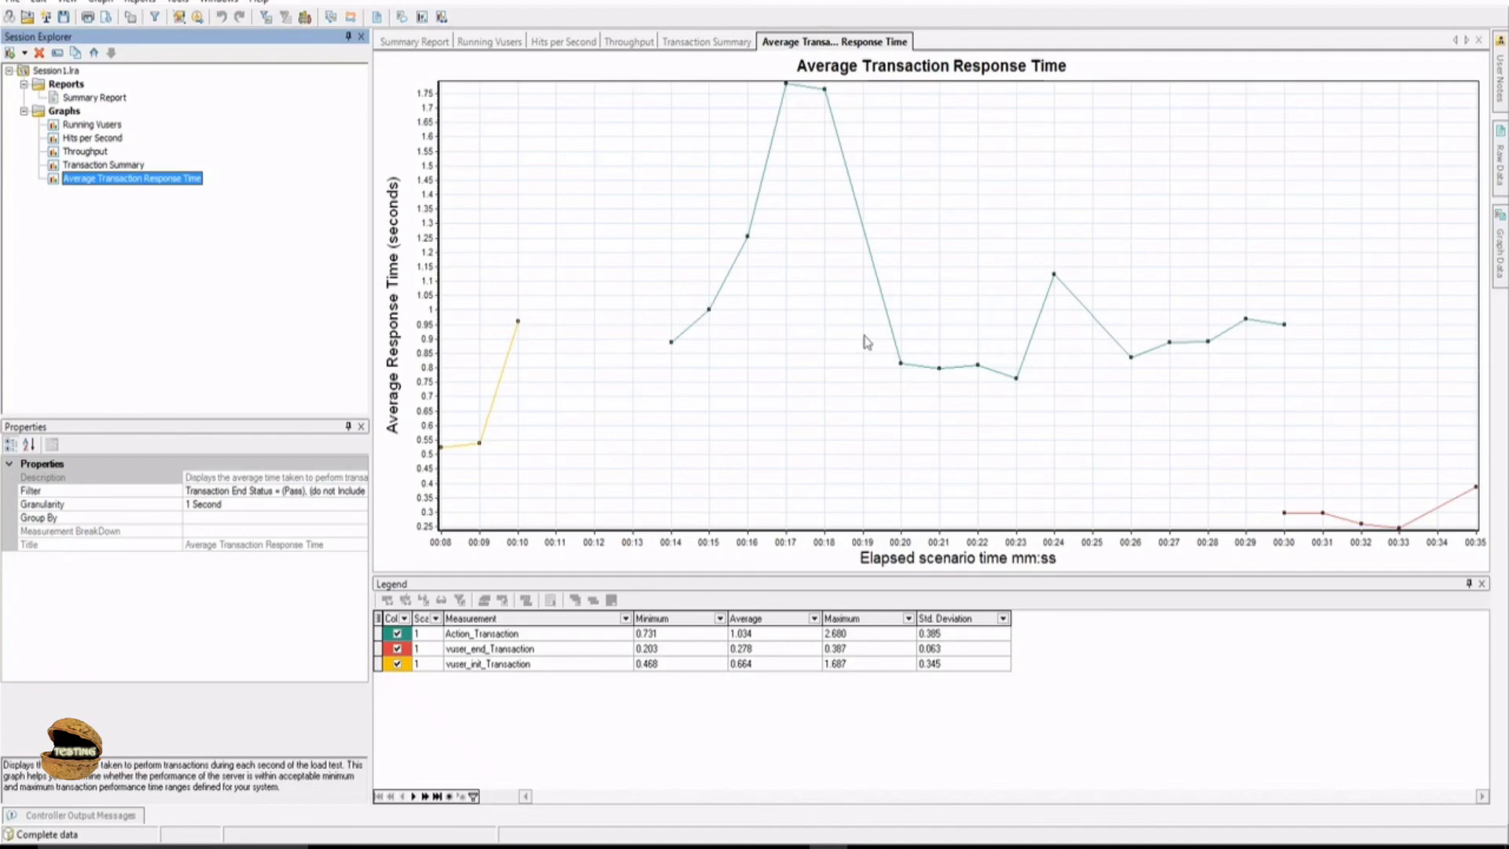
mouse_move(710, 346)
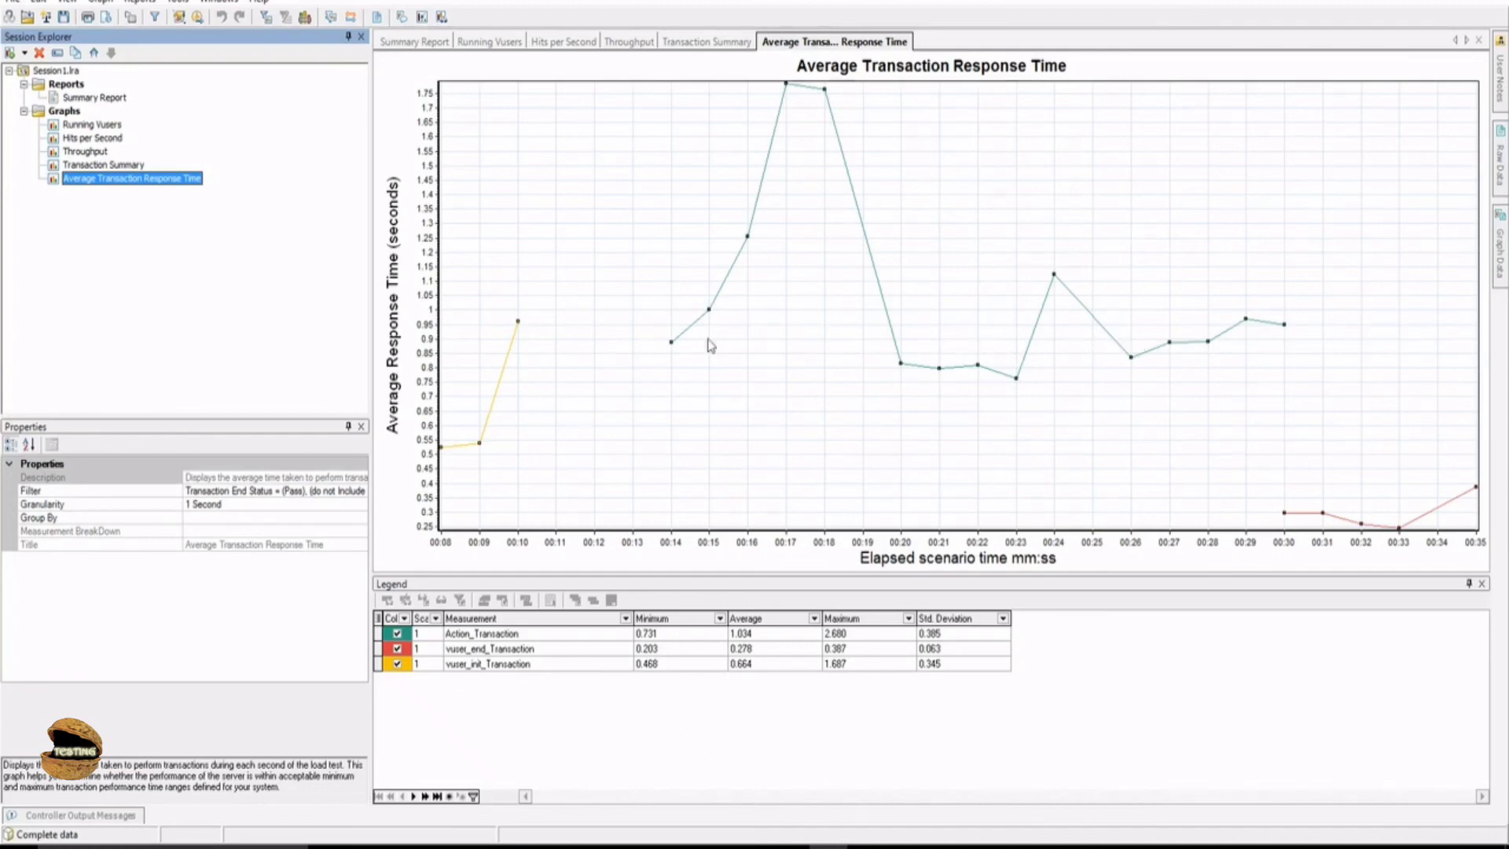
mouse_move(300, 342)
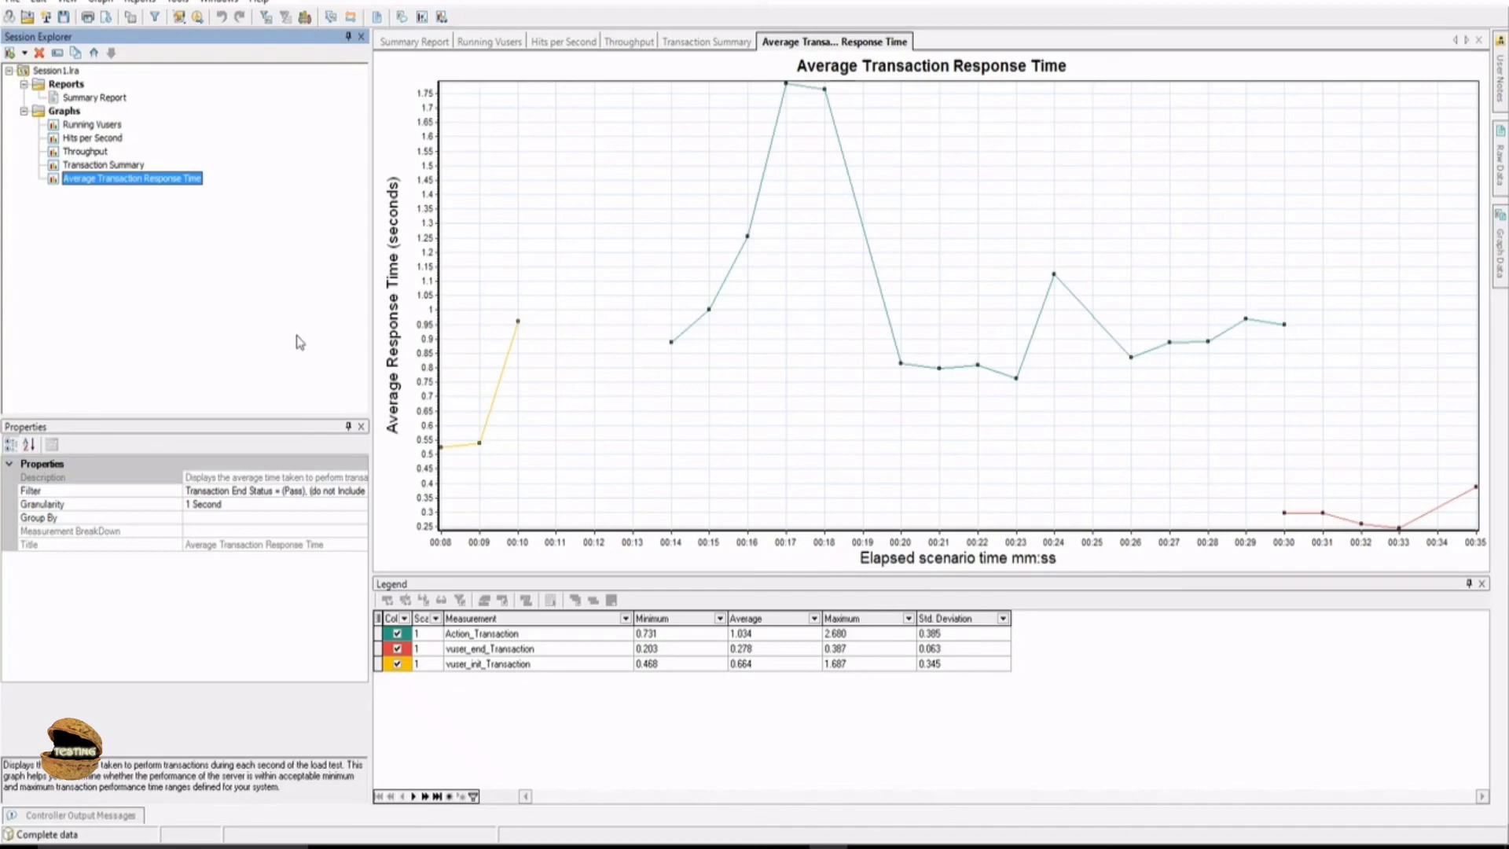